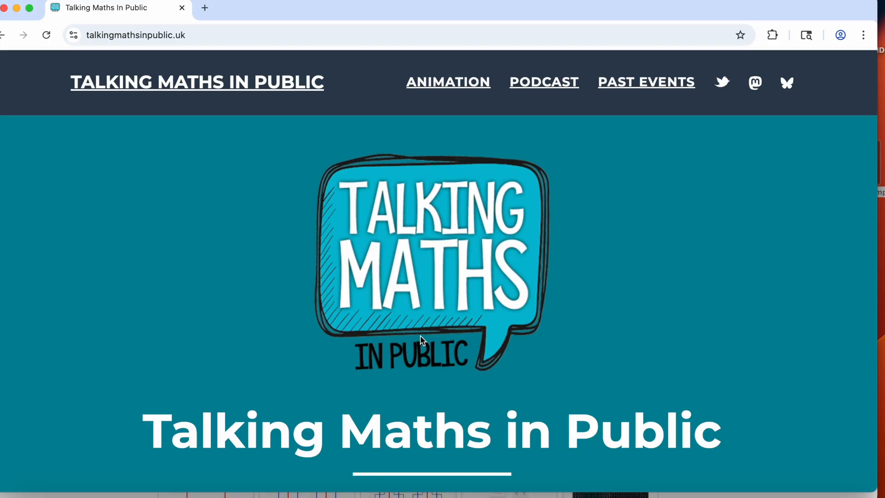
Step: Browse the Talking Maths in Public home page and go to its Animation section
{"action": "scroll", "scroll_direction": "down", "scroll_amount": 3}
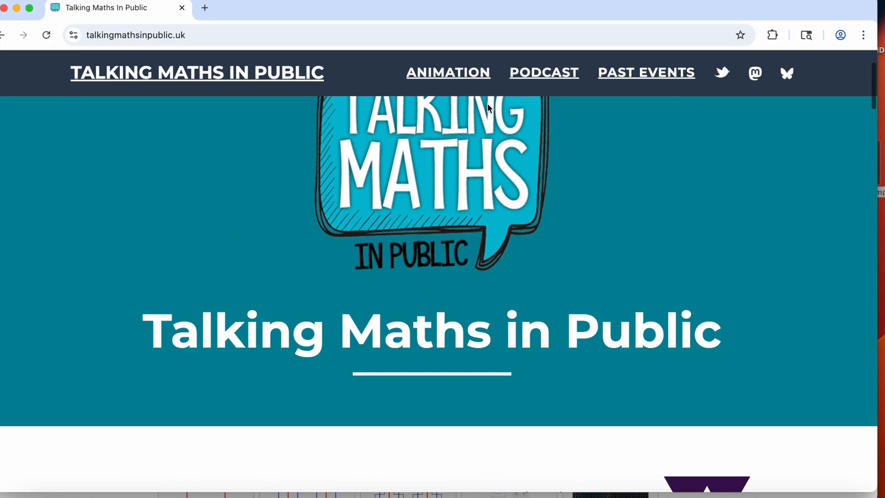
{"action": "left_click", "coordinate": [447, 72]}
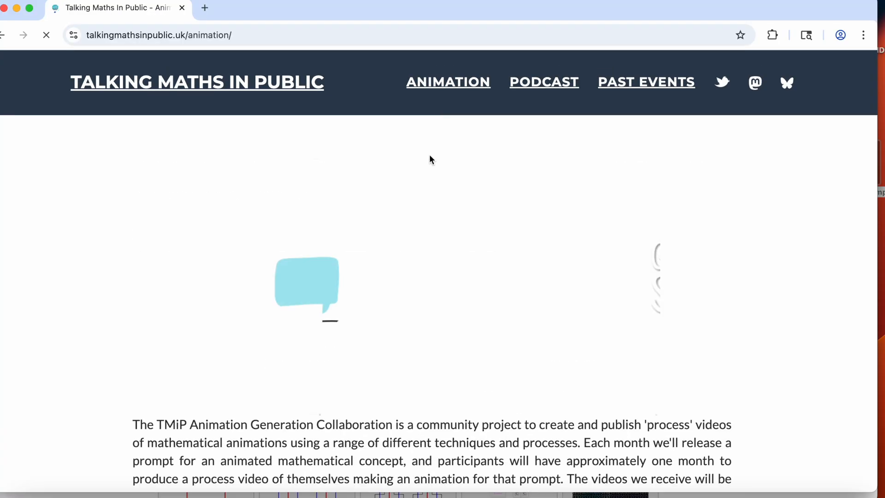
{"action": "scroll", "scroll_direction": "down", "scroll_amount": 3}
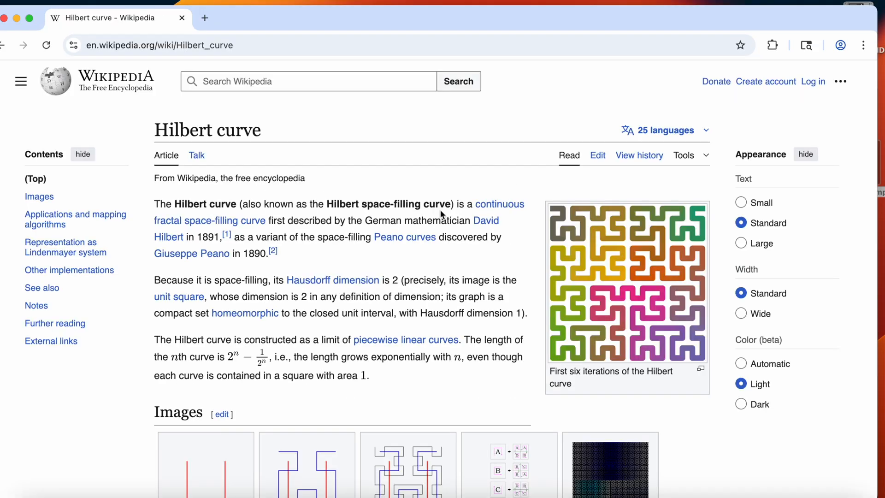
Step: Scroll the Wikipedia Hilbert curve article to the Lindenmayer system alphabet, axiom and rules
{"action": "scroll", "scroll_direction": "down", "scroll_amount": 3}
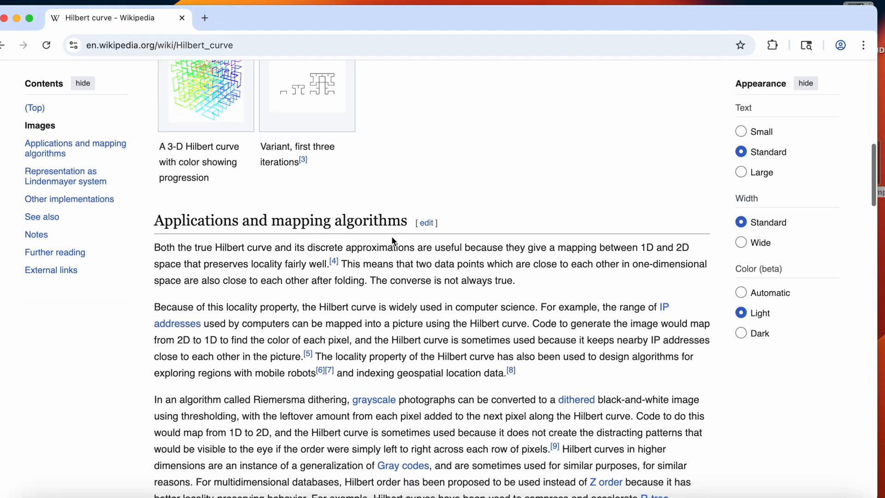
{"action": "scroll", "scroll_direction": "down", "scroll_amount": 3}
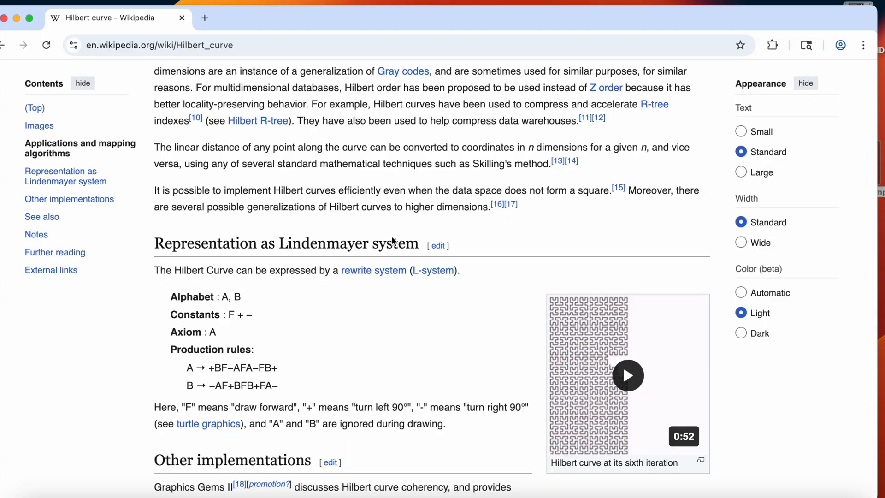
{"action": "scroll", "scroll_direction": "down", "scroll_amount": 3}
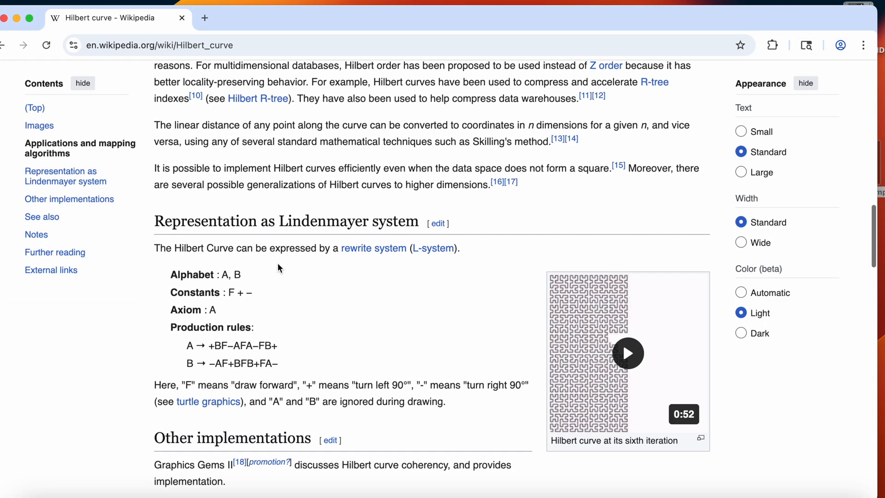
{"action": "mouse_move", "coordinate": [156, 226]}
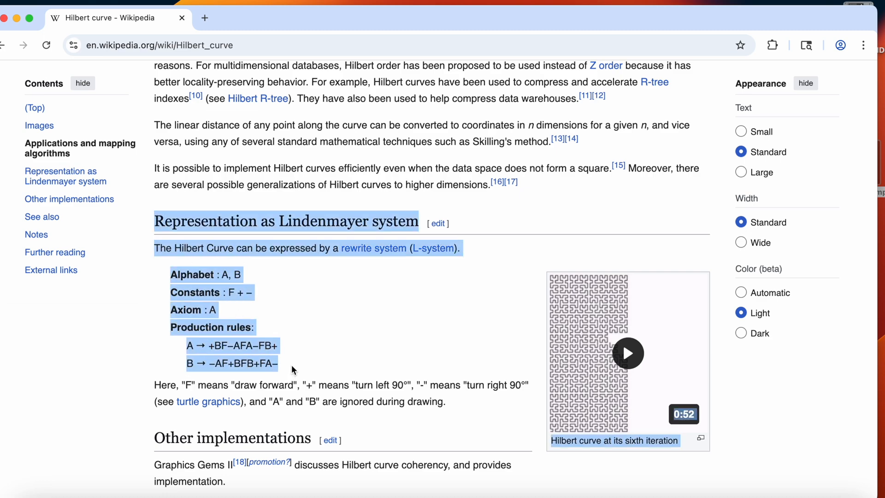
{"action": "left_click", "coordinate": [292, 369]}
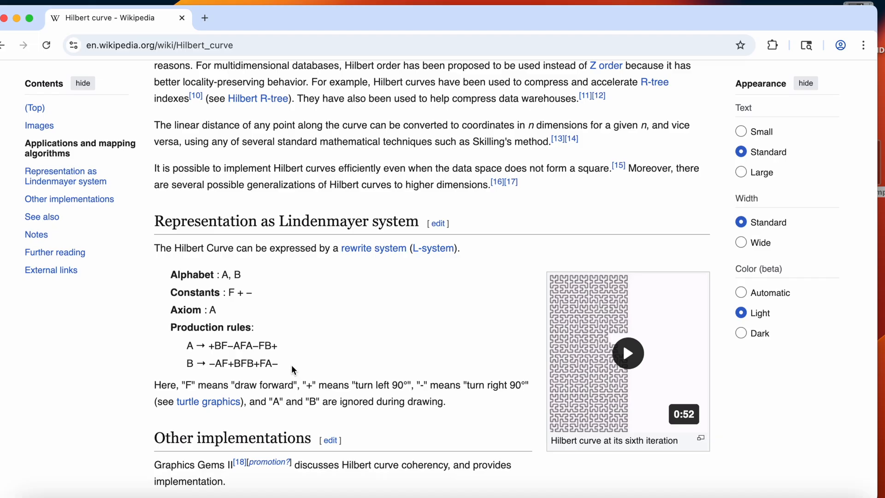
{"action": "mouse_move", "coordinate": [173, 283]}
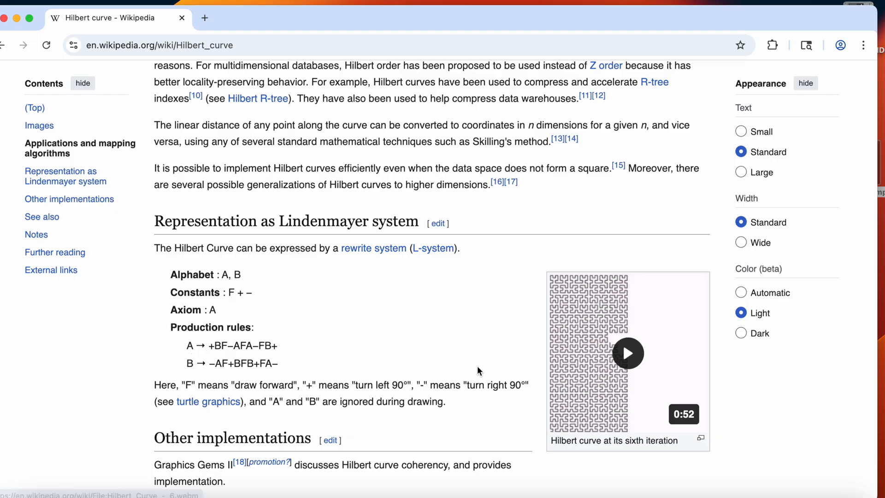
{"action": "mouse_move", "coordinate": [378, 364]}
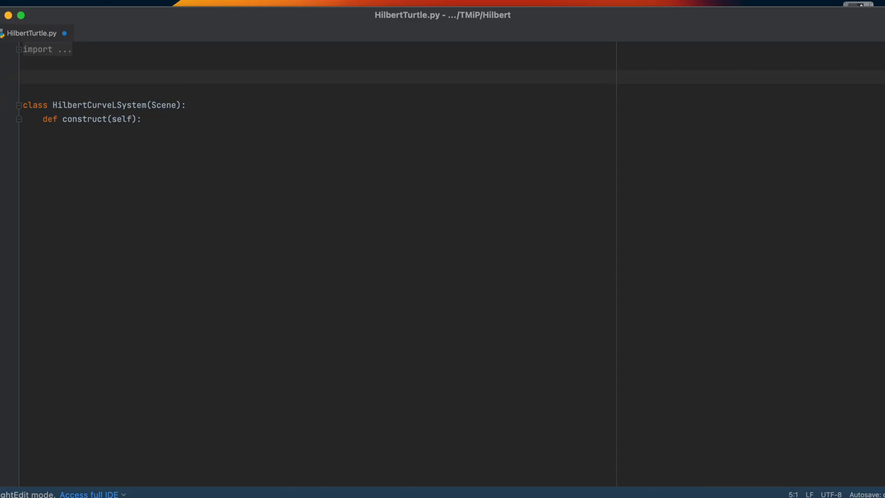
Step: Write the function header def HL(n): above the scene class
{"action": "type", "text": "def"}
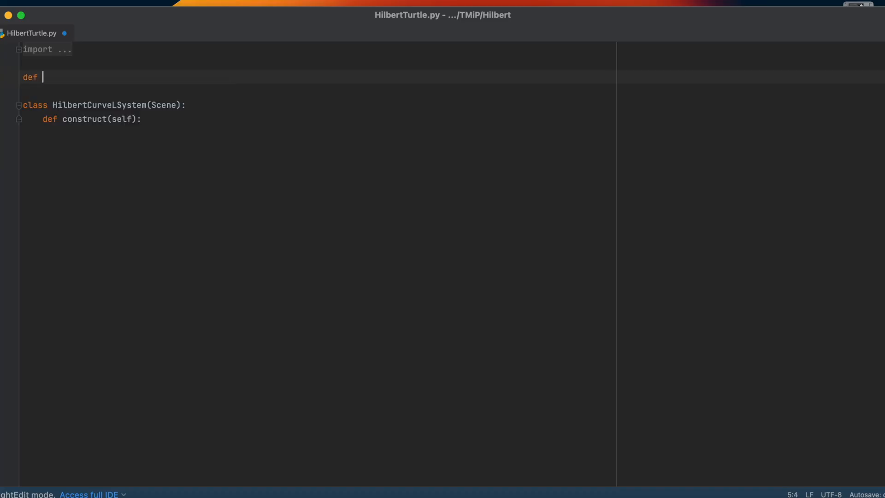
{"action": "type", "text": "HL"}
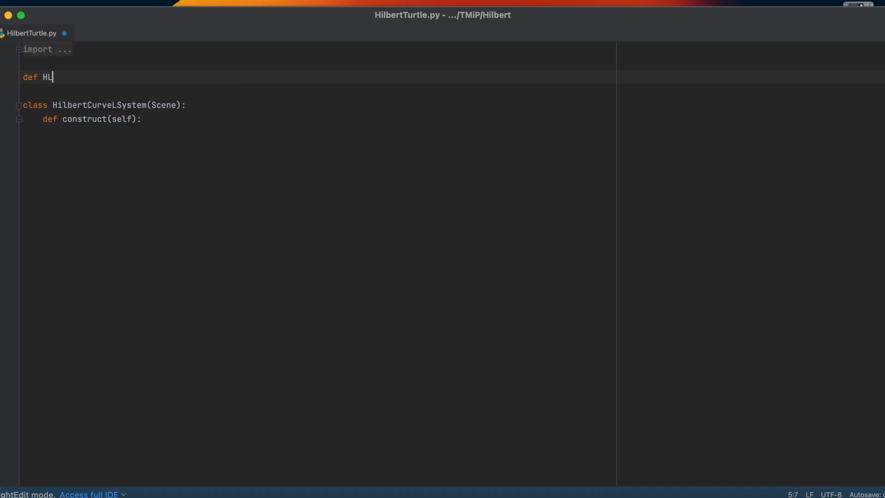
{"action": "type", "text": "(n"}
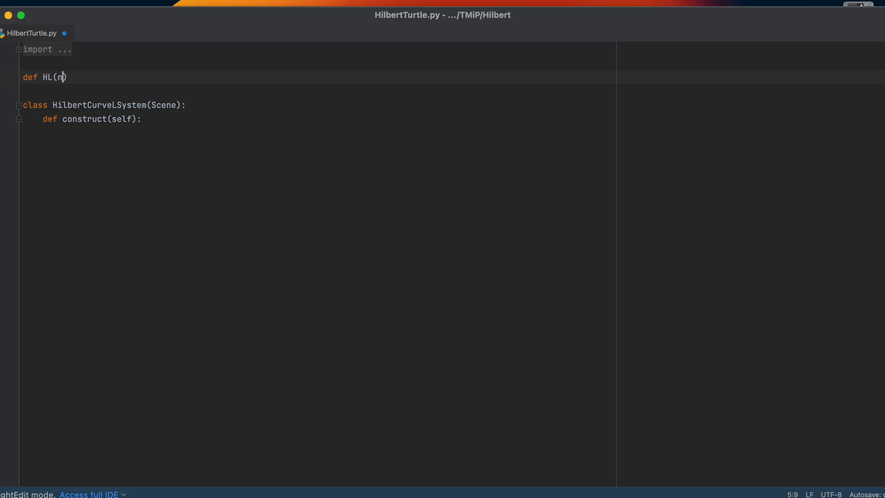
{"action": "key", "text": "right"}
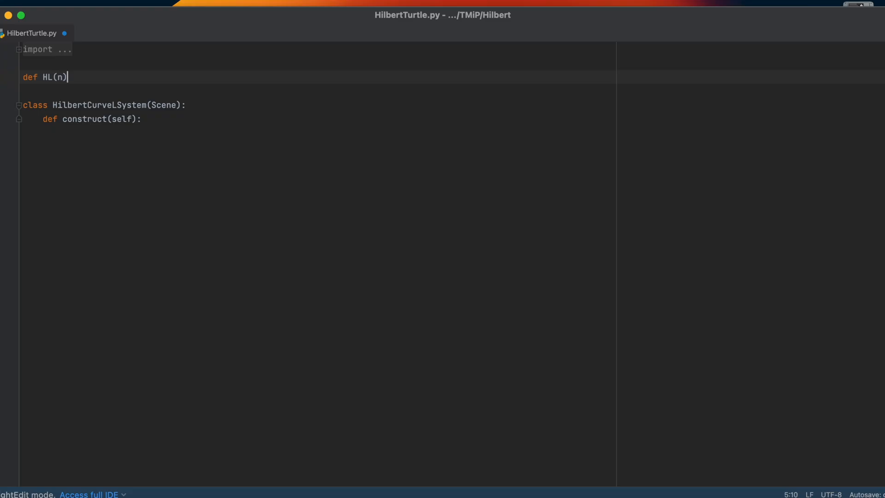
{"action": "type", "text": ":"}
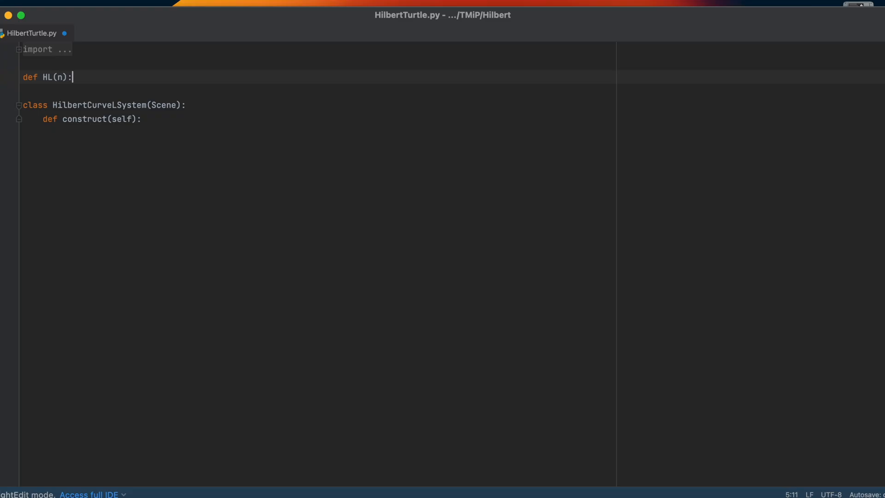
{"action": "key", "text": "enter"}
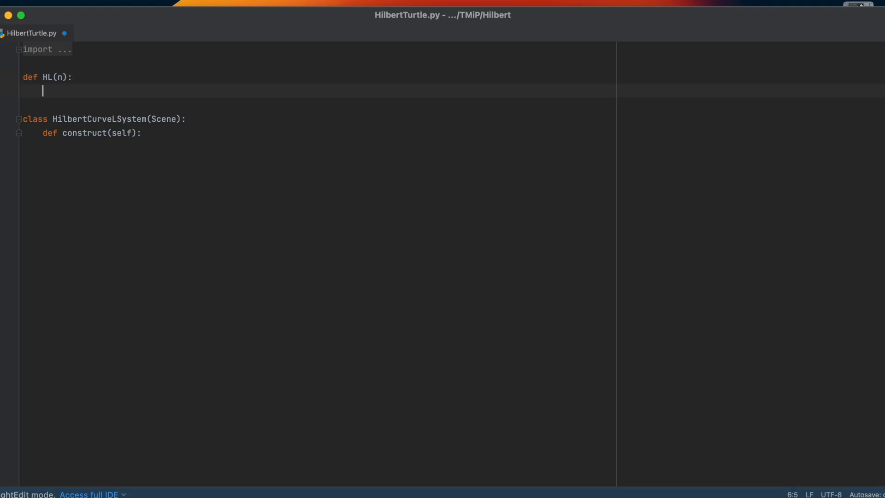
Step: Start HL's body with T=[["A"]] as the axiom list
{"action": "type", "text": "T"}
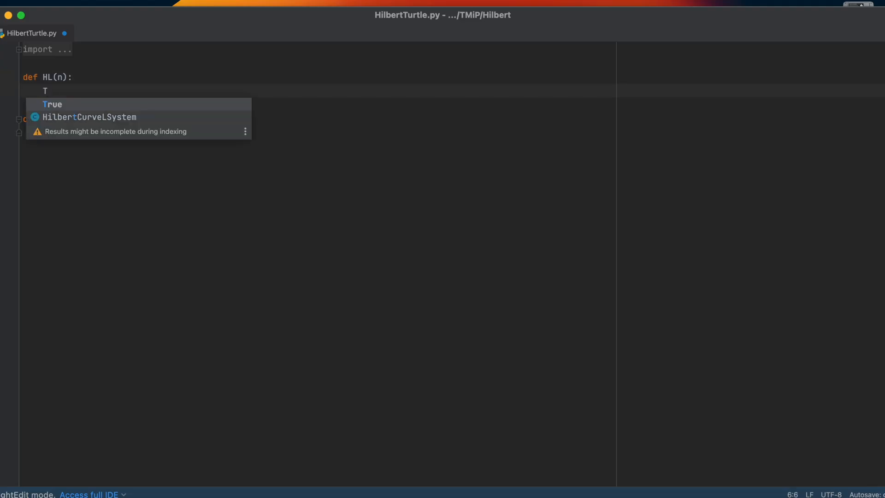
{"action": "type", "text": "=[]"}
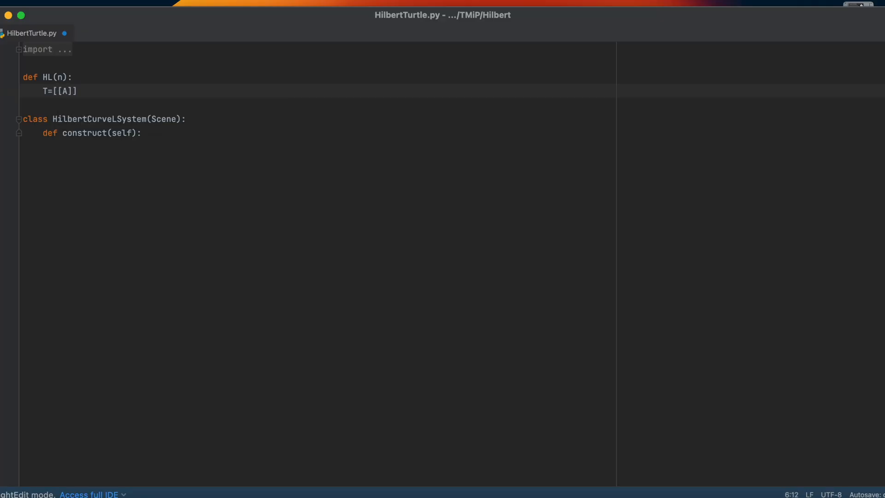
{"action": "type", "text": "\""}
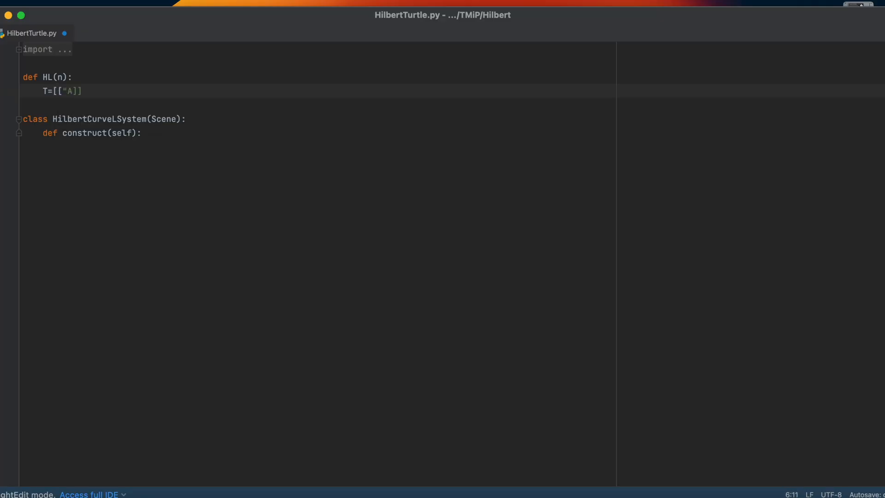
{"action": "key", "text": "enter"}
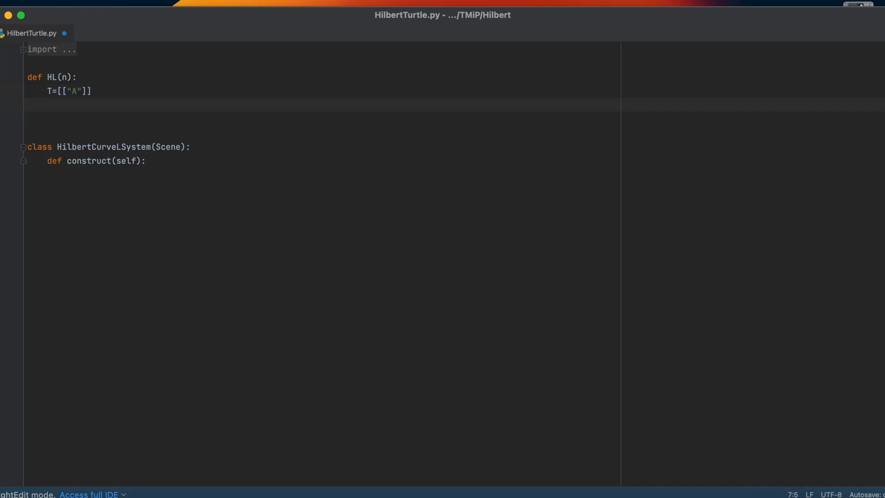
Step: Add a loop for i in range(n) that appends an empty list to T
{"action": "type", "text": "for"}
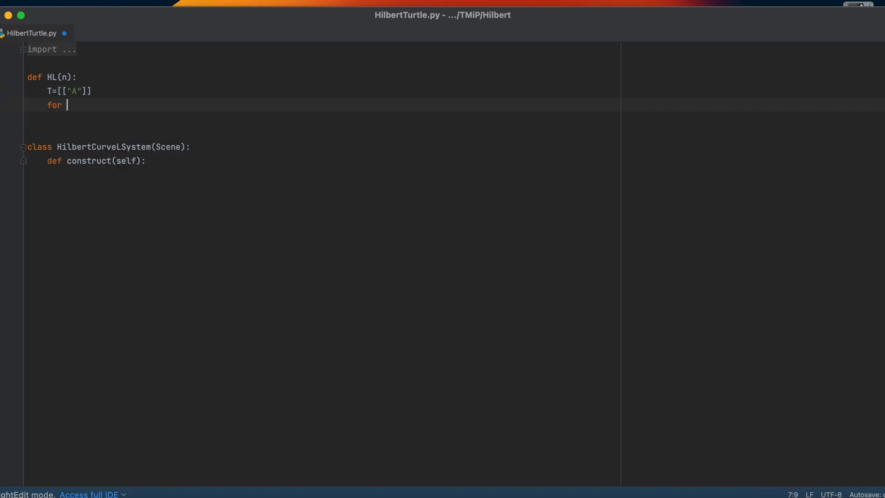
{"action": "type", "text": "i"}
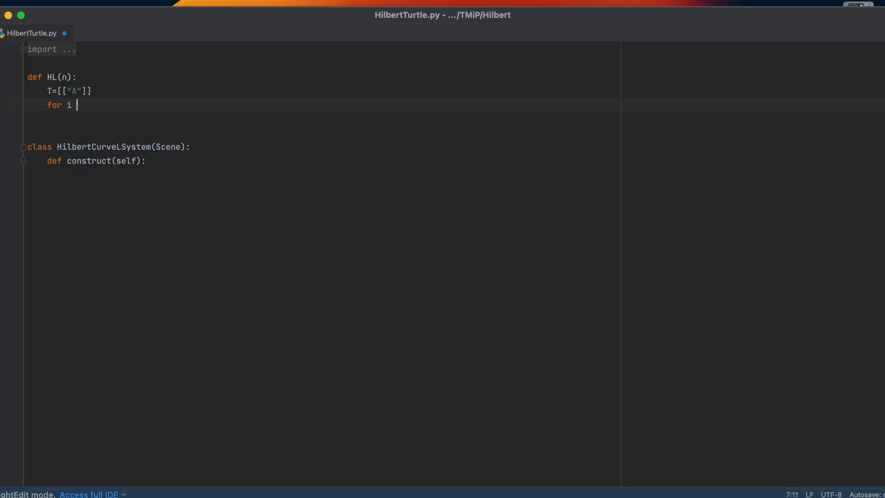
{"action": "type", "text": "in range()"}
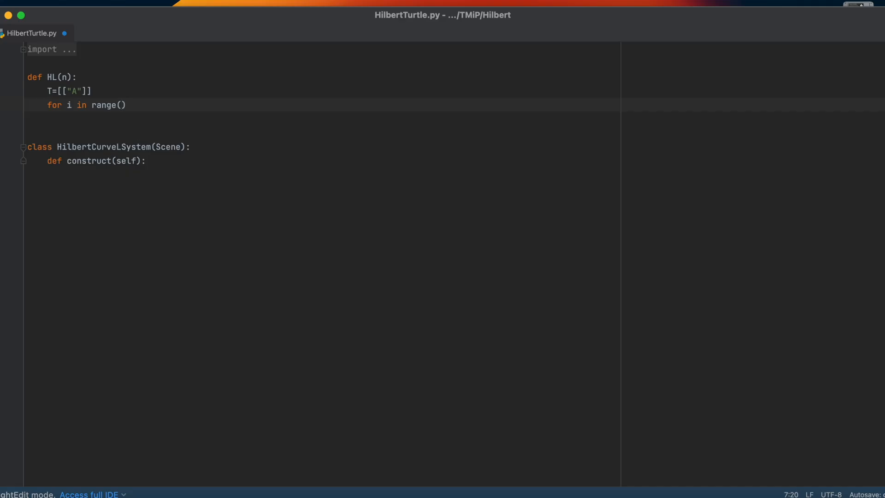
{"action": "type", "text": "n"}
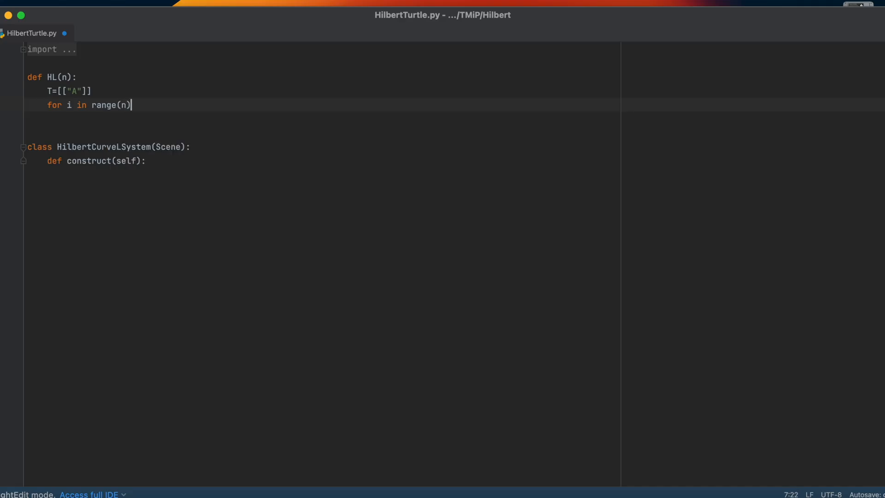
{"action": "left_click", "coordinate": [63, 76]}
{"action": "type", "text": "T"}
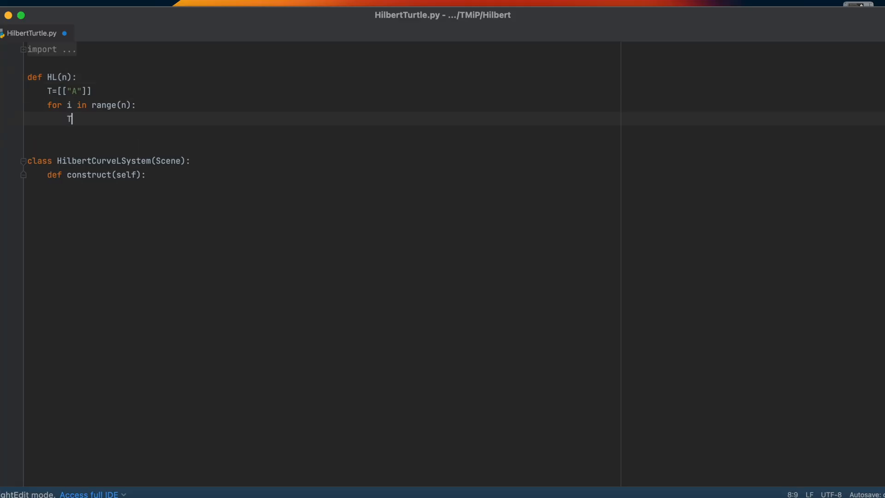
{"action": "type", "text": "."}
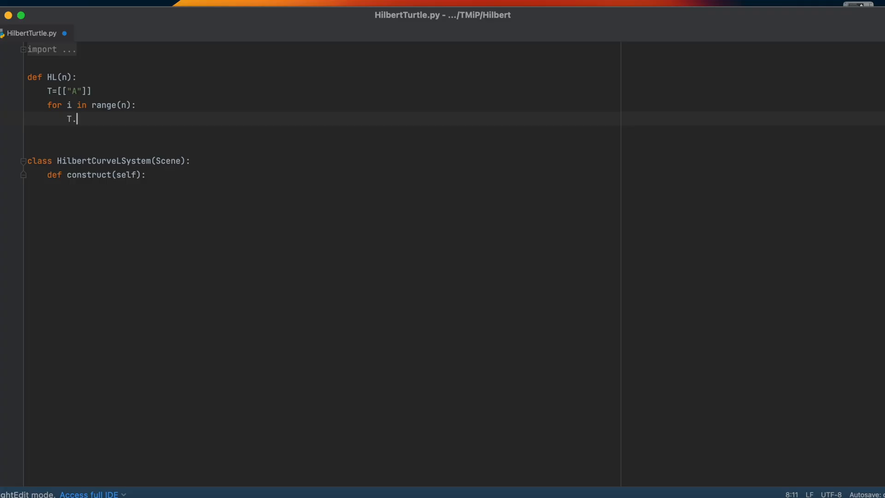
{"action": "type", "text": "append(["}
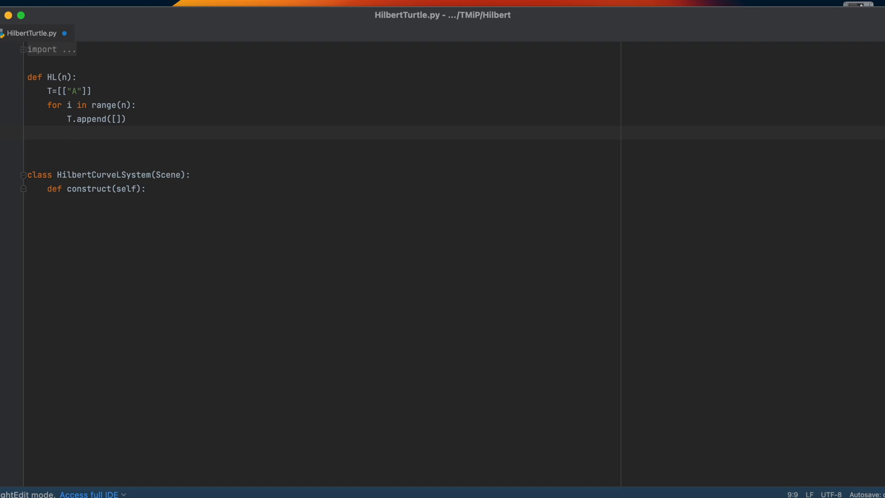
Step: Nest a loop for x in T[i] over the current level's symbols
{"action": "type", "text": "for"}
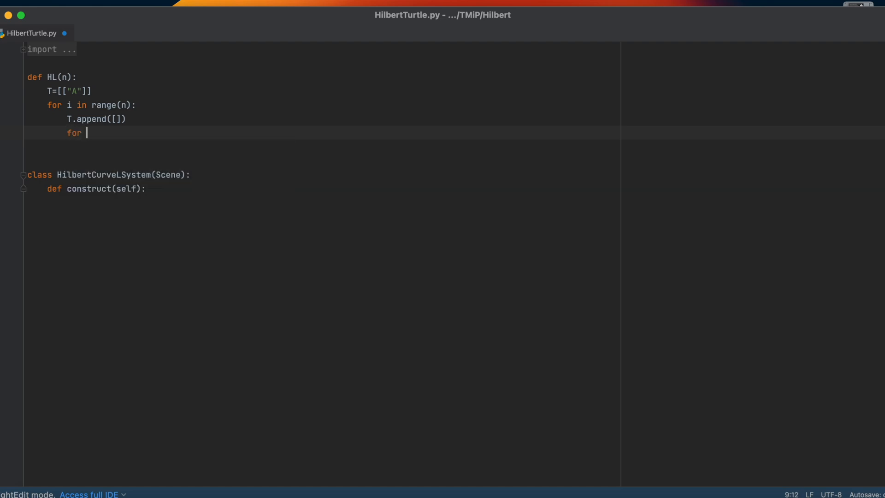
{"action": "type", "text": "x"}
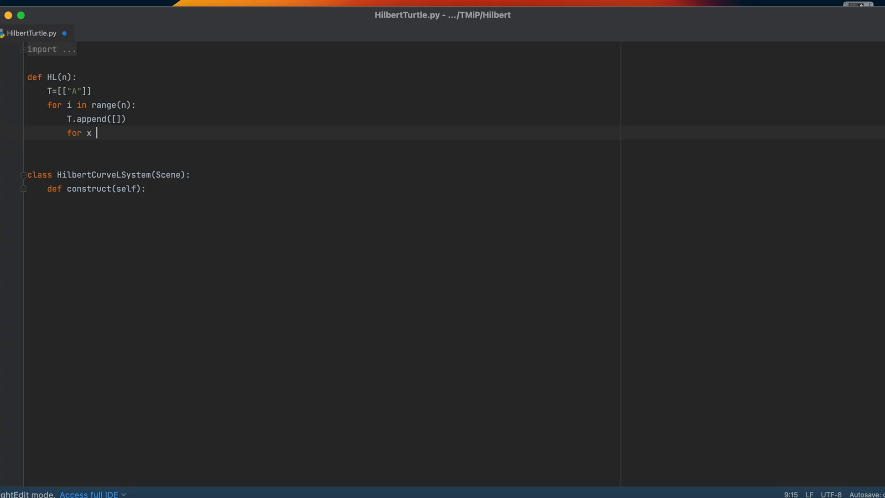
{"action": "type", "text": "in"}
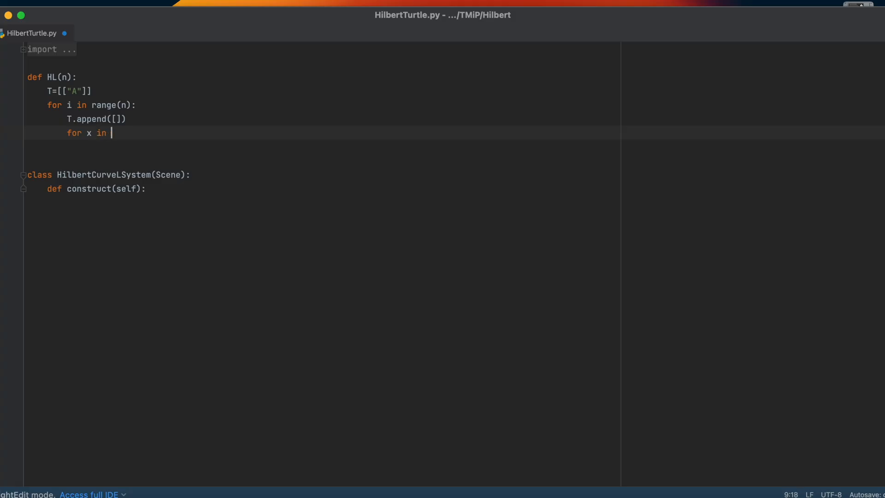
{"action": "type", "text": "T[i]:"}
{"action": "type", "text": "if x==\""}
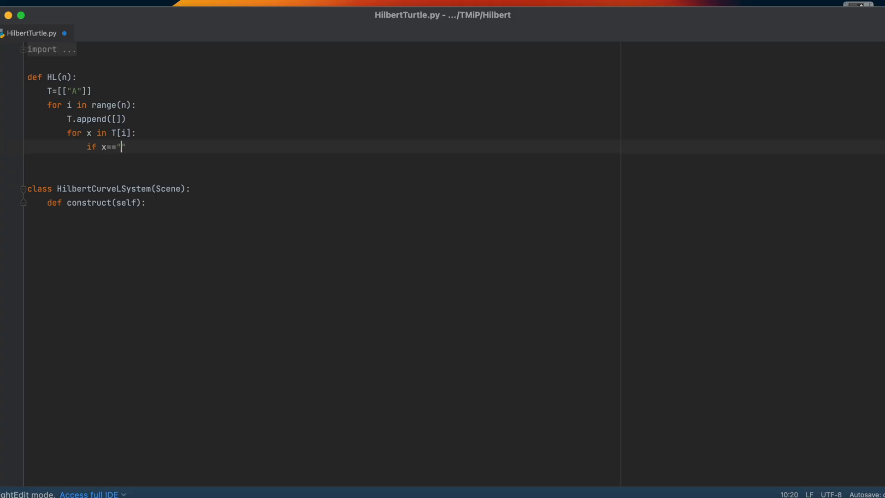
Step: Write if x=="A": with a loop for z over +,B,F,-,A,F,A,-,F,B,+
{"action": "type", "text": "A\":"}
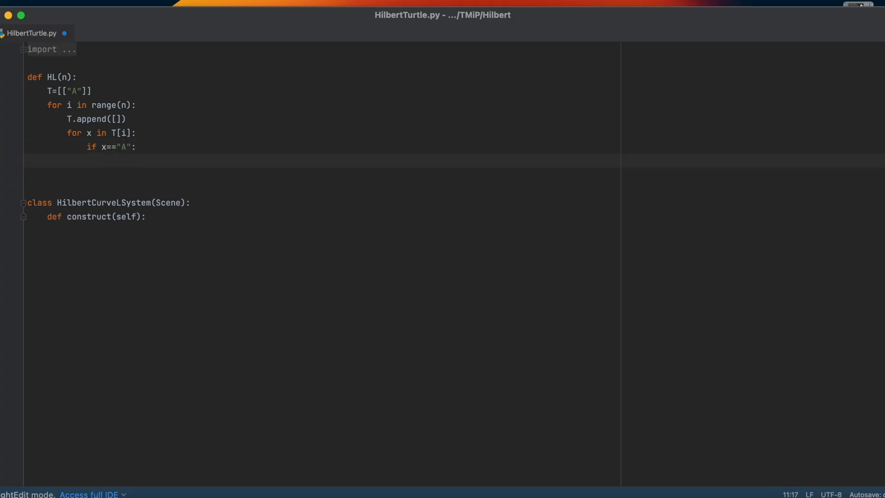
{"action": "type", "text": "for"}
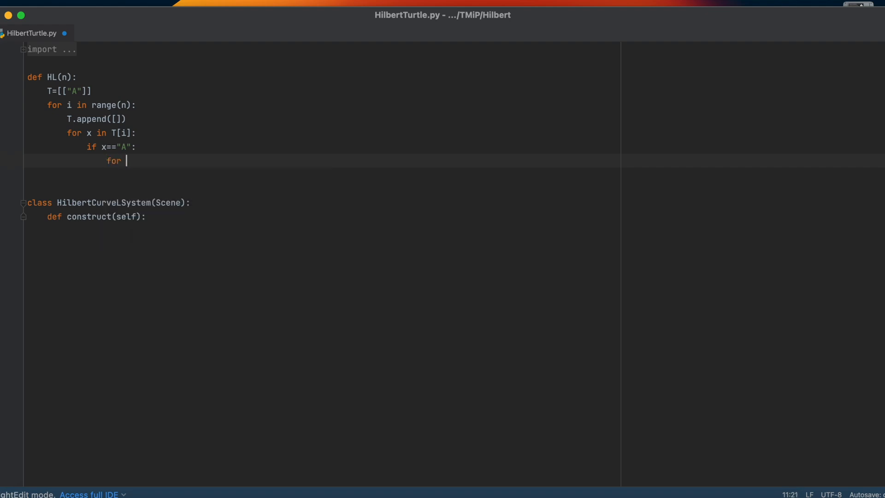
{"action": "type", "text": "z in []"}
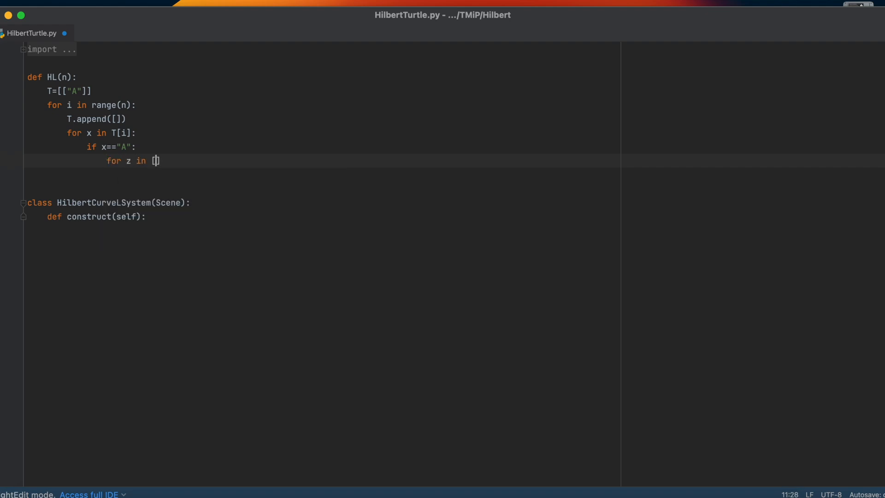
{"action": "type", "text": "'"}
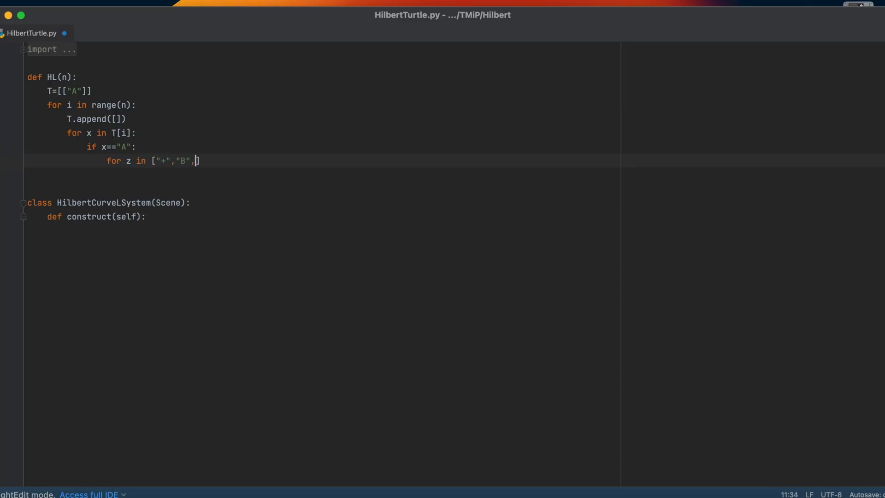
{"action": "type", "text": "\"F\",\"-\""}
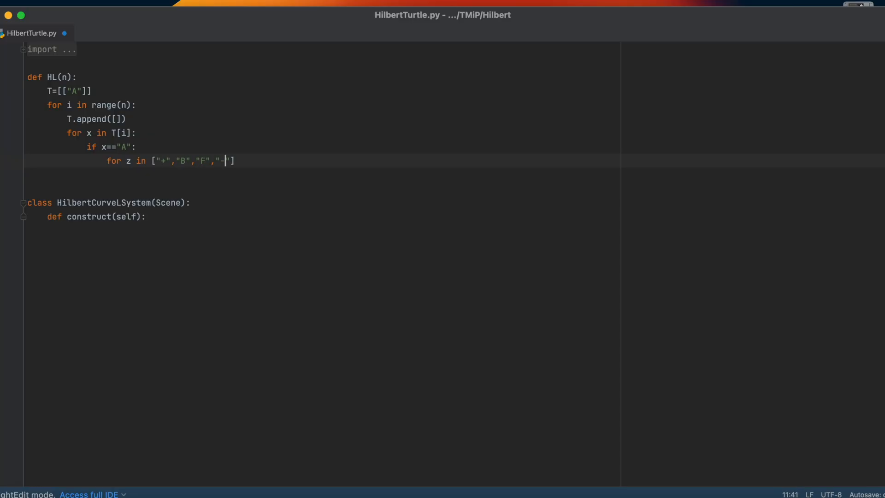
{"action": "type", "text": ",\"A\""}
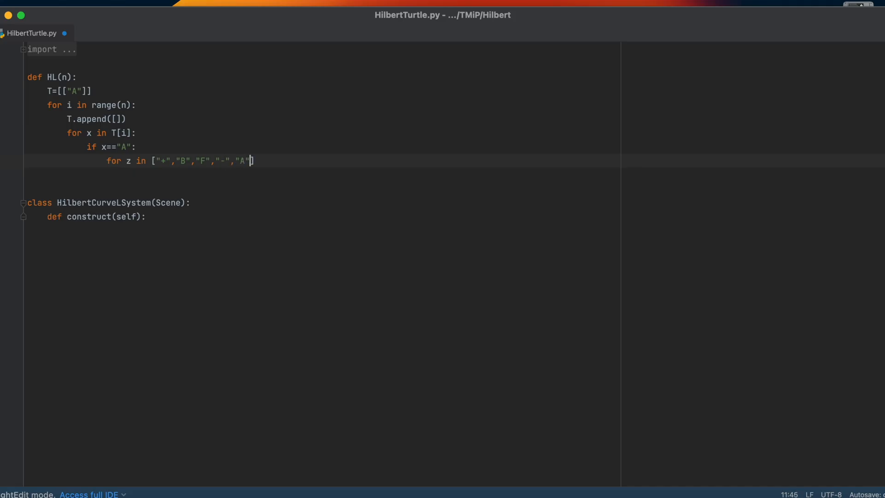
{"action": "type", "text": ",\"F\""}
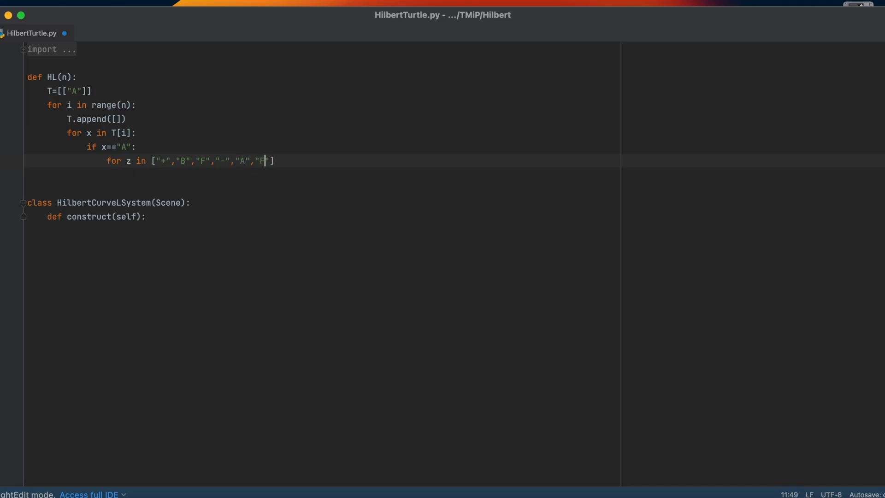
{"action": "type", "text": ",\"A"}
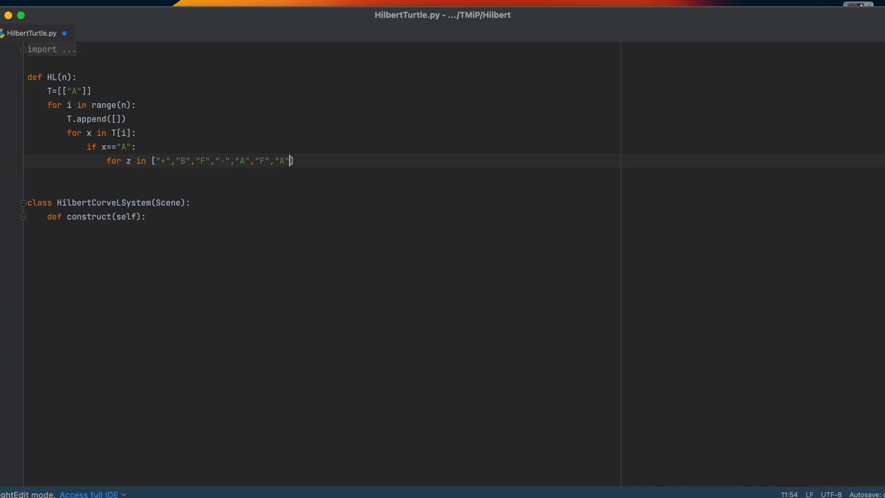
{"action": "type", "text": ","}
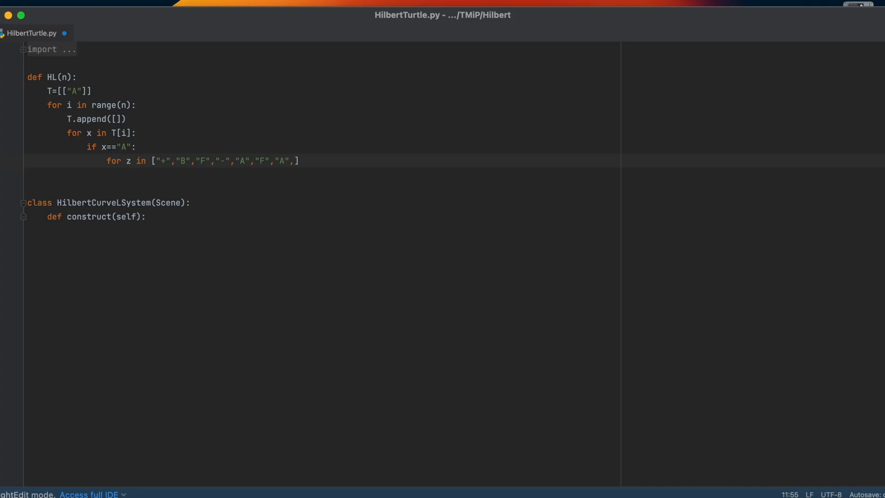
{"action": "type", "text": "\"-\""}
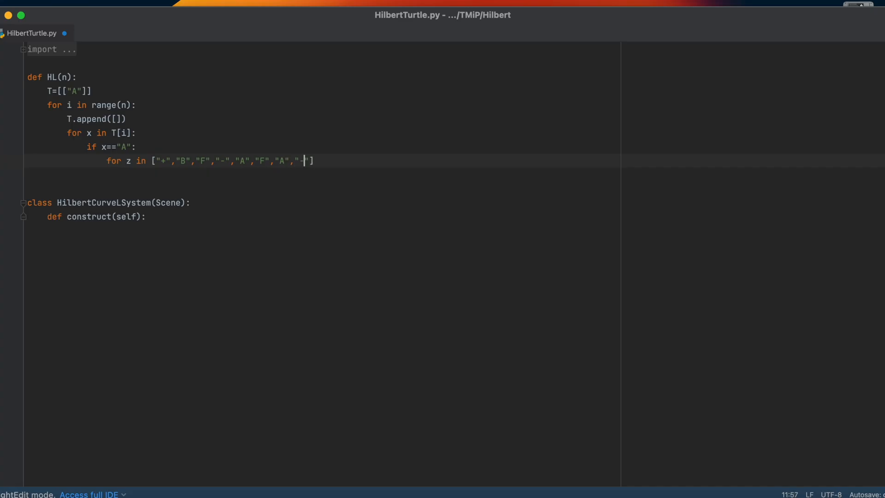
{"action": "type", "text": "\",\""}
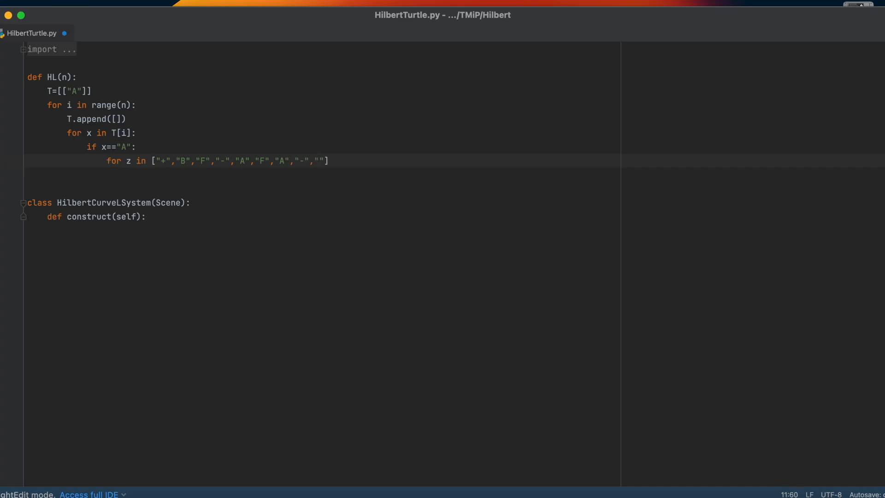
{"action": "type", "text": "\"F\",\"B\""}
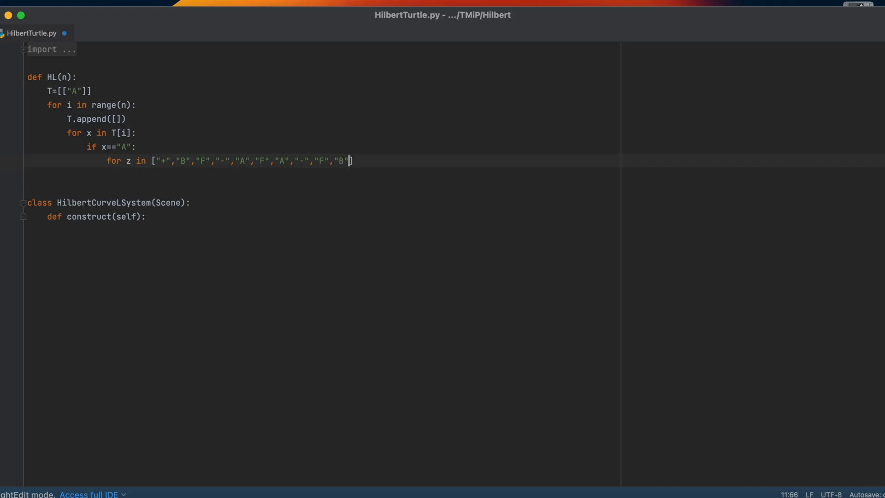
{"action": "type", "text": ",\"+"}
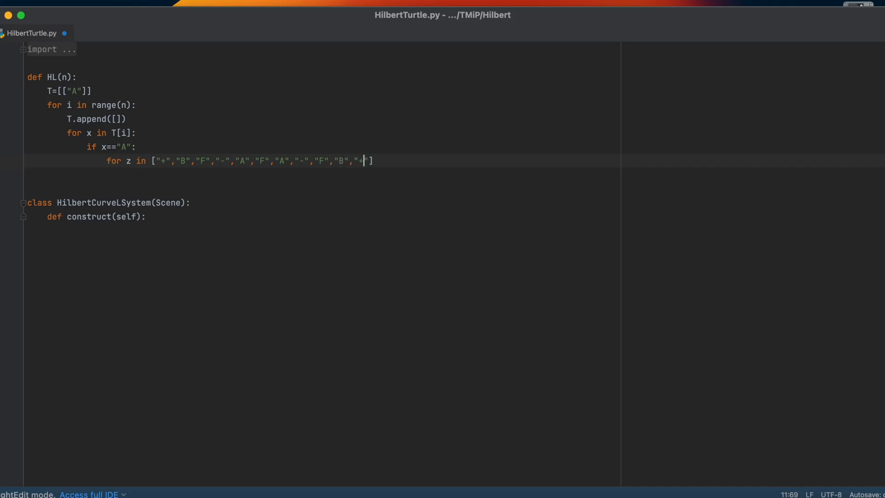
{"action": "key", "text": "enter"}
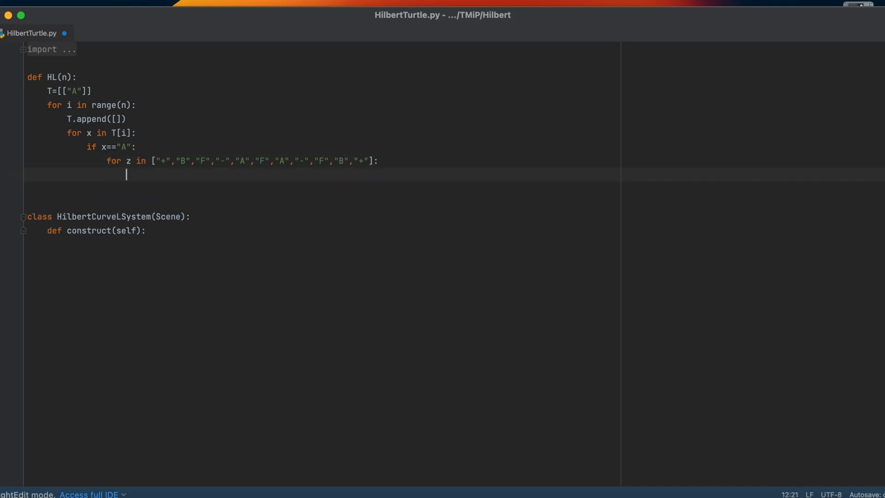
Step: Append each symbol z to T[i+1] inside that loop
{"action": "type", "text": "T"}
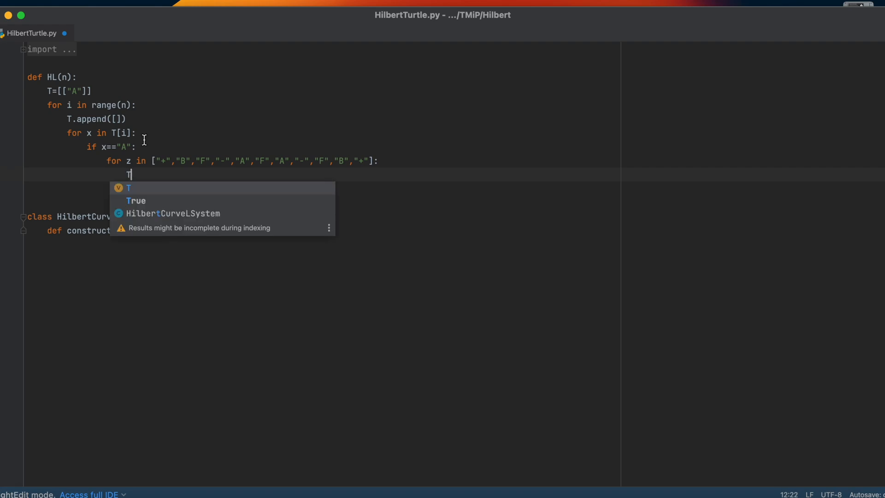
{"action": "type", "text": "[i="}
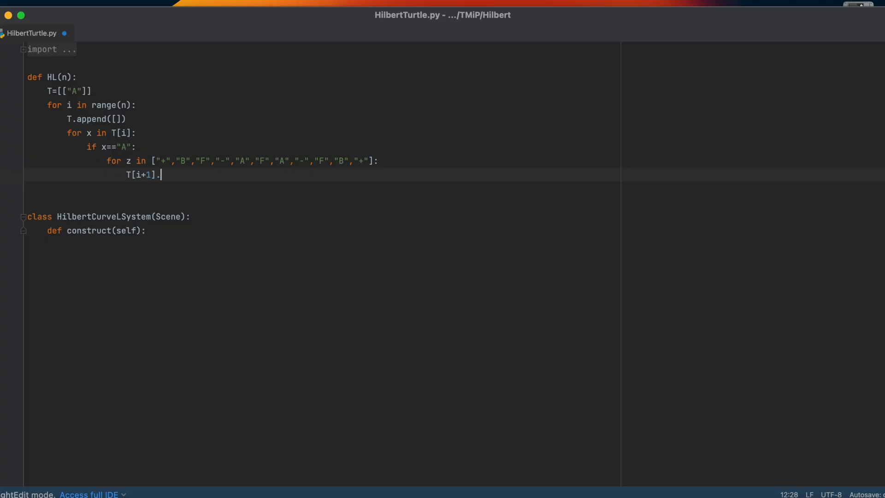
{"action": "type", "text": "appenx"}
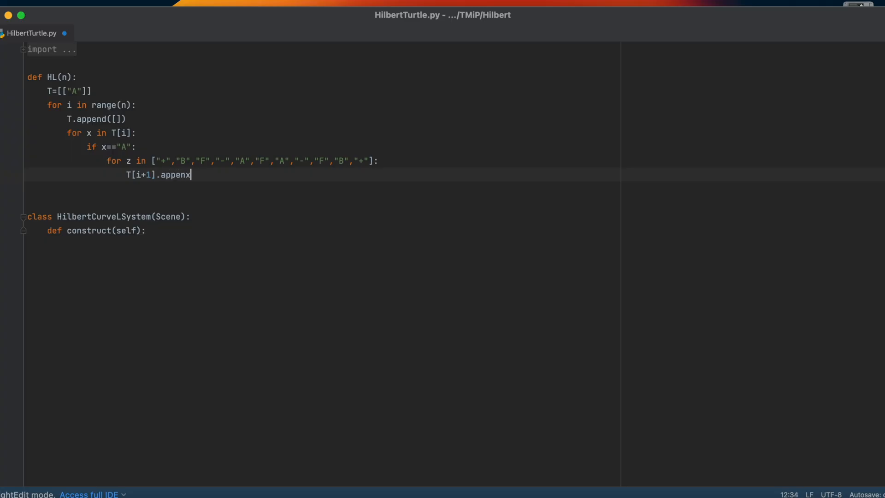
{"action": "type", "text": "d(z)"}
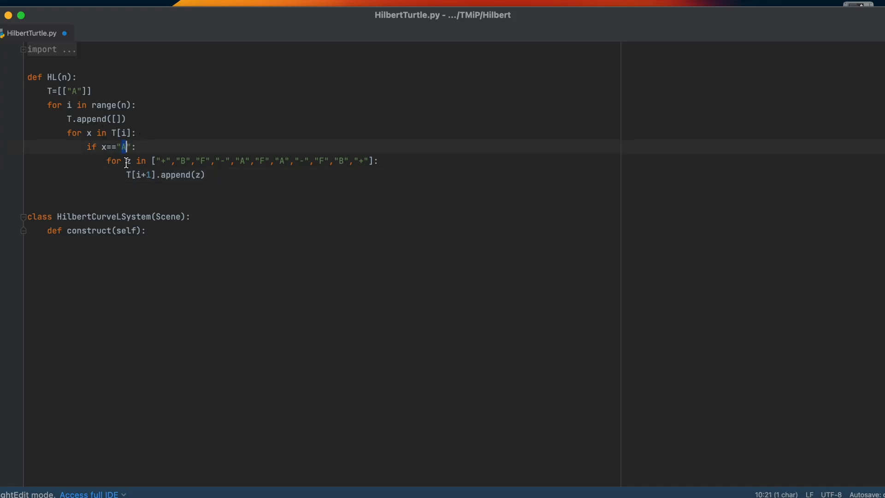
{"action": "mouse_move", "coordinate": [207, 172]}
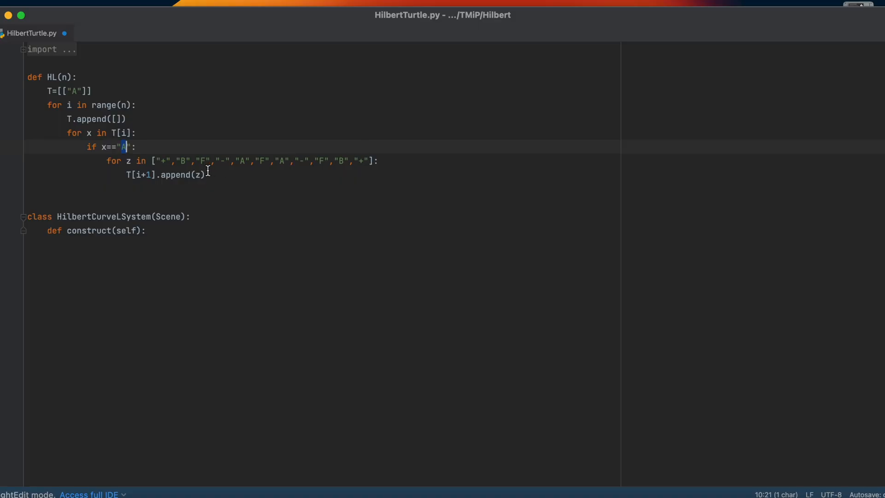
{"action": "mouse_move", "coordinate": [152, 174]}
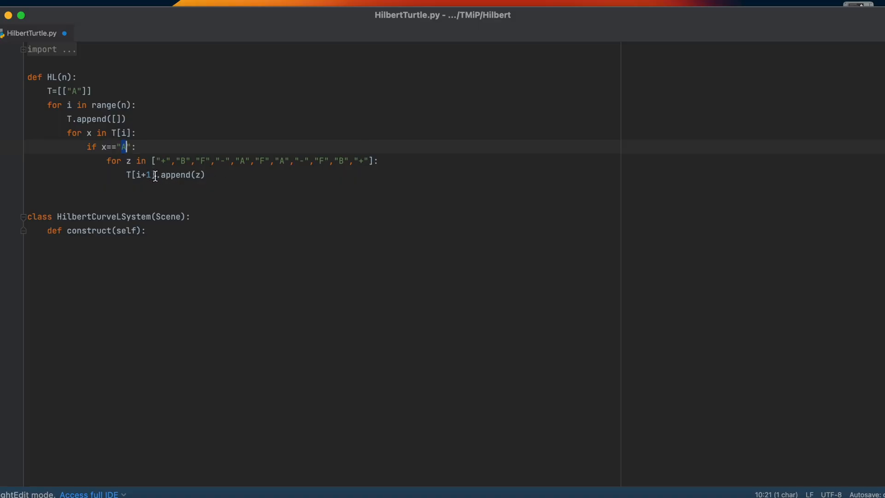
{"action": "key", "text": "enter"}
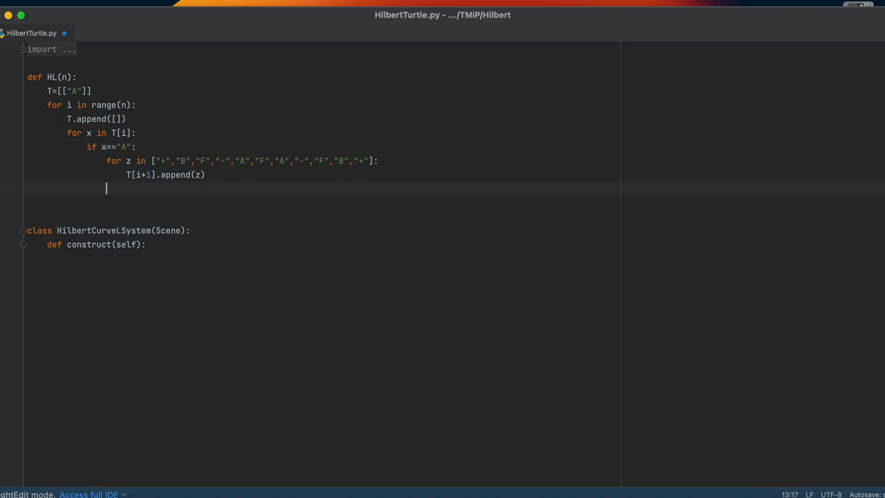
Step: Add an elif x=="B" branch and edit its symbols toward -,A,F,+,B,F,B,+
{"action": "type", "text": "elif"}
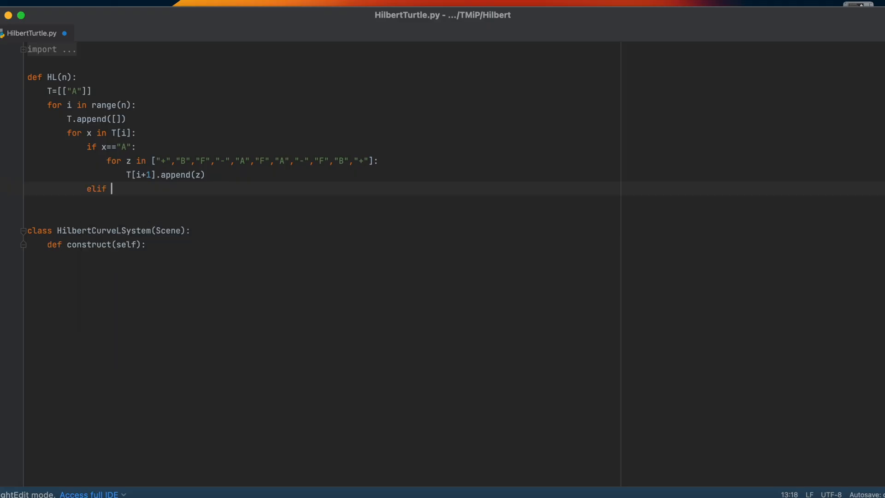
{"action": "type", "text": "x==\"B\":"}
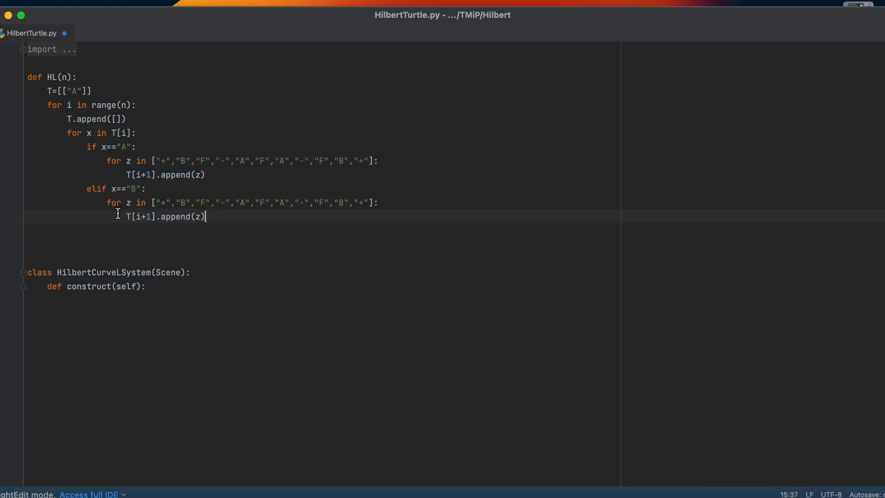
{"action": "left_click", "coordinate": [165, 203]}
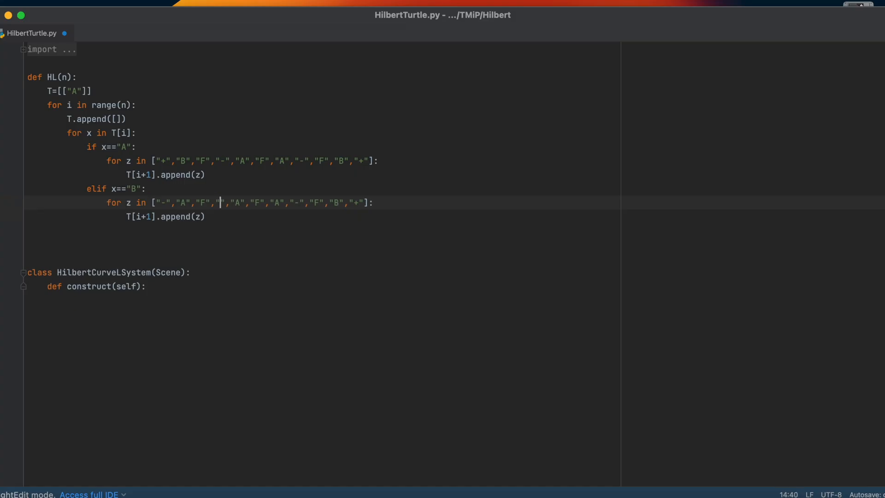
{"action": "type", "text": "+"}
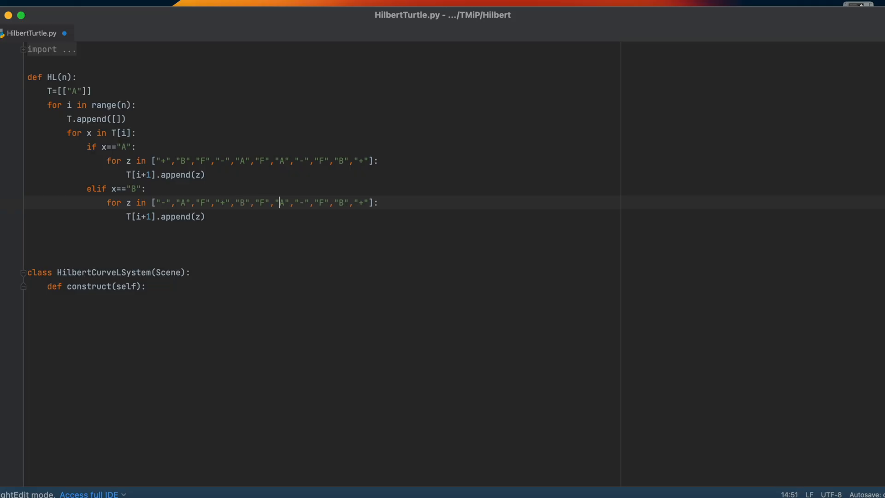
{"action": "type", "text": "B"}
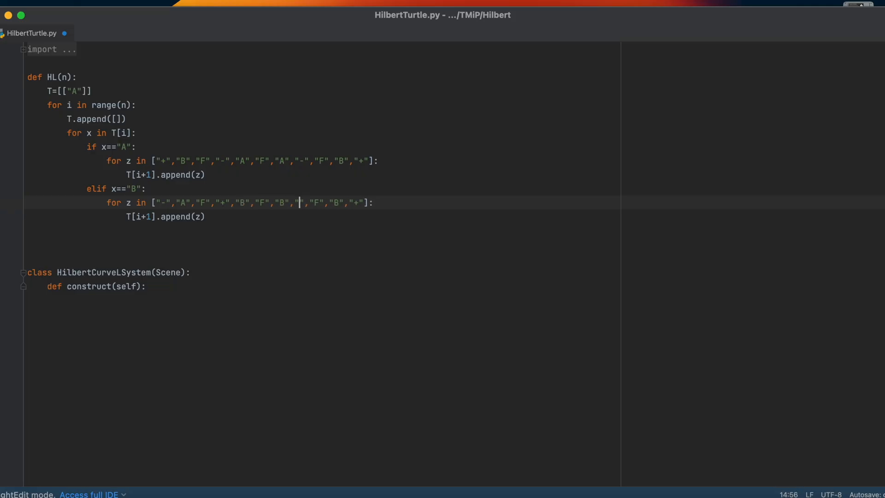
{"action": "type", "text": "+"}
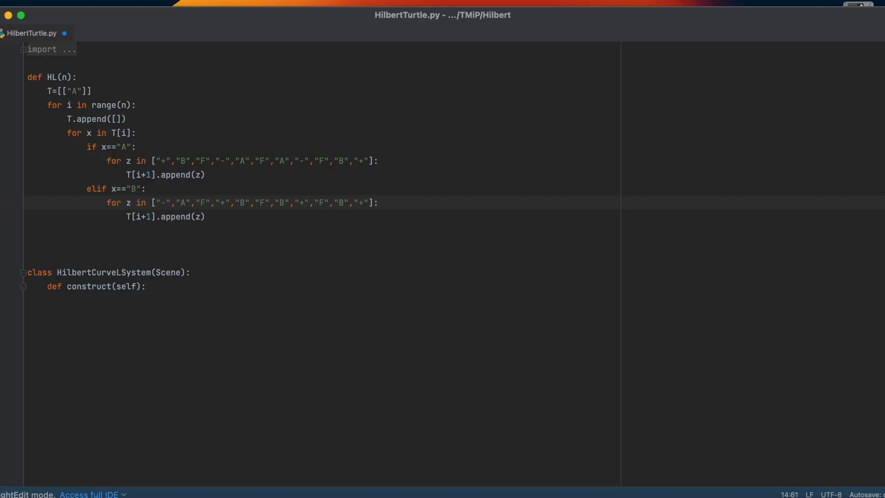
Step: Finish the B rule list as ...,F,A,- and begin the else line
{"action": "left_click", "coordinate": [337, 203]}
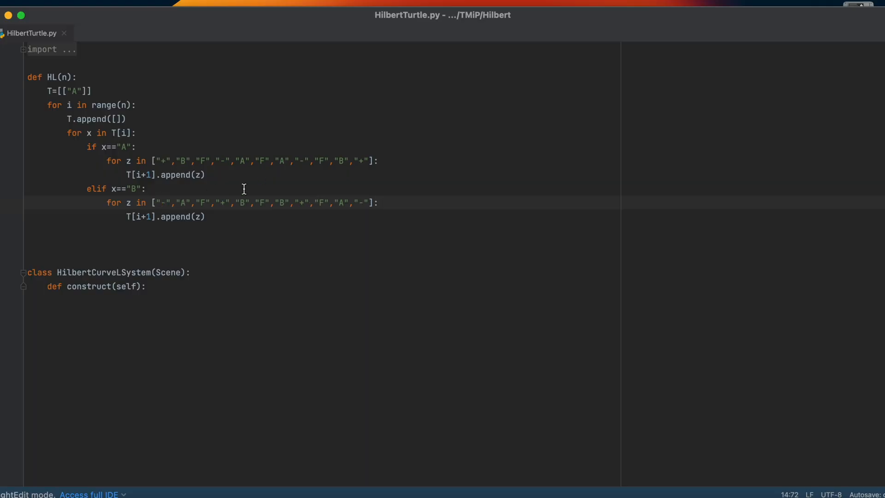
{"action": "key", "text": "enter"}
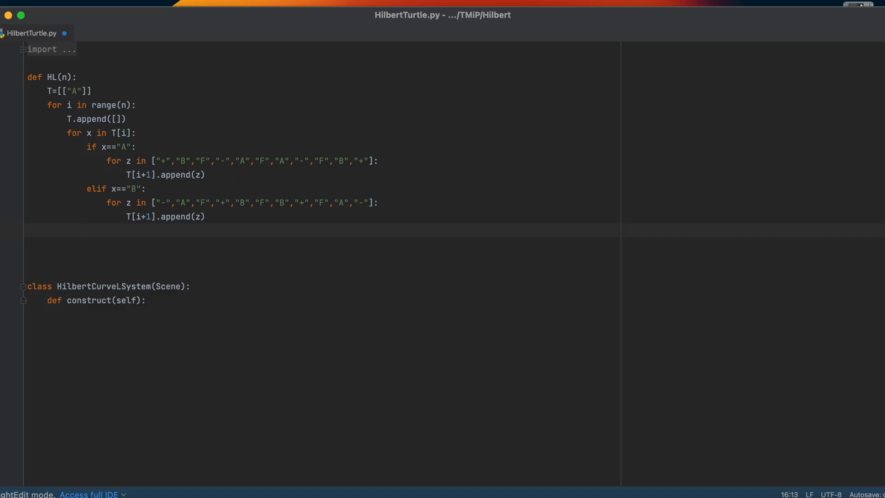
{"action": "type", "text": "else:"}
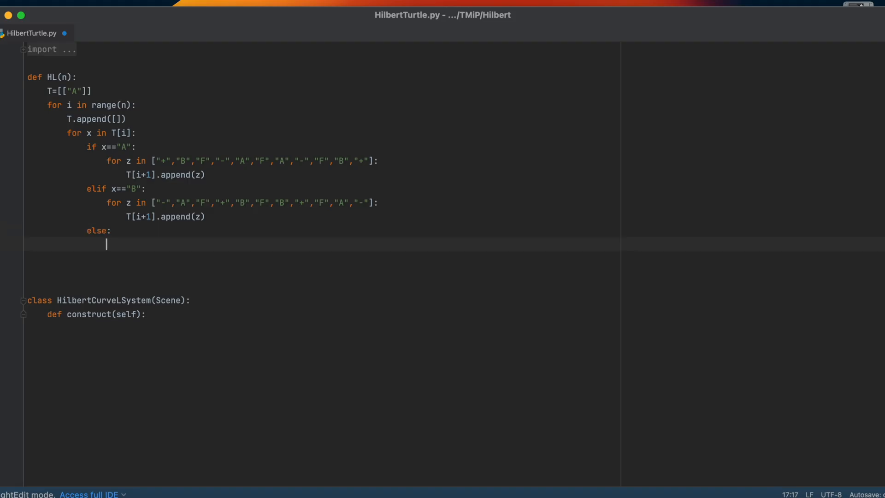
Step: Write T[i+1].append(x) as the else branch passing other symbols through
{"action": "type", "text": "T"}
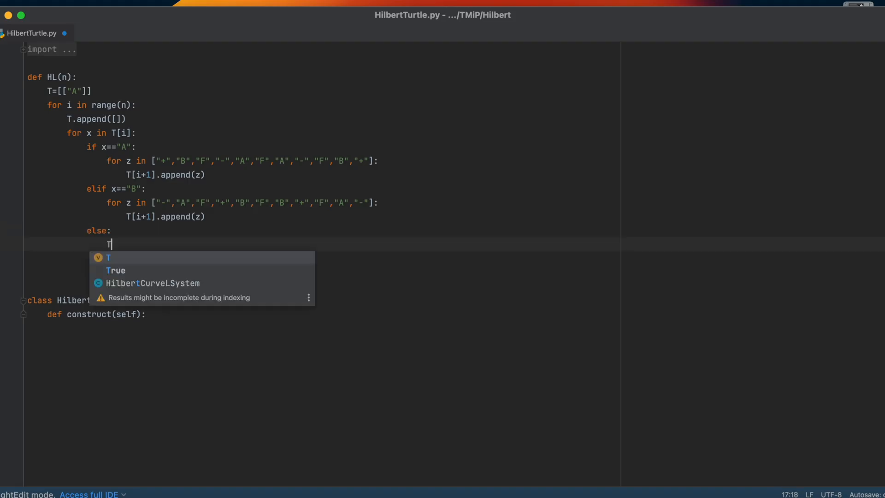
{"action": "type", "text": "[i=1"}
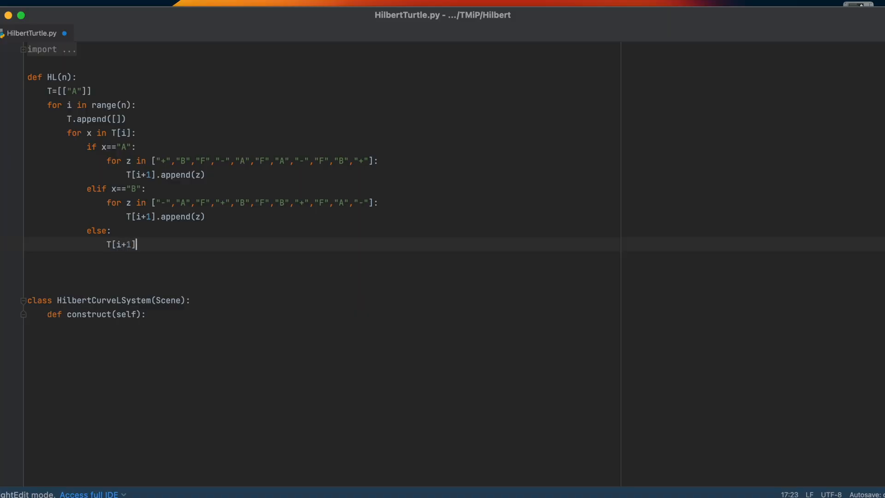
{"action": "type", "text": ".append("}
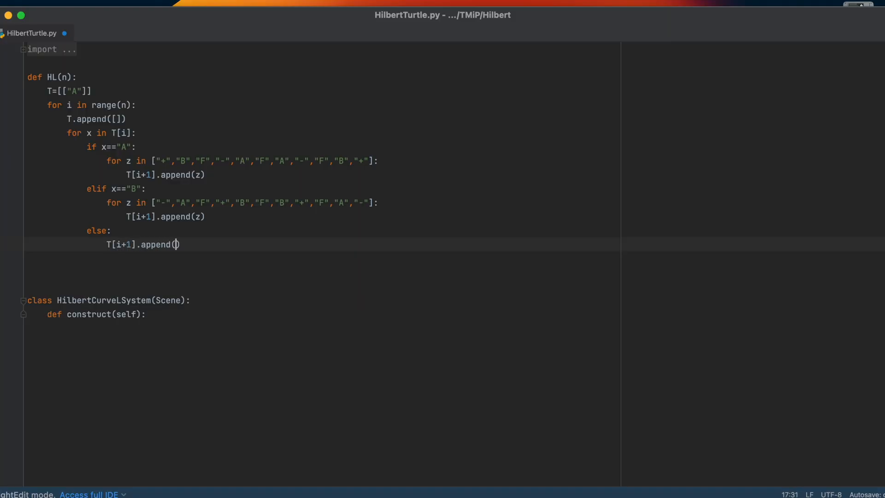
{"action": "type", "text": "x"}
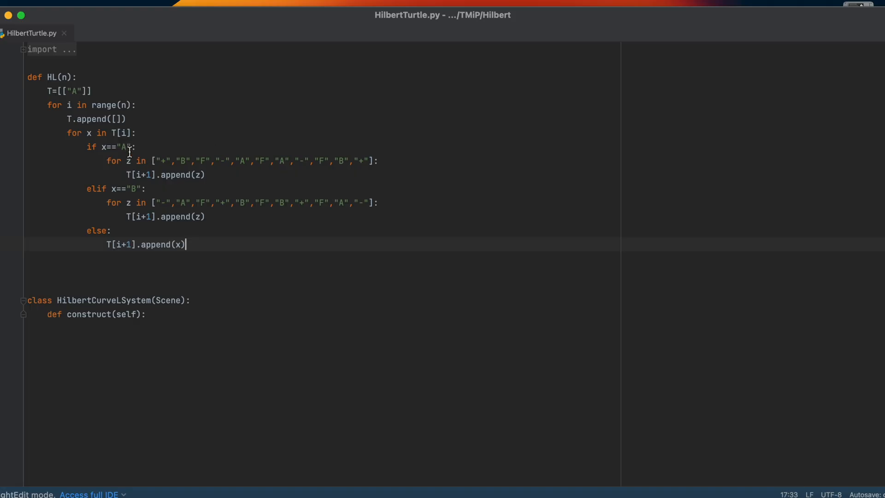
{"action": "double_click", "coordinate": [122, 147]}
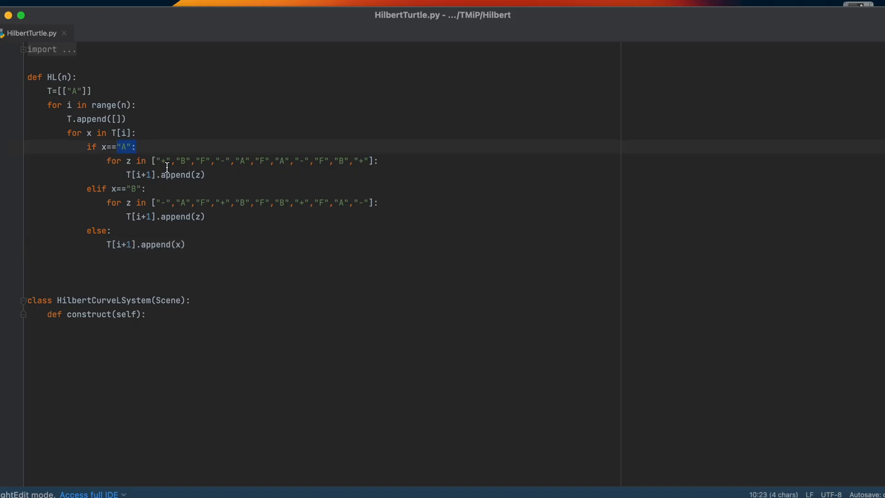
{"action": "mouse_move", "coordinate": [130, 188]}
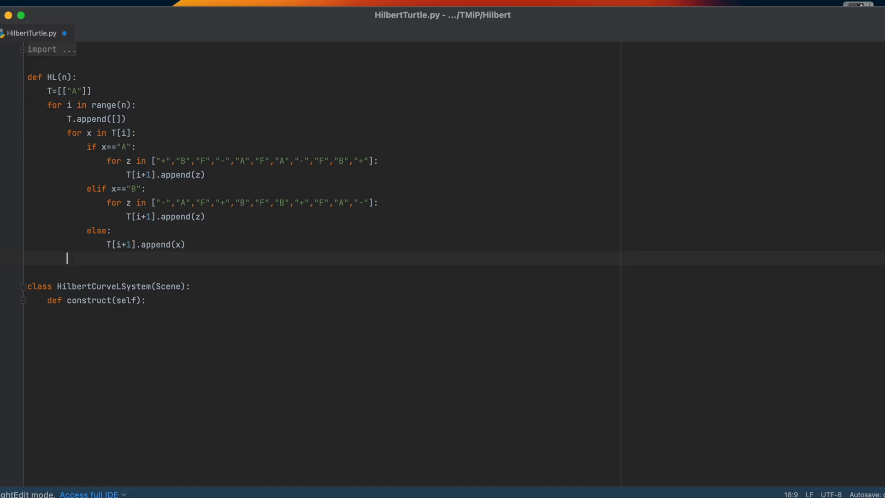
Step: End HL with return T[-1] and move into the construct method body
{"action": "type", "text": "return T["}
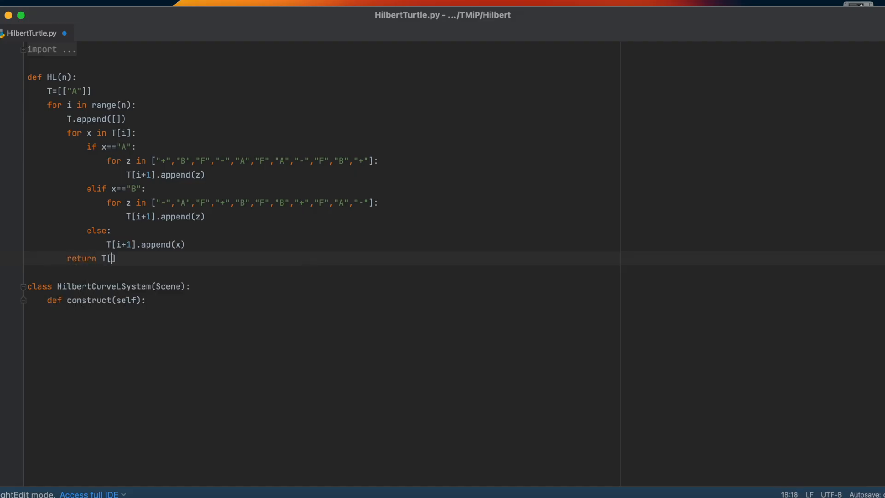
{"action": "type", "text": "-1"}
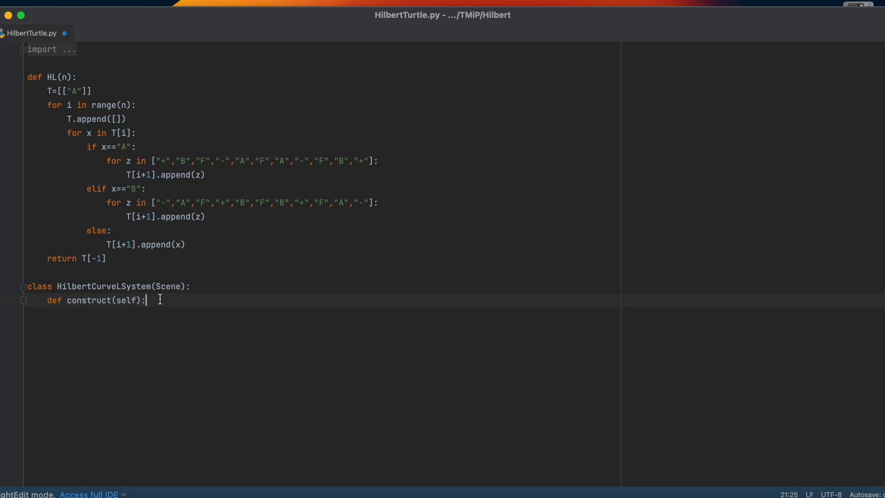
{"action": "key", "text": "enter"}
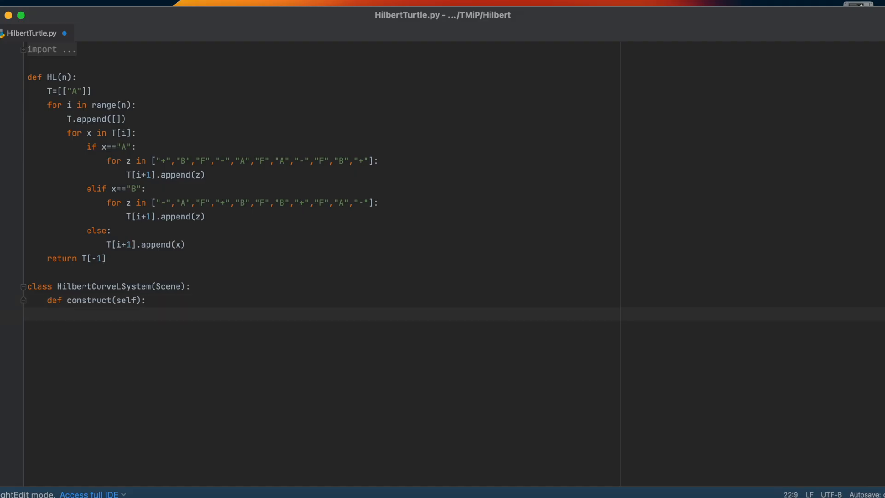
Step: Set l=4 and Seq=HL(l) at the start of construct
{"action": "type", "text": "l=4"}
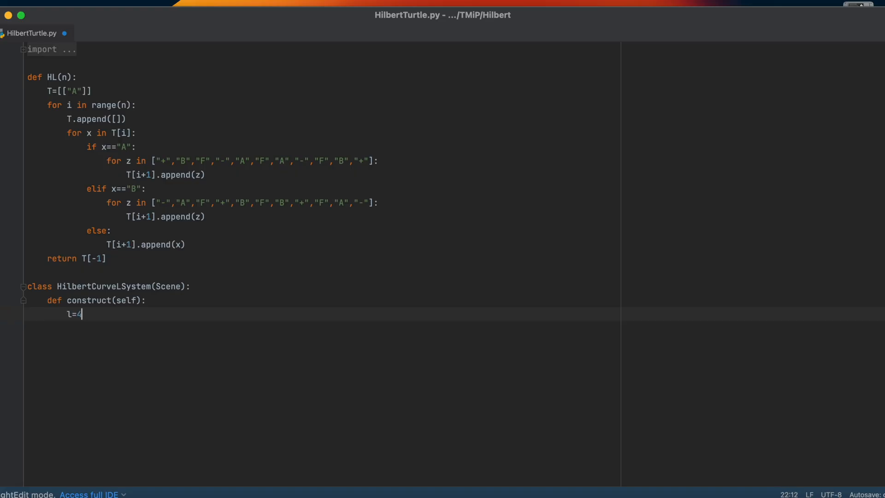
{"action": "key", "text": "enter"}
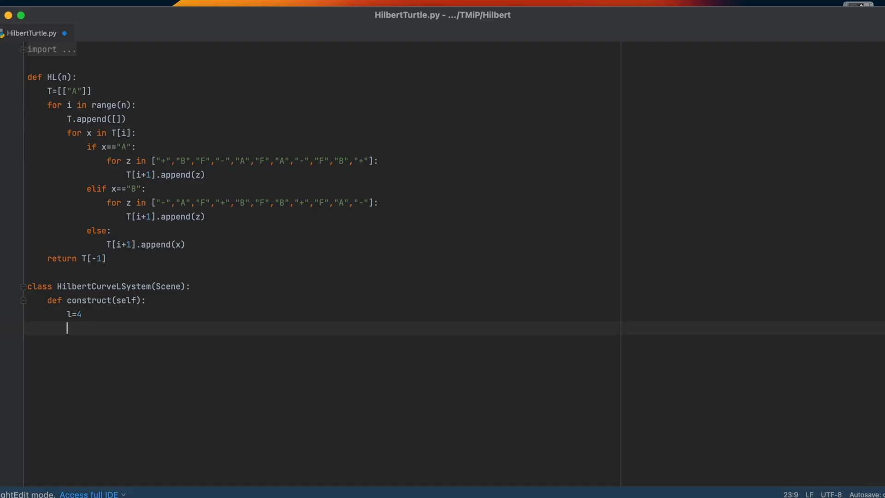
{"action": "type", "text": "Seq"}
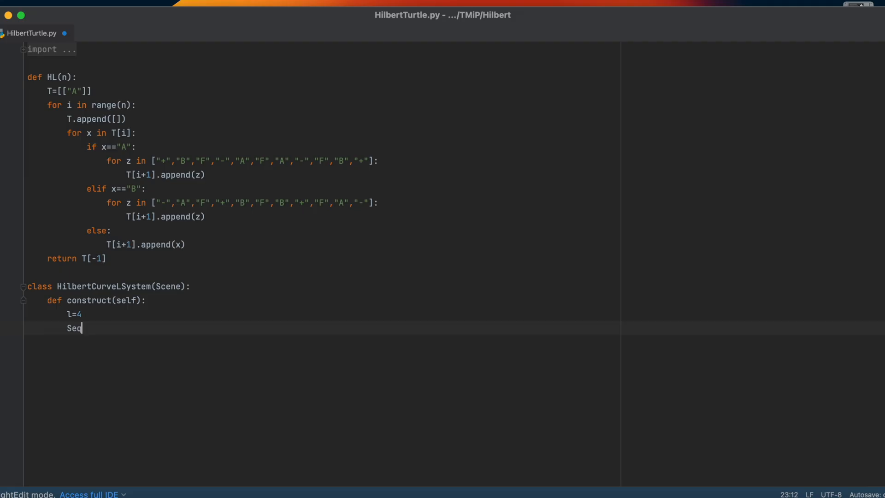
{"action": "type", "text": "=HL(l"}
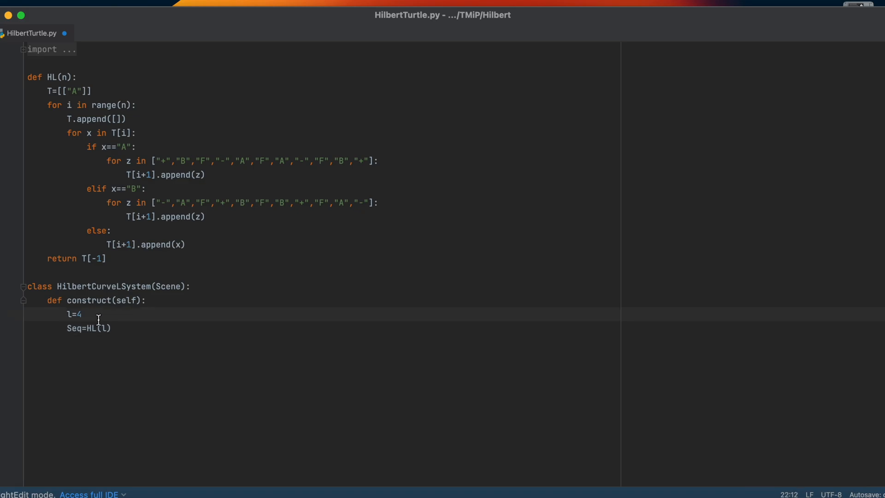
{"action": "type", "text": "5"}
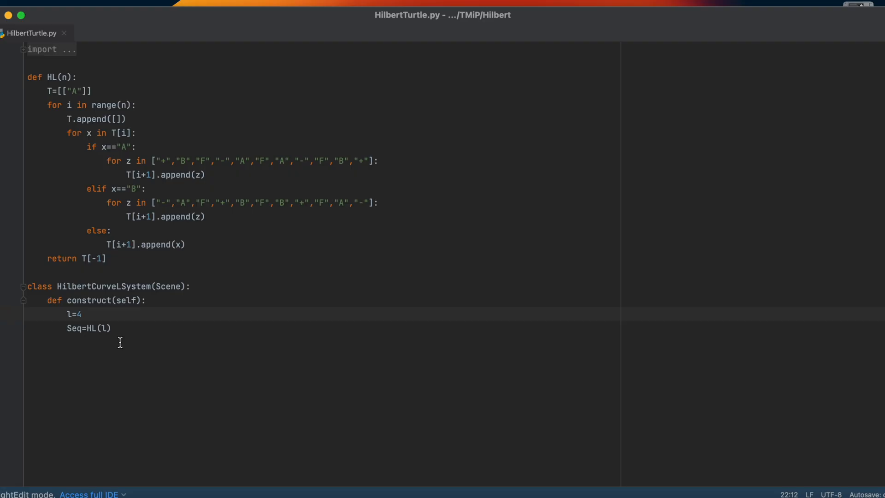
{"action": "left_click", "coordinate": [112, 328]}
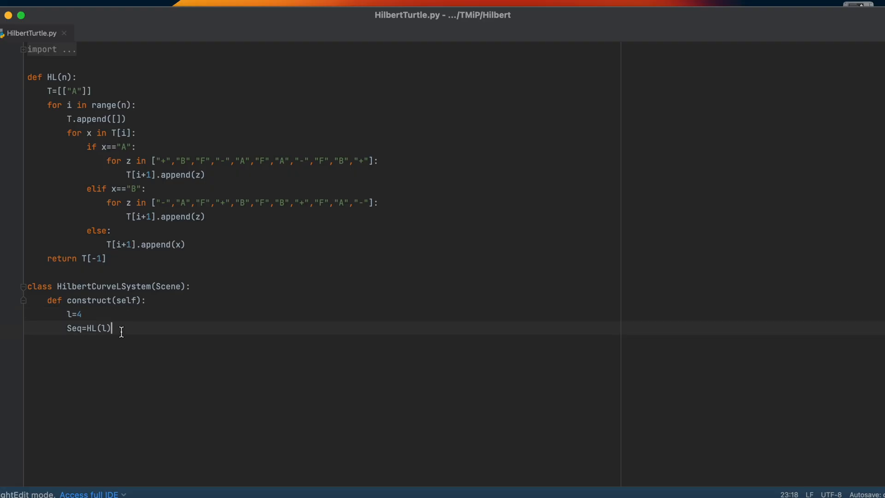
{"action": "key", "text": "enter"}
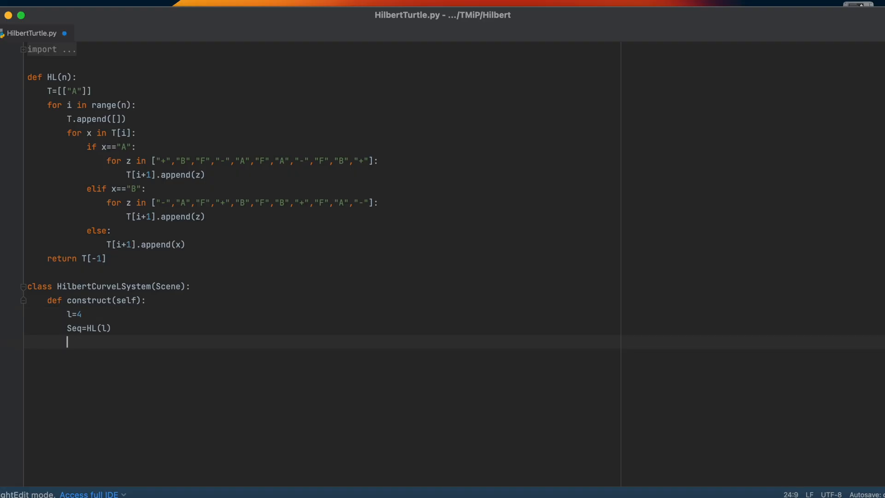
Step: Create Initial as a Line from (0,0,0) to (1,0,0) with stroke width 12
{"action": "type", "text": "Initial"}
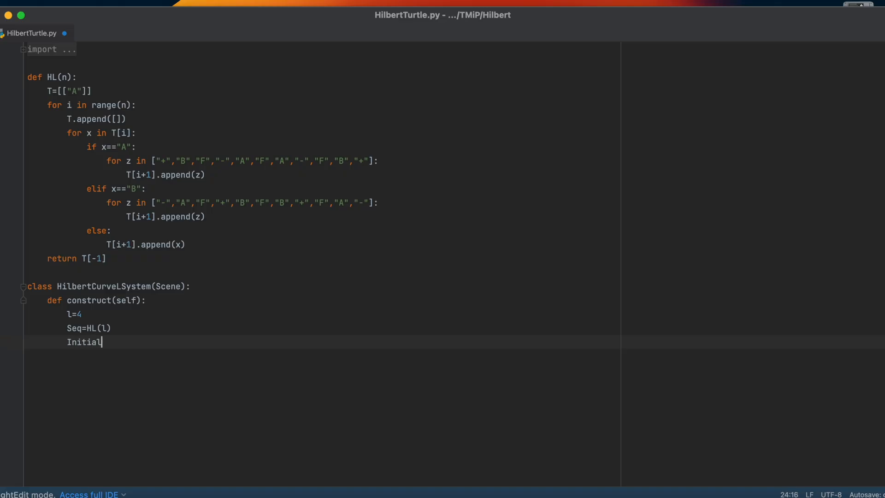
{"action": "type", "text": "="}
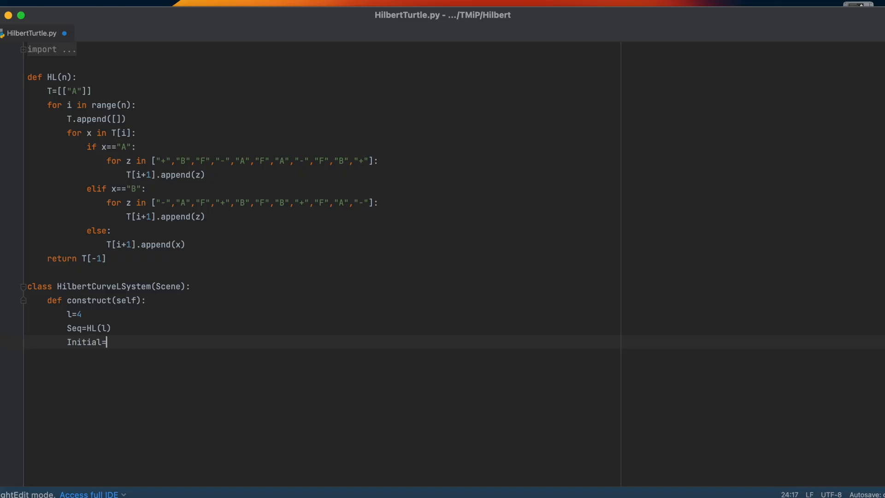
{"action": "type", "text": "Line()"}
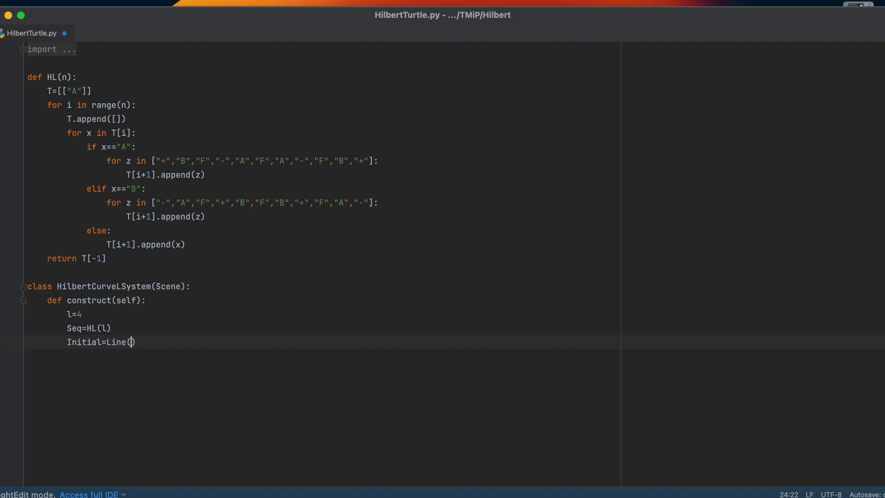
{"action": "type", "text": "(0,0,0),)"}
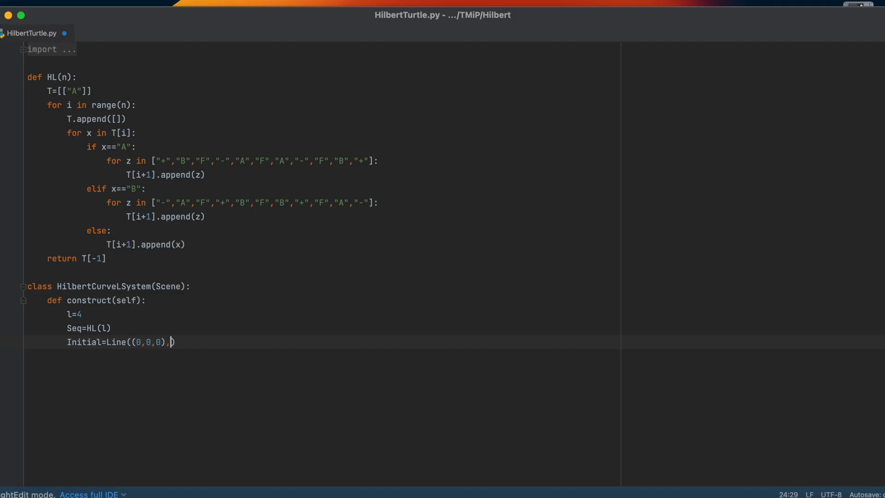
{"action": "type", "text": "(1,0,"}
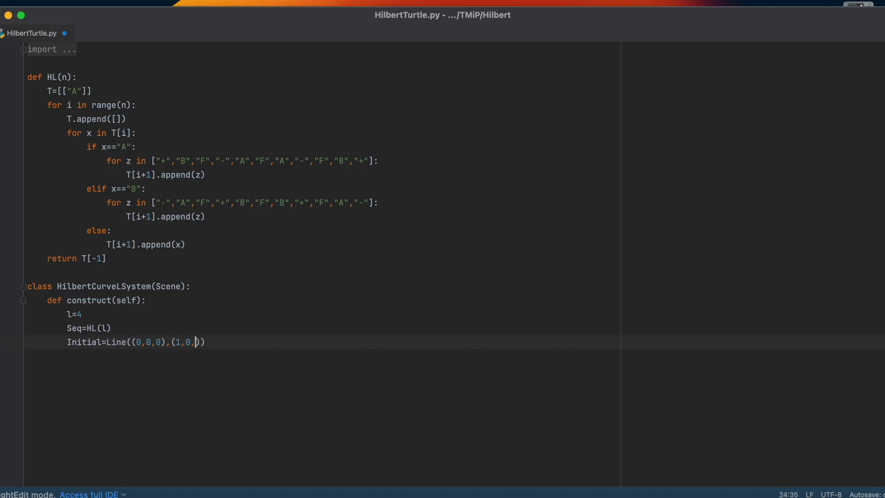
{"action": "type", "text": "0"}
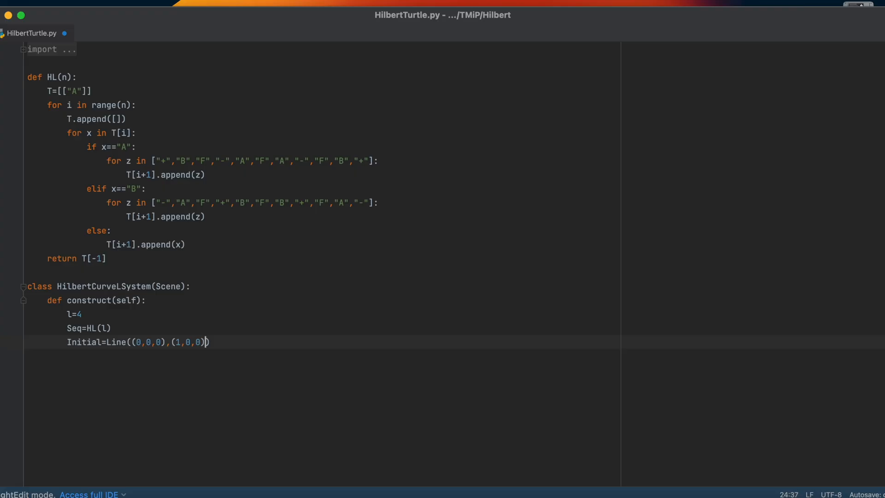
{"action": "type", "text": ".set"}
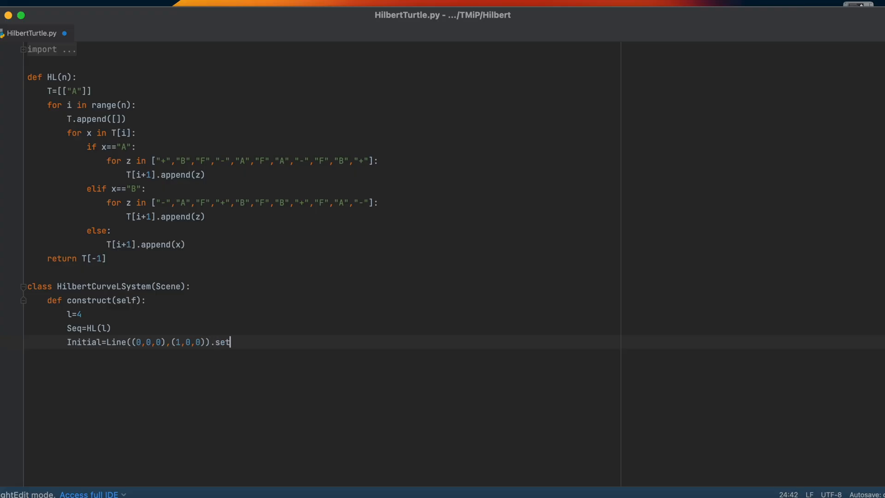
{"action": "type", "text": "_width("}
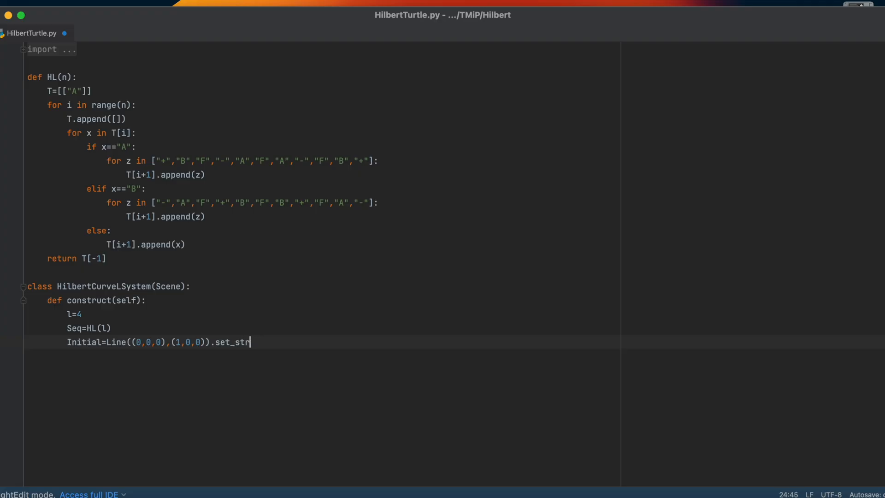
{"action": "type", "text": "oke(width)"}
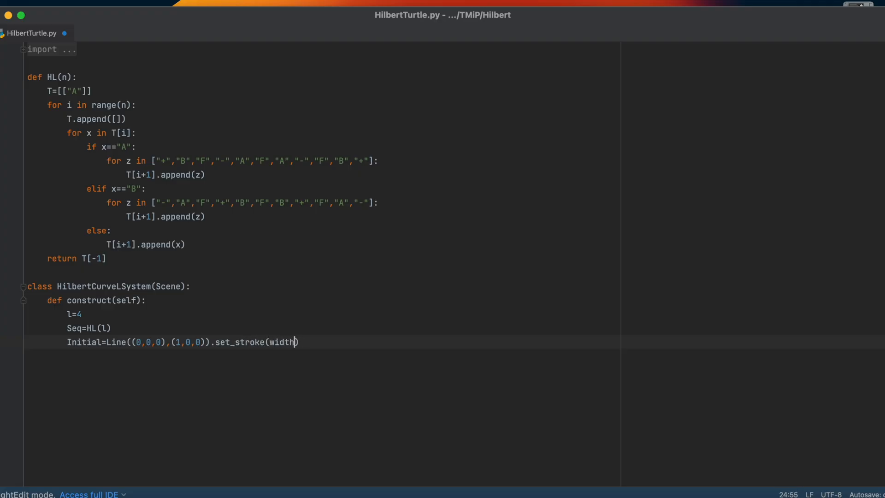
{"action": "type", "text": "=12"}
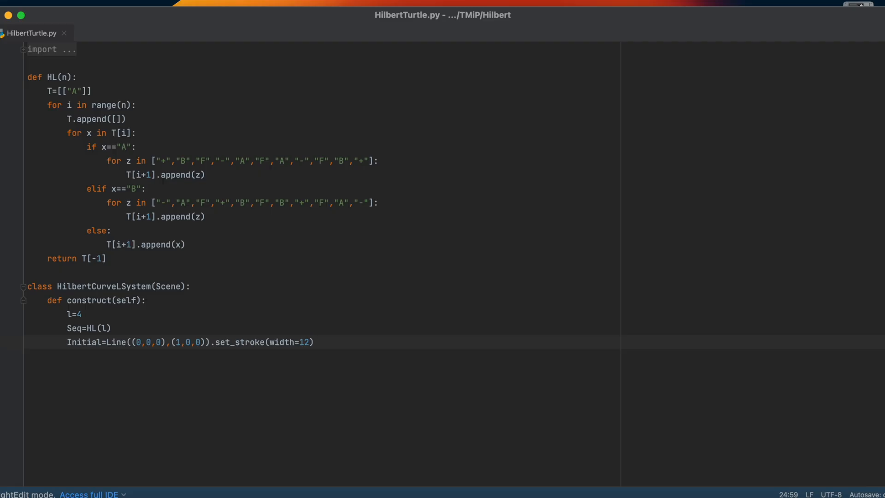
Step: Set HilbertCurve = [Initial] and angle=0
{"action": "type", "text": "HI"}
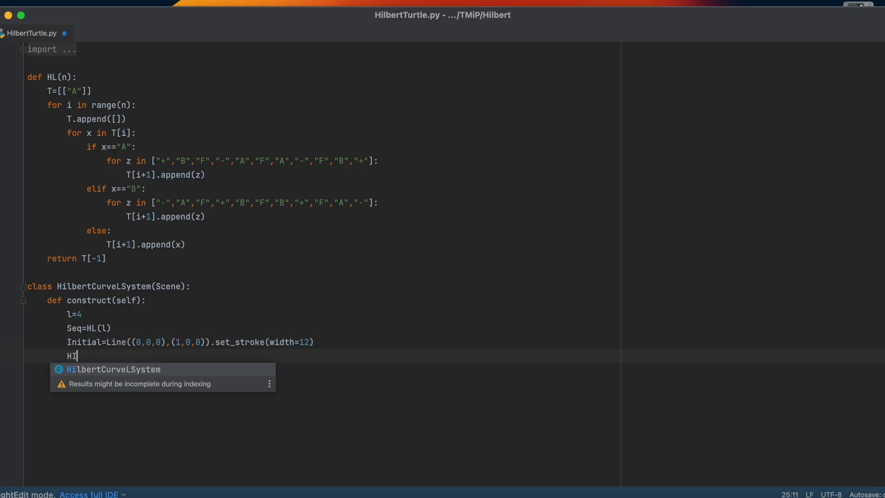
{"action": "type", "text": "lbert"}
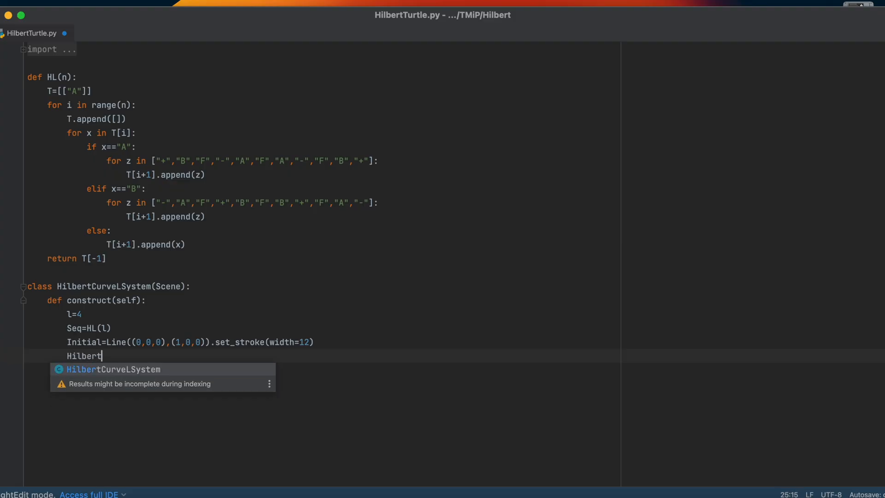
{"action": "type", "text": "Curve"}
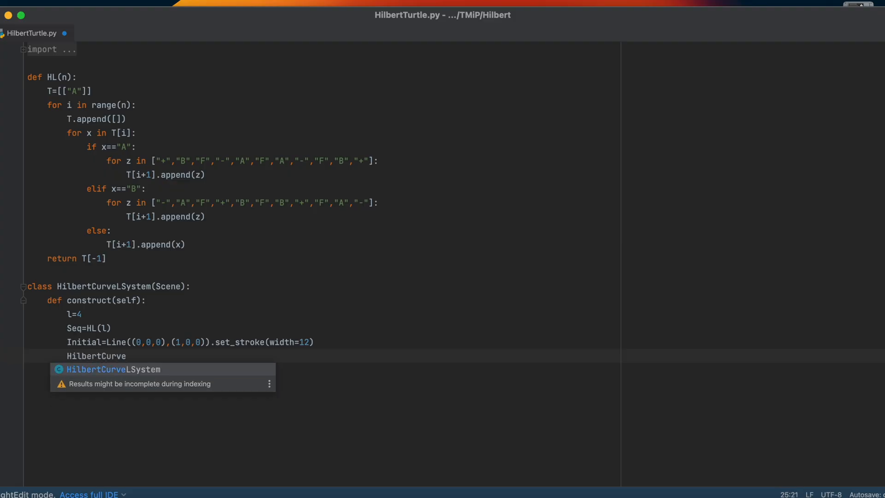
{"action": "type", "text": "= [I"}
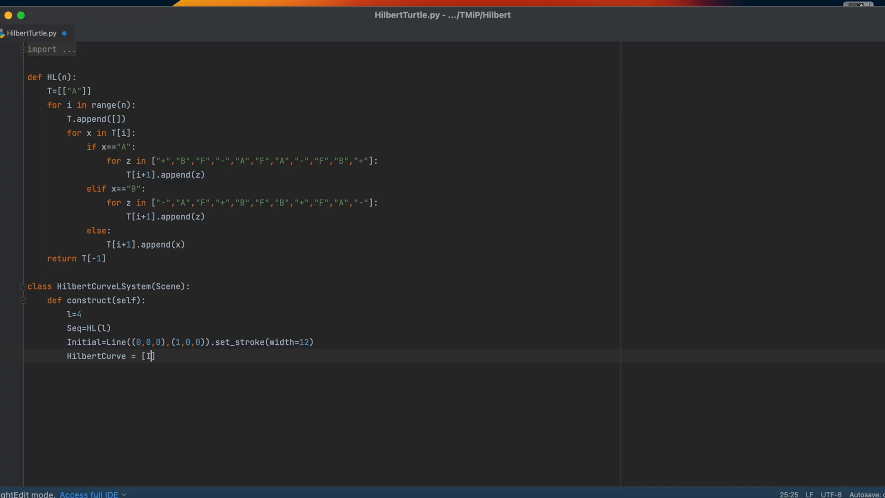
{"action": "type", "text": "nitial"}
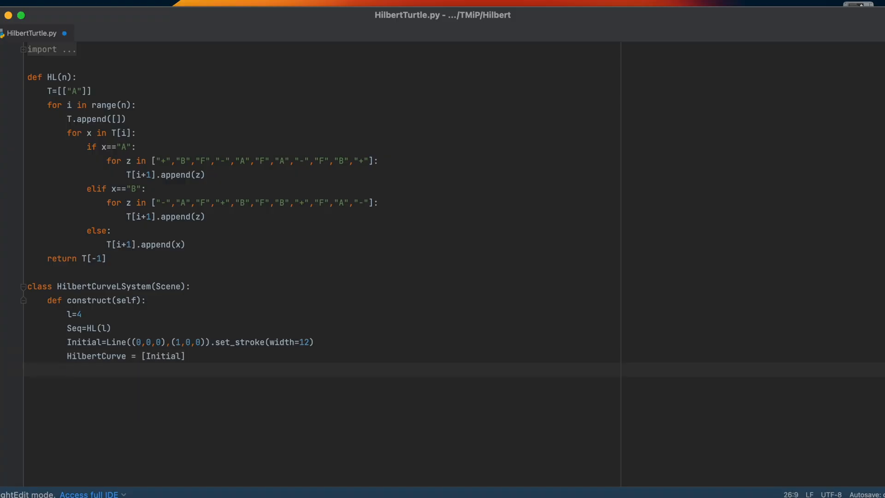
{"action": "type", "text": "angle=0"}
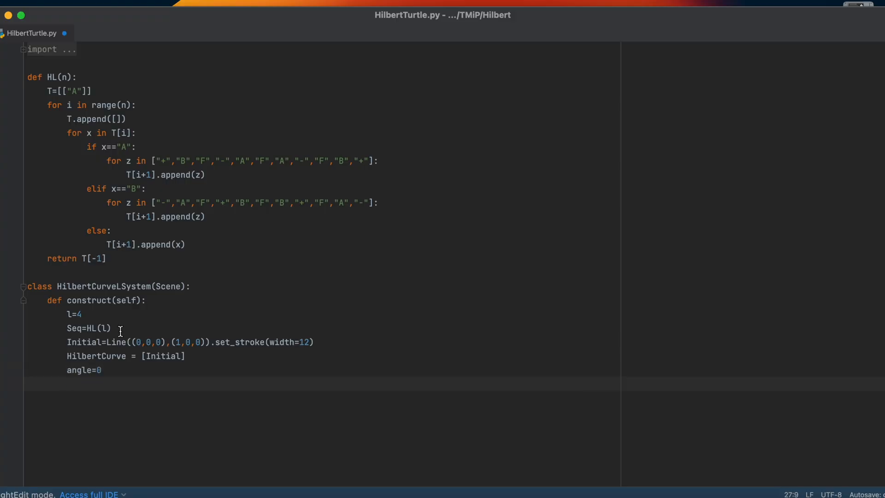
Step: Write the for loop over range(len(Seq)) whose F branch sets coord = HilbertCurve[-1].get_end()
{"action": "type", "text": "for i"}
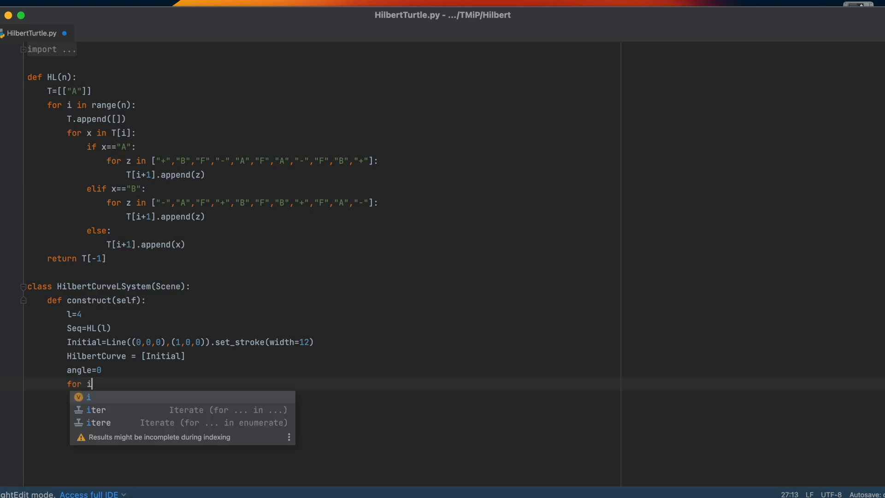
{"action": "type", "text": "in range(len(Seq"}
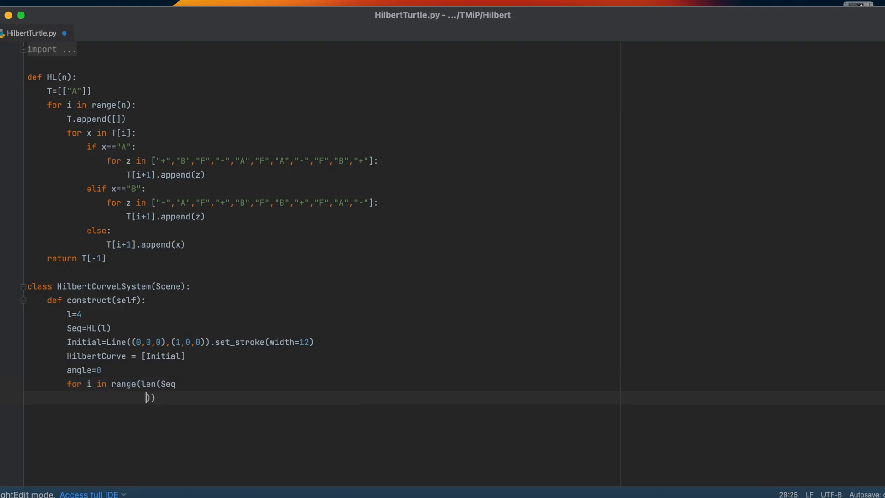
{"action": "type", "text": ")):"}
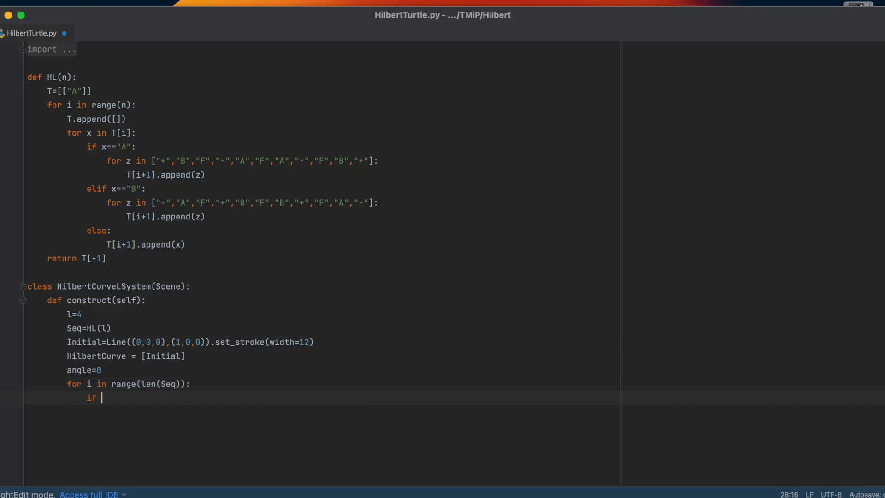
{"action": "type", "text": "Seq[i]==\"F"}
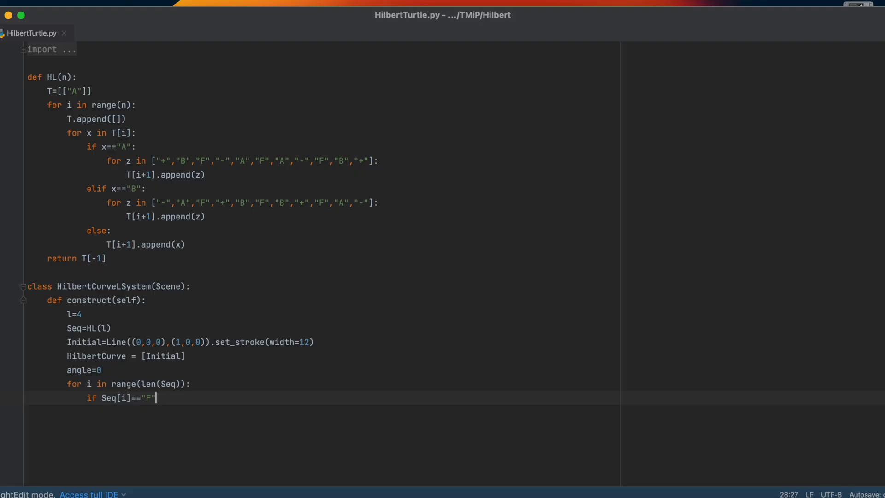
{"action": "type", "text": "coo"}
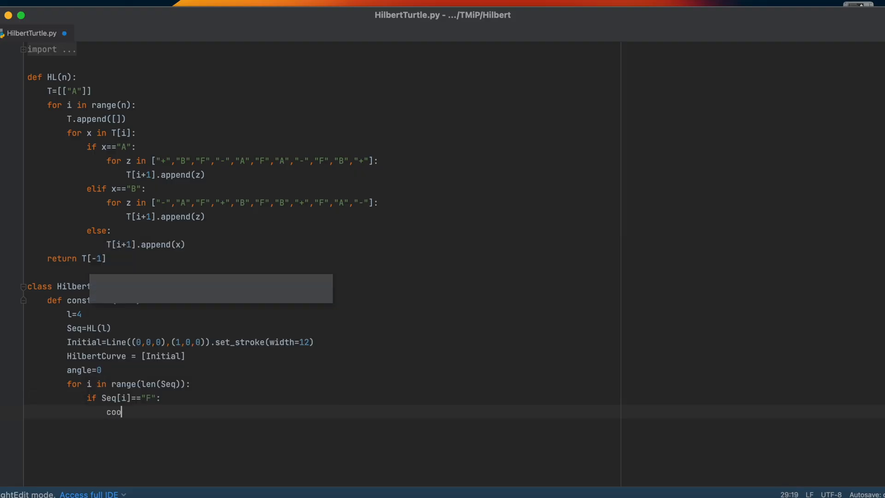
{"action": "type", "text": "d"}
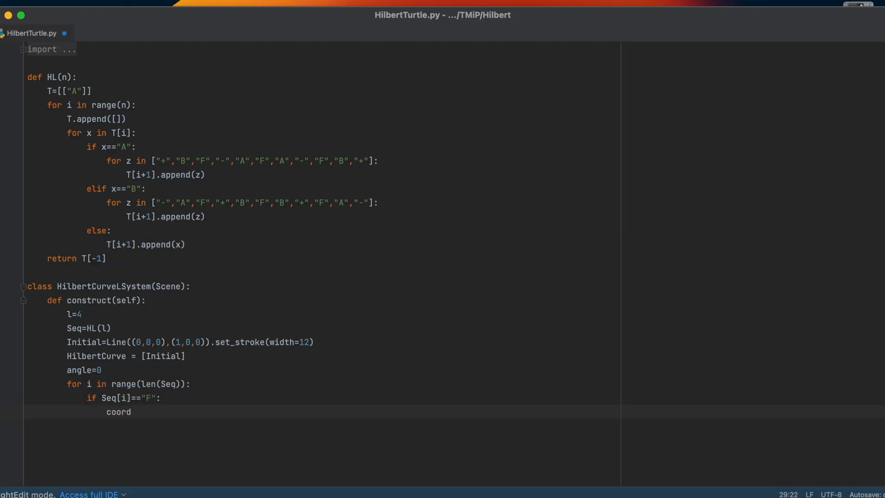
{"action": "type", "text": "= HilbertCurve[-1"}
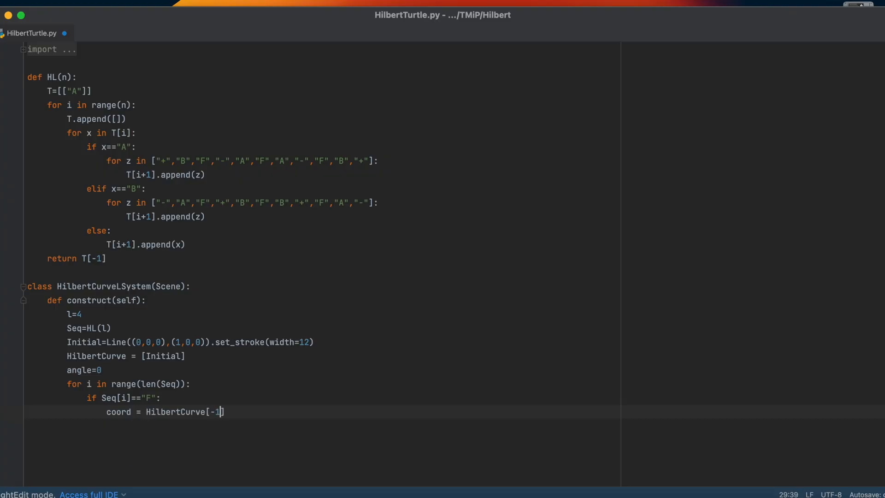
{"action": "type", "text": ".ge"}
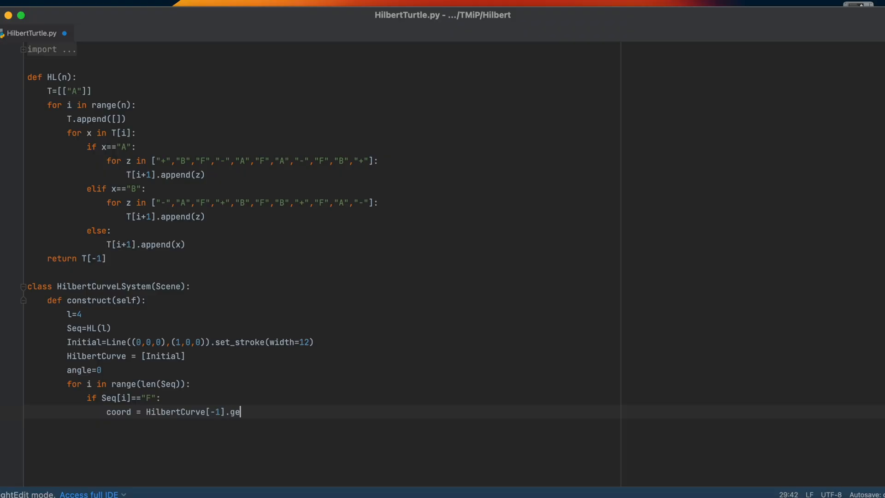
{"action": "type", "text": "t_end()"}
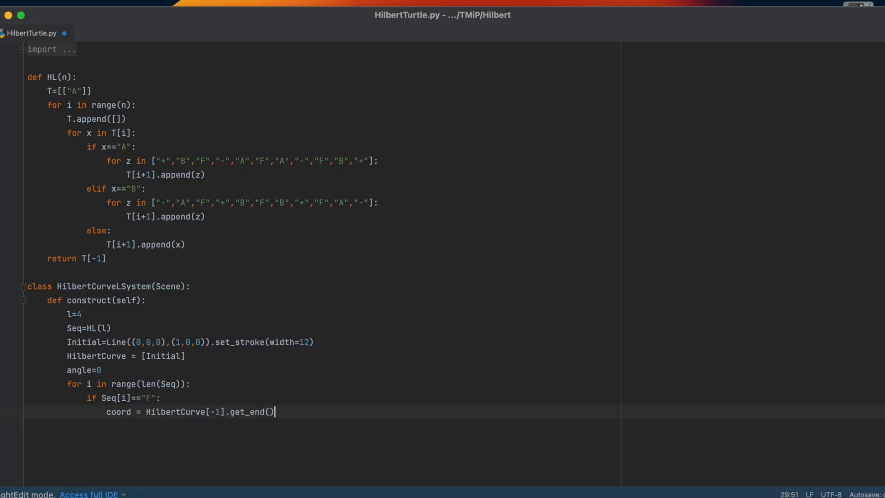
{"action": "key", "text": "cmd+s"}
{"action": "type", "text": "temp"}
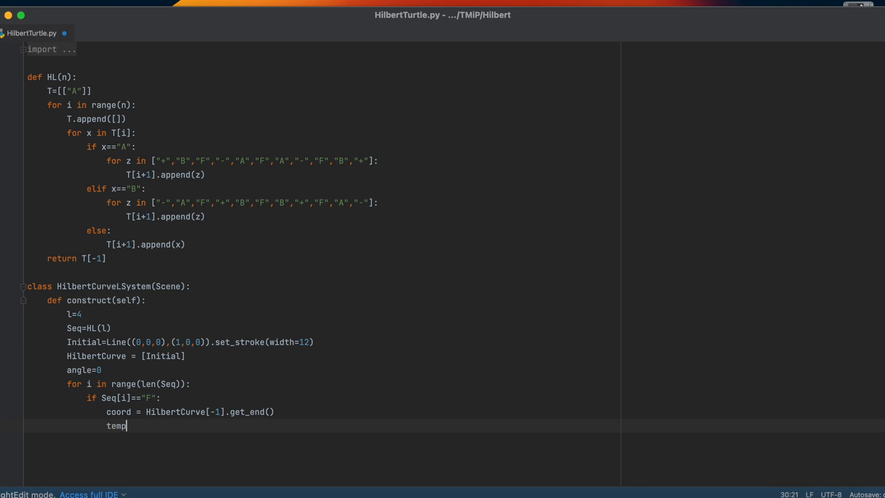
Step: Define templine = Line(coord, coord+[1,0,0]).set_stroke(width=12) and begin the next statement
{"action": "type", "text": "line=Line("}
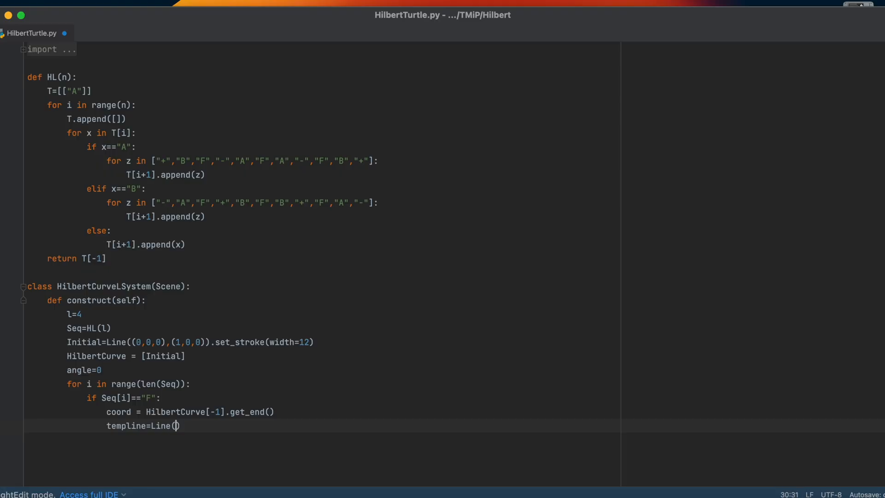
{"action": "type", "text": "coord,"}
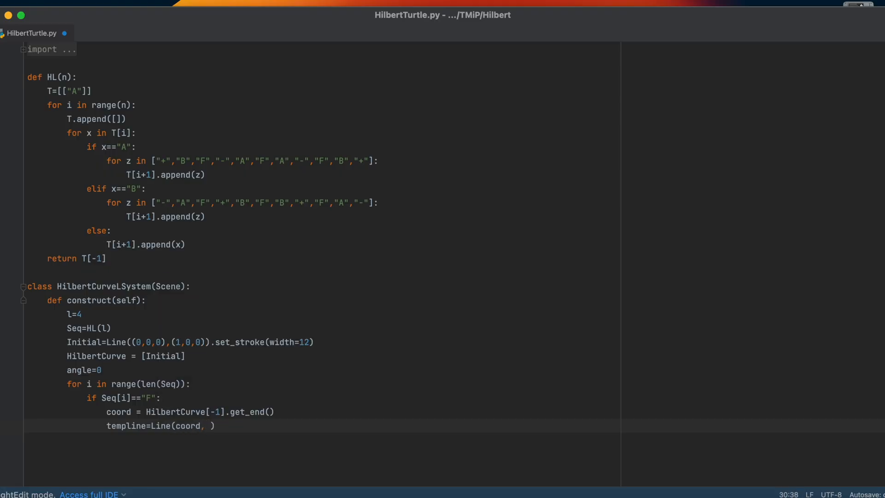
{"action": "mouse_move", "coordinate": [128, 325]}
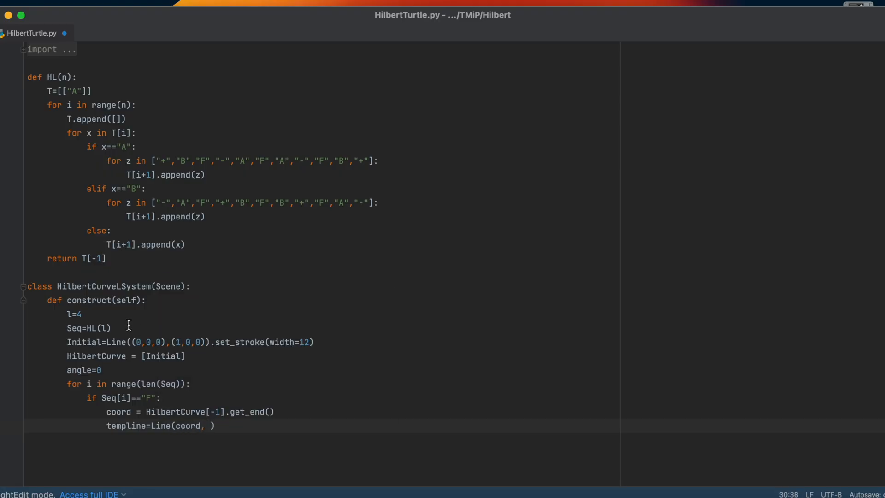
{"action": "type", "text": "coord"}
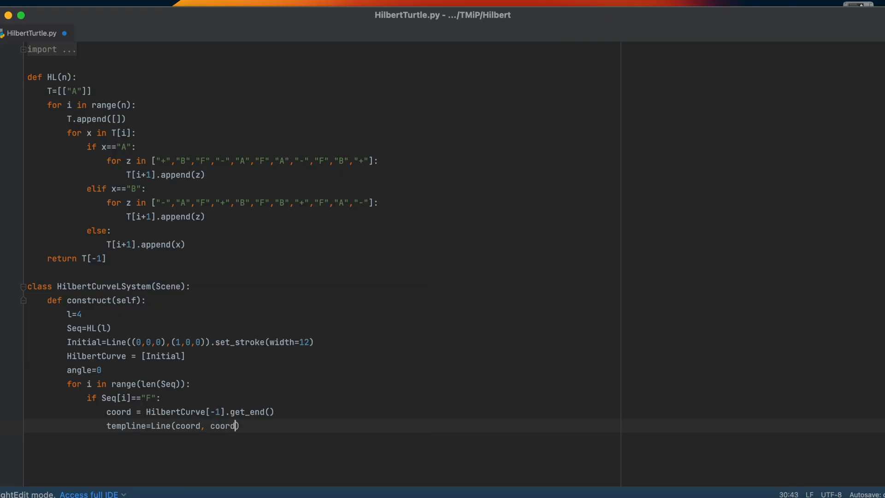
{"action": "type", "text": "+[1,0,0"}
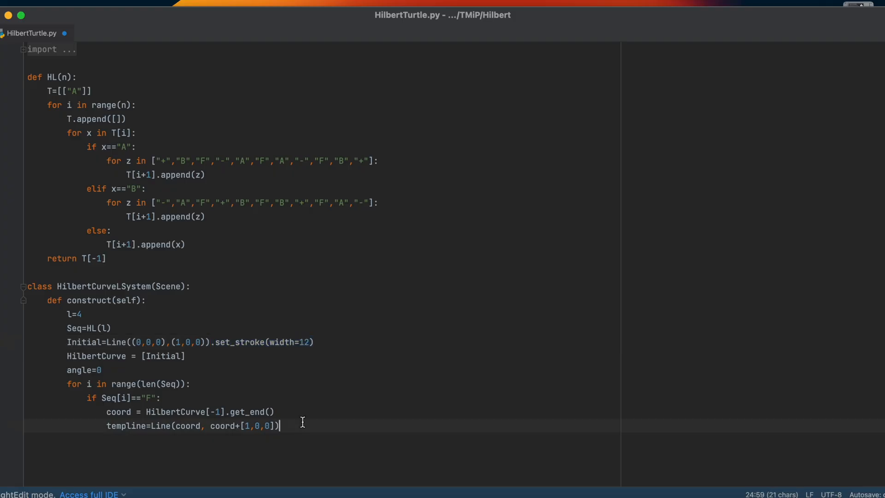
{"action": "type", "text": ".set_stroke(width=12)"}
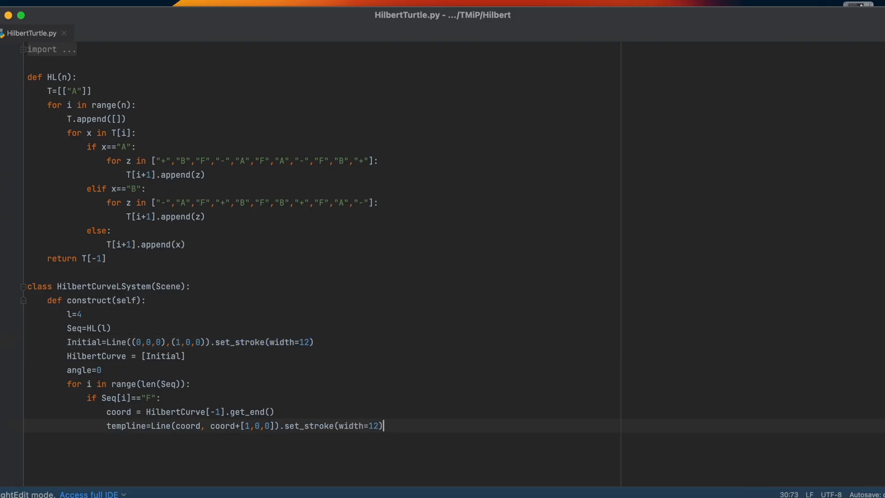
{"action": "key", "text": "enter"}
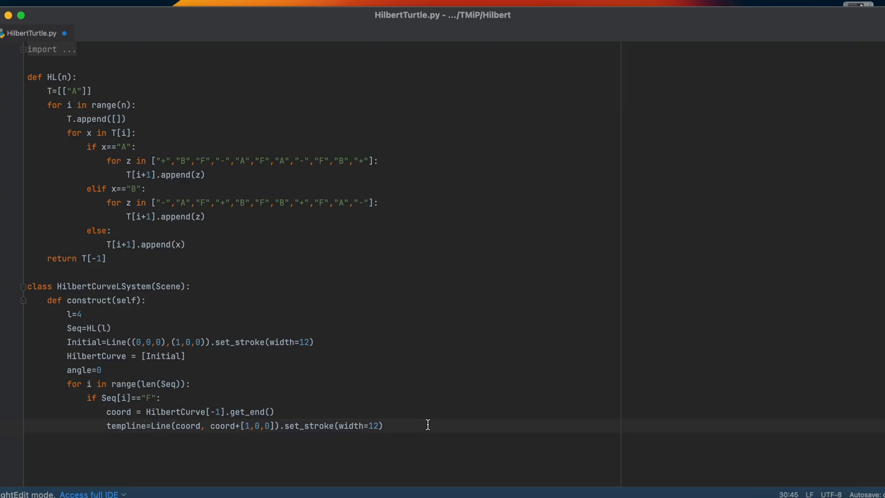
{"action": "type", "text": "templine.ro"}
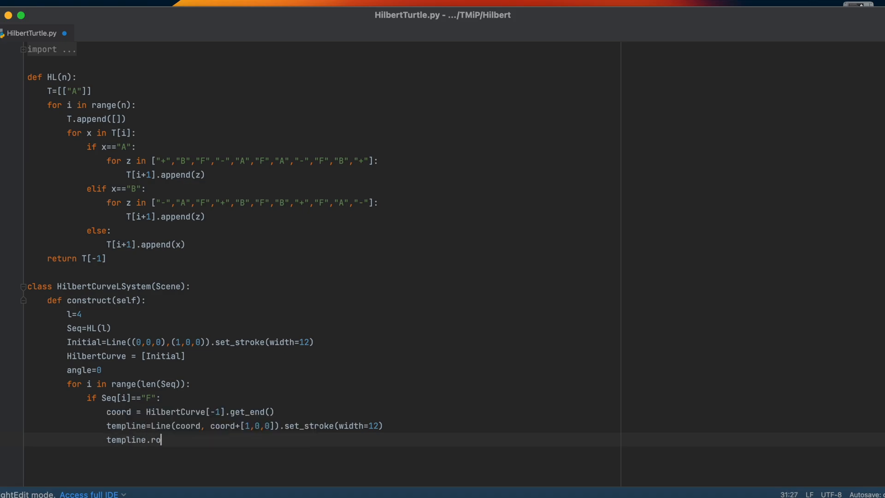
Step: Add templine.rotate(angle, about_point = coord) to the F branch
{"action": "type", "text": "tate(an"}
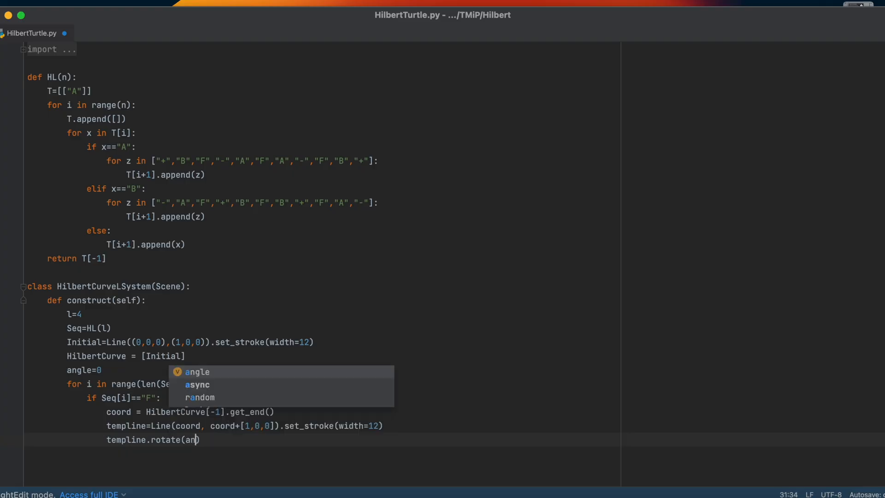
{"action": "key", "text": "Tab"}
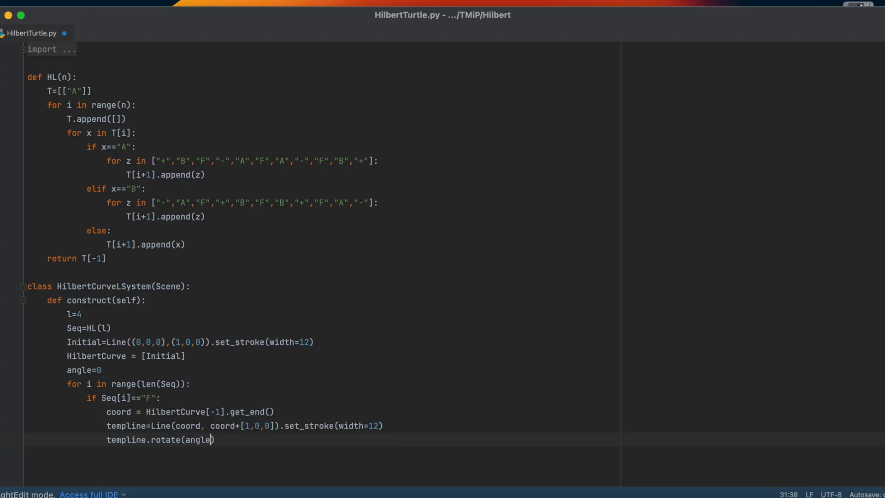
{"action": "type", "text": ", about_point"}
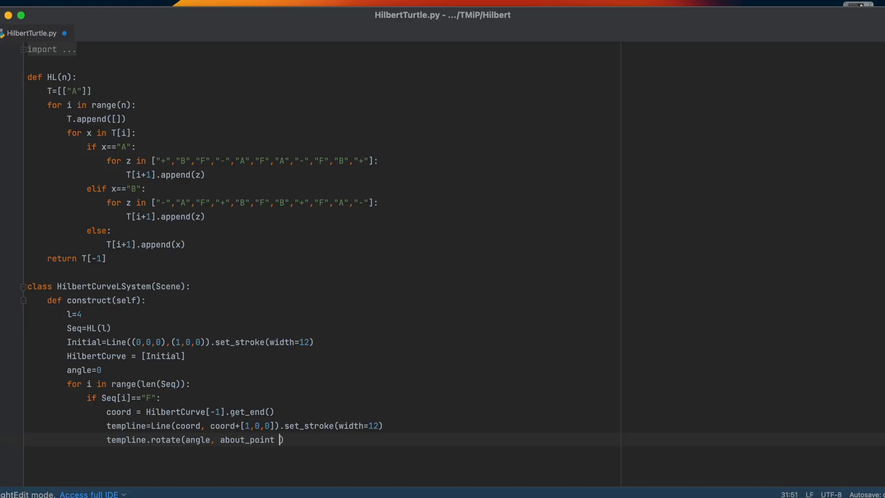
{"action": "type", "text": "= coord"}
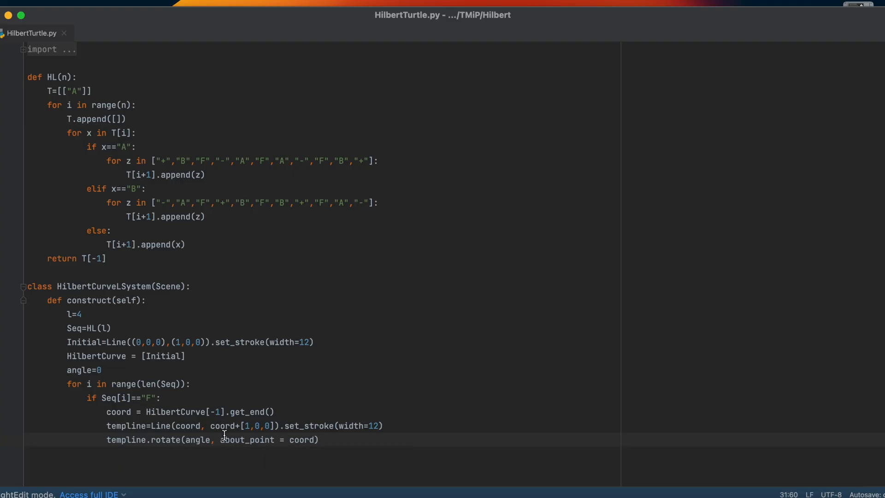
{"action": "mouse_move", "coordinate": [180, 411]}
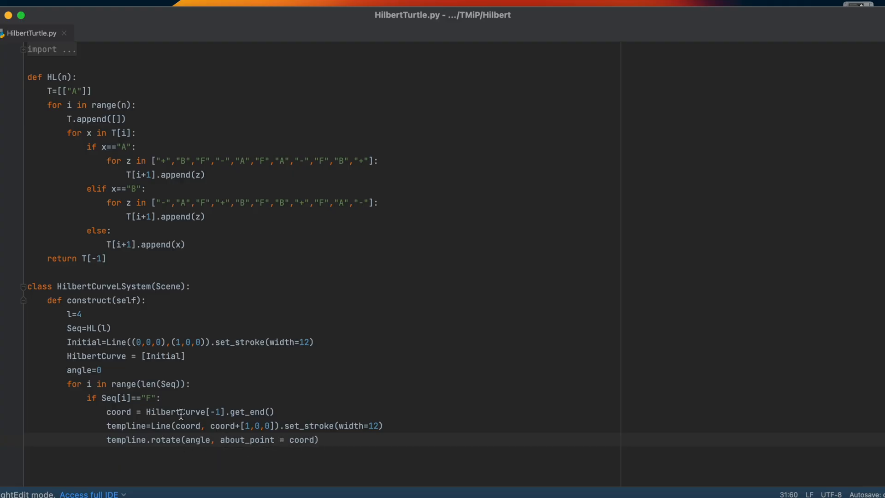
{"action": "key", "text": "enter"}
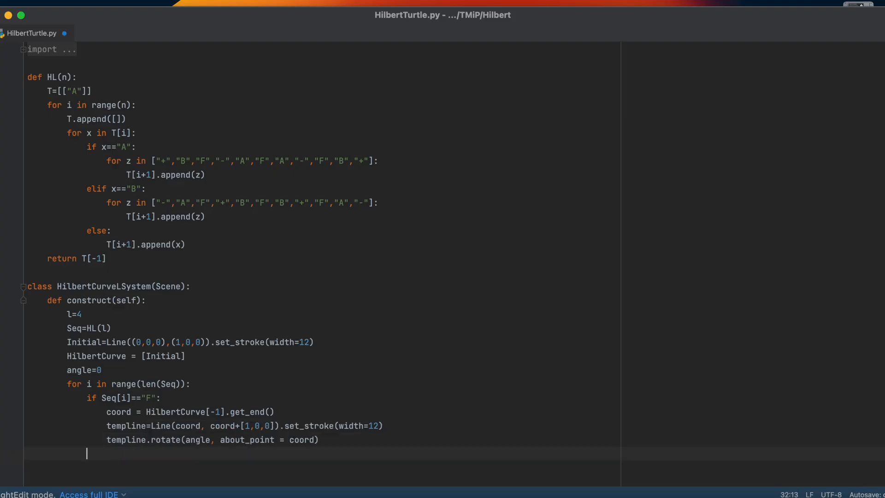
Step: Add elif branches: angle += PI/2 for "+" and angle += -PI/2 for "-"
{"action": "type", "text": "elif"}
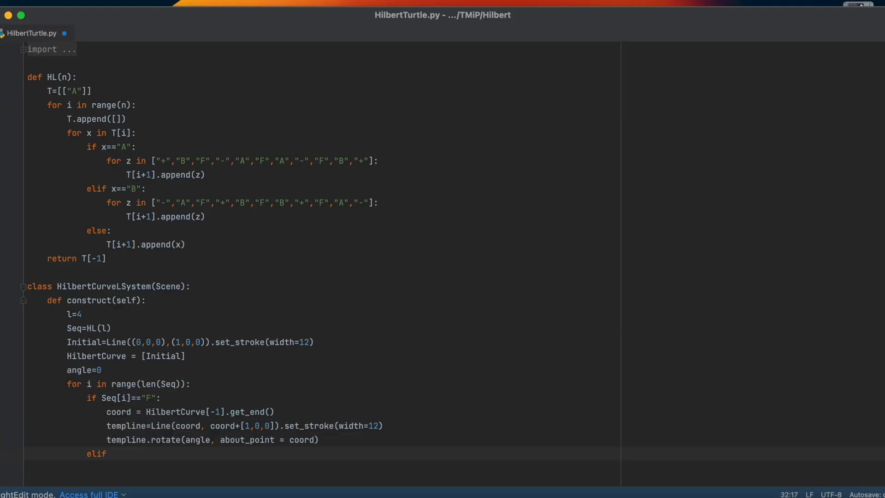
{"action": "type", "text": "Seq"}
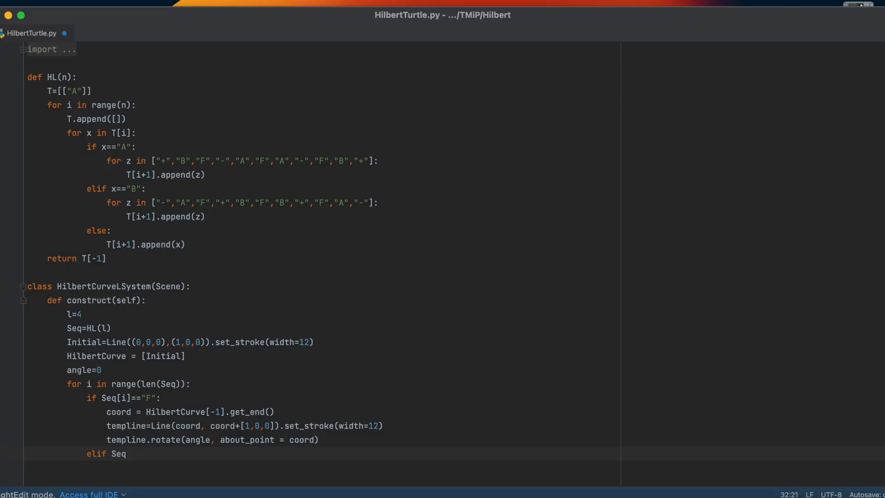
{"action": "type", "text": "[i]"}
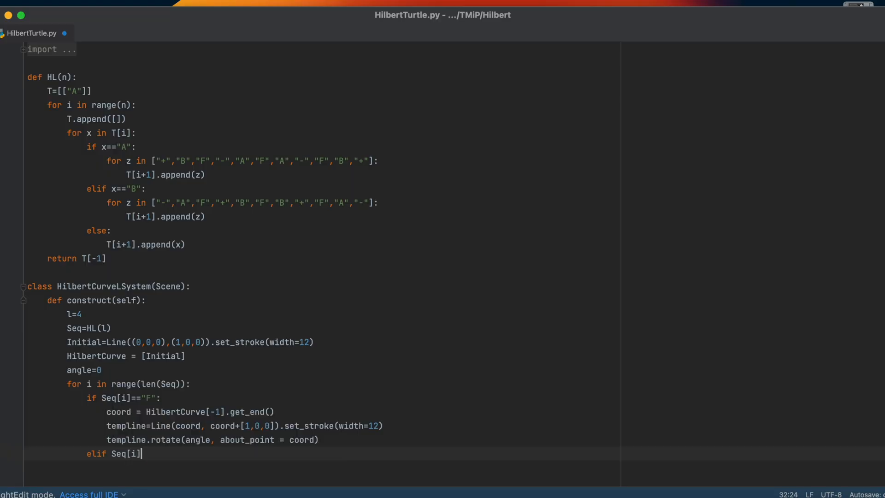
{"action": "type", "text": "=\"\""}
{"action": "type", "text": "angle+="}
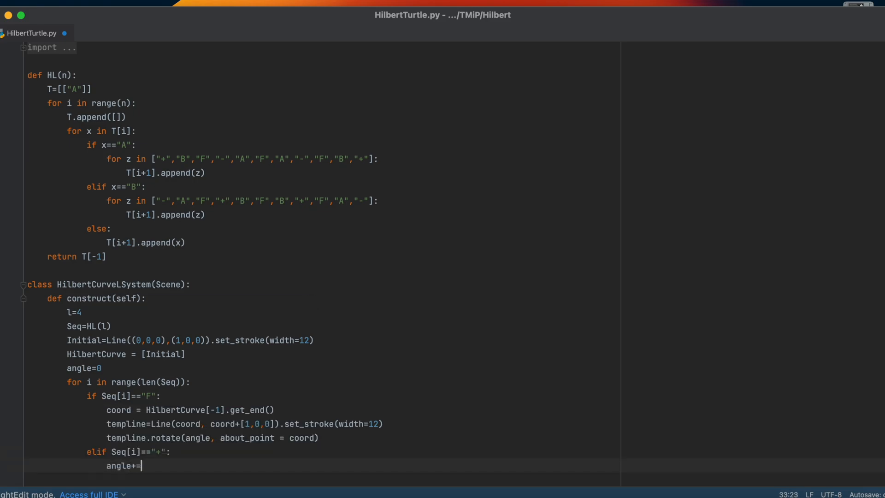
{"action": "type", "text": "PI/2"}
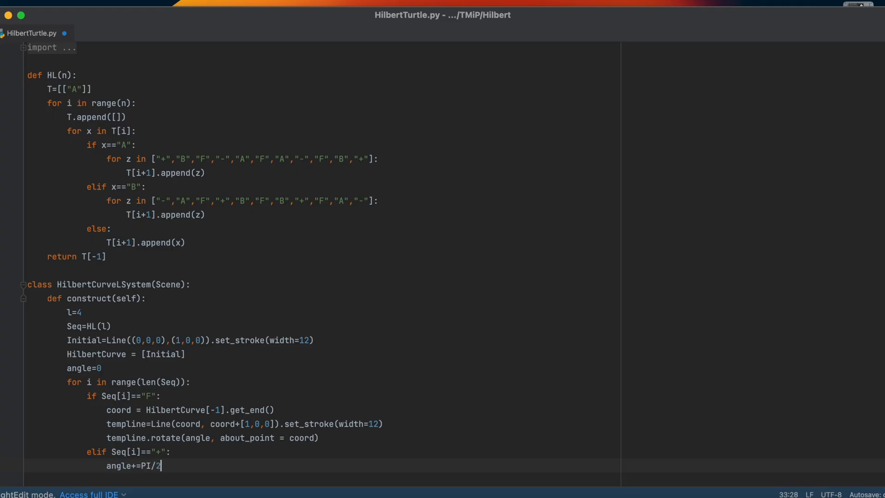
{"action": "mouse_move", "coordinate": [245, 409]}
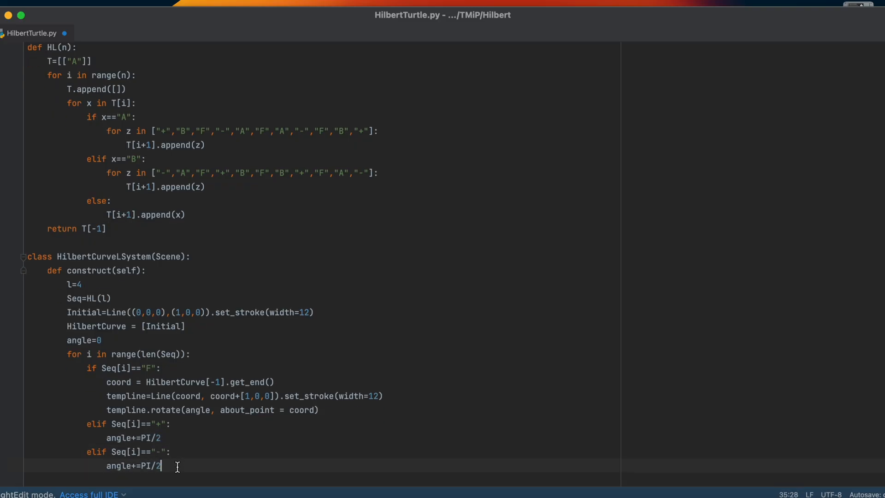
{"action": "type", "text": "-"}
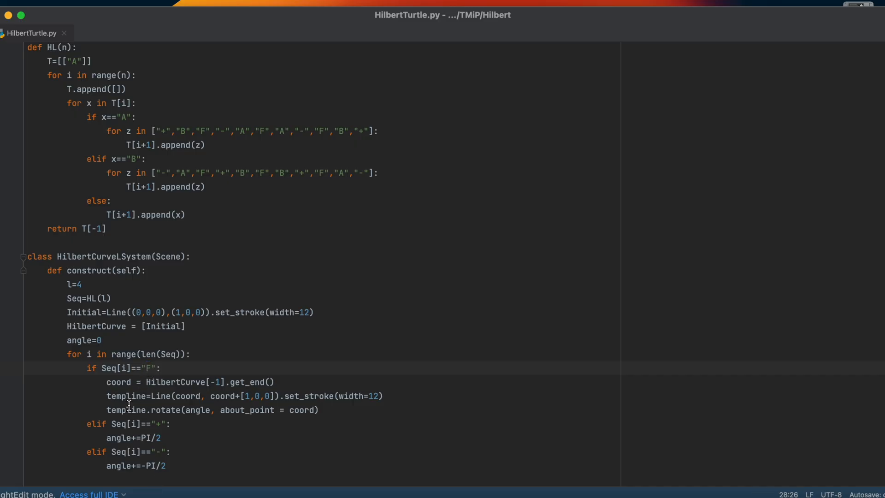
{"action": "double_click", "coordinate": [158, 424]}
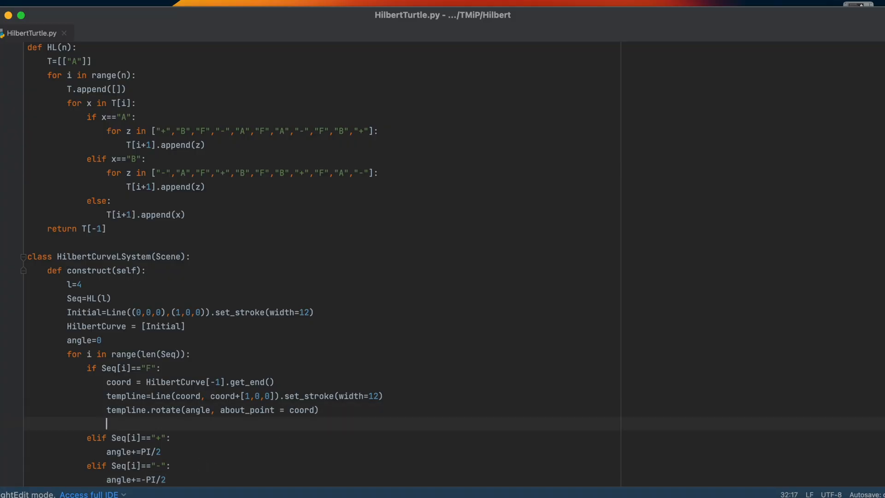
Step: Append templine to HilbertCurve in the F branch and start a new line after the loop
{"action": "type", "text": "HilbertCurve.a"}
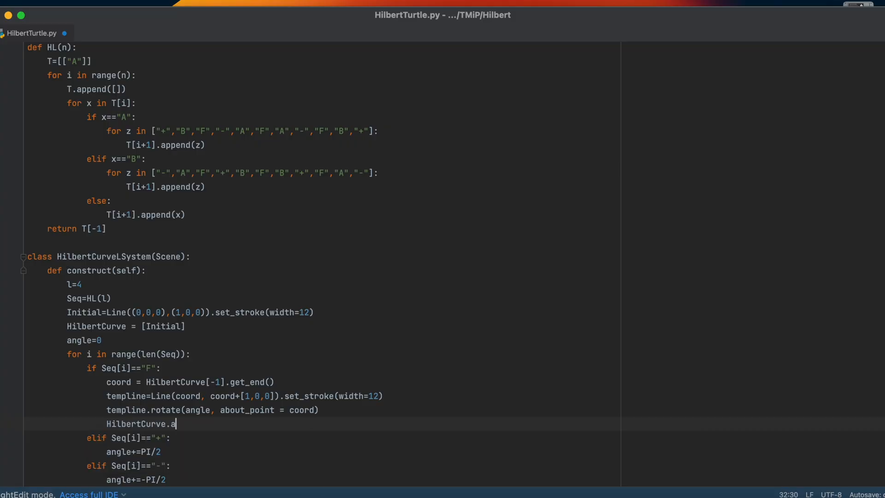
{"action": "type", "text": "ppend(templine)"}
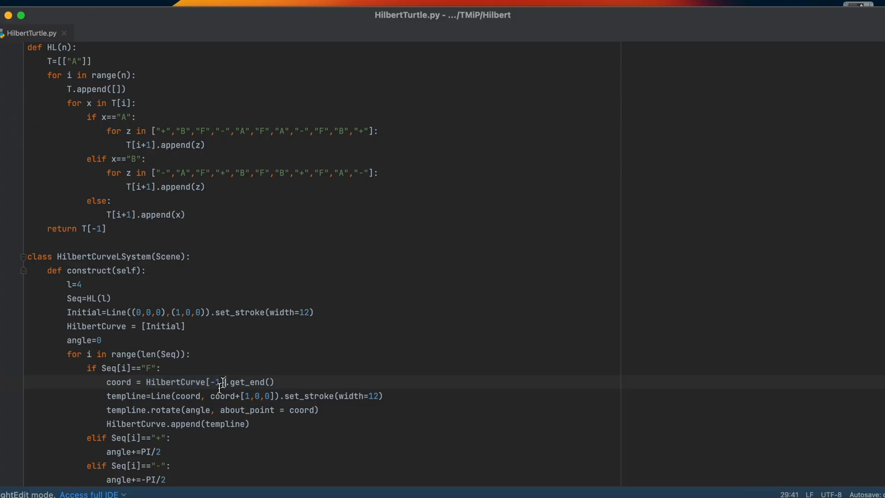
{"action": "double_click", "coordinate": [226, 424]}
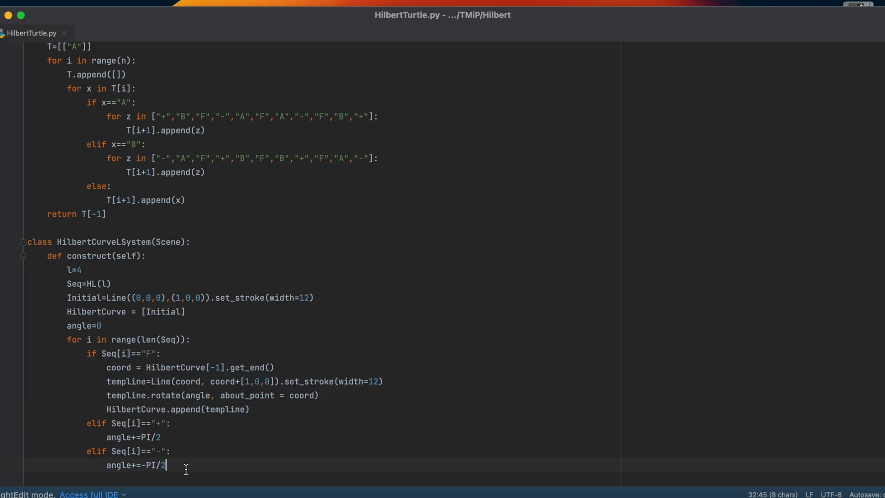
{"action": "key", "text": "enter"}
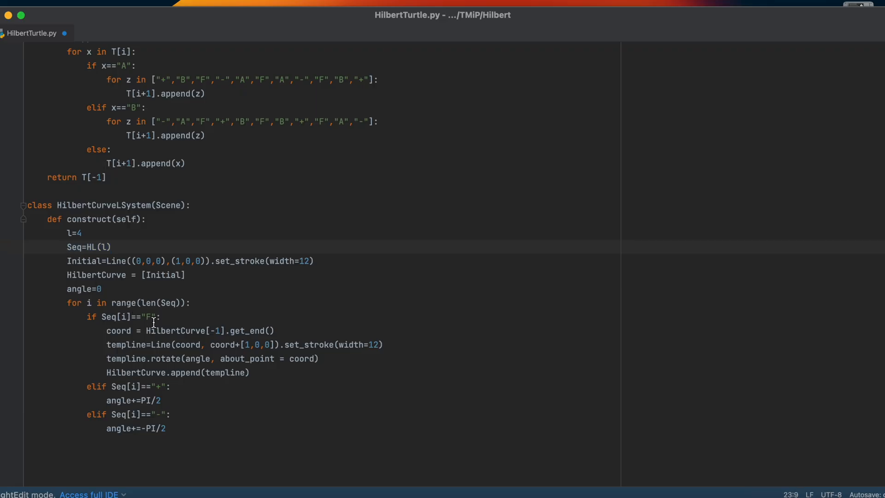
{"action": "mouse_move", "coordinate": [147, 359]}
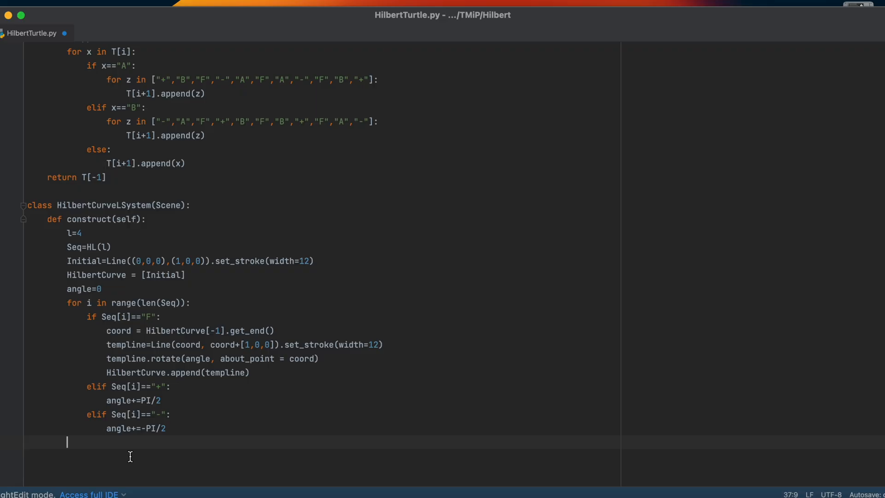
{"action": "type", "text": "c"}
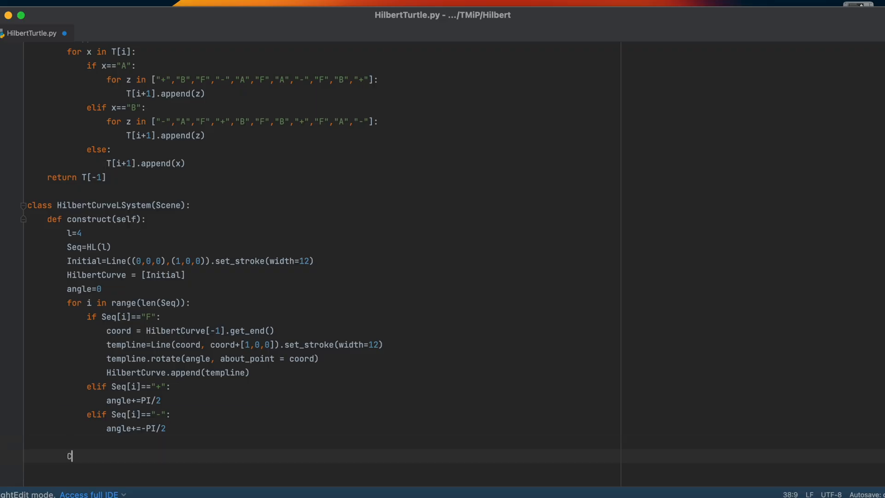
Step: Write HCurve = VGroup(*HilbertCurve) after the loop with a blank line below it
{"action": "type", "text": "urve = VGro"}
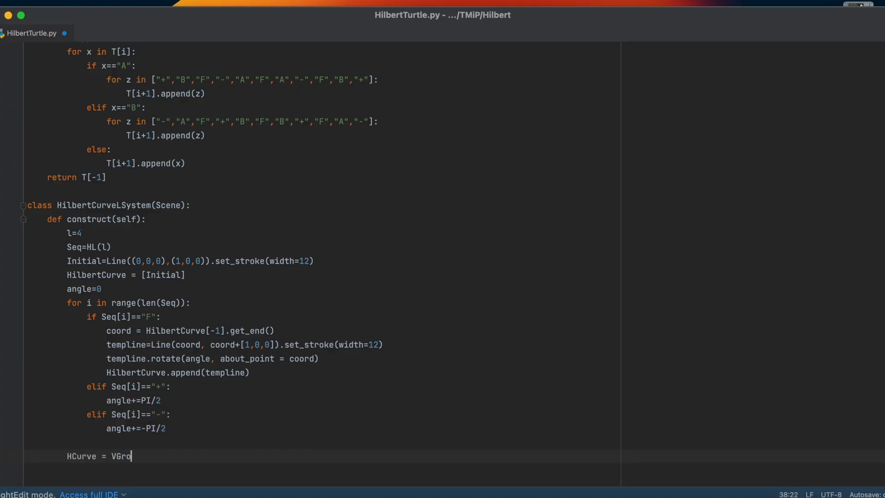
{"action": "type", "text": "up()"}
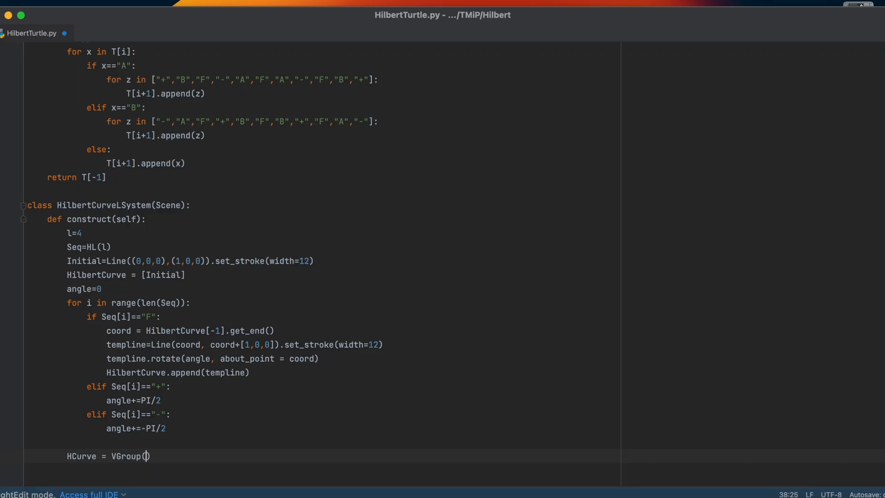
{"action": "type", "text": "*"}
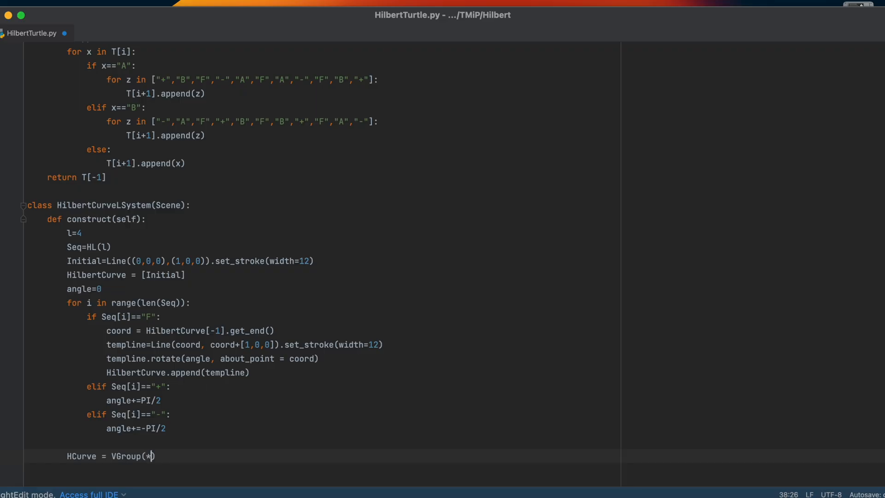
{"action": "type", "text": "HilbertCurve"}
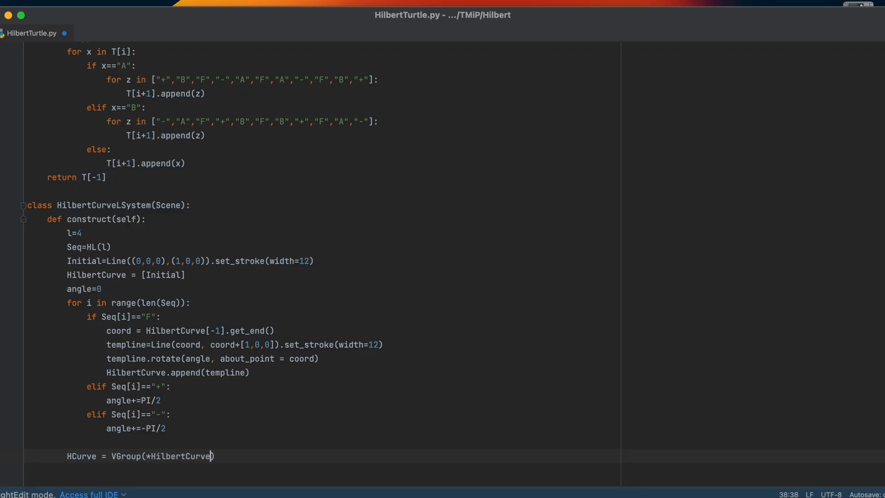
{"action": "key", "text": "enter"}
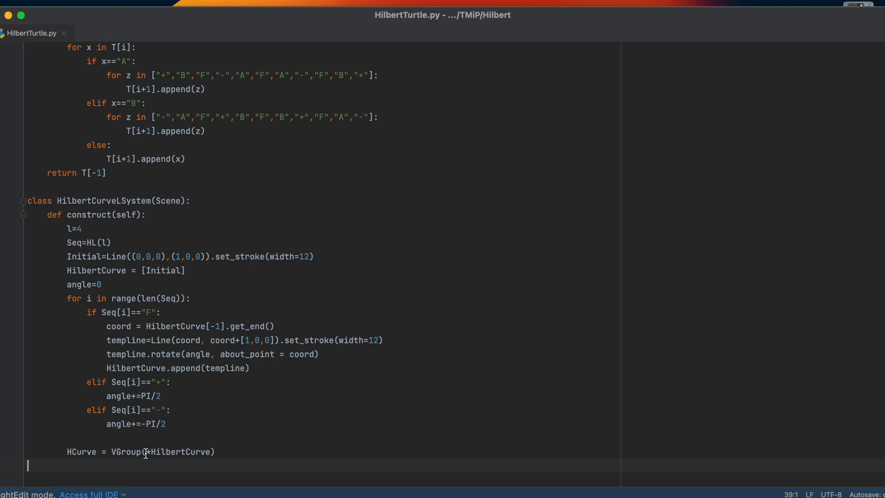
{"action": "double_click", "coordinate": [175, 452]}
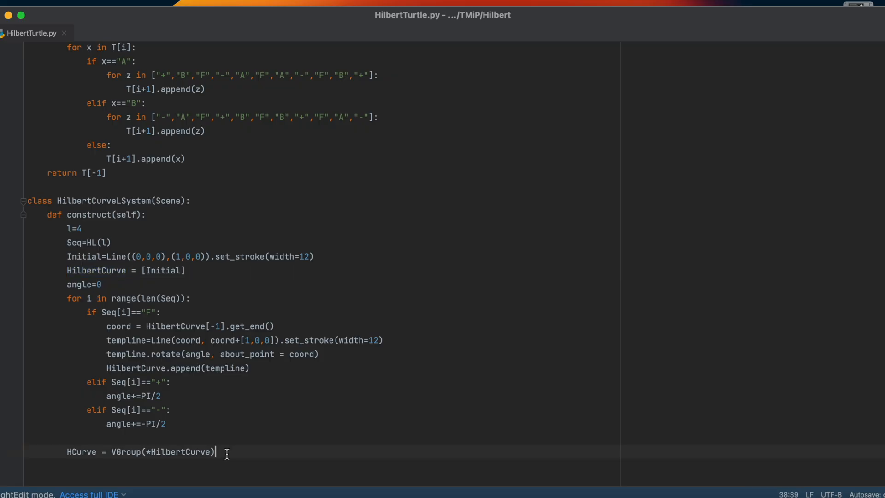
{"action": "key", "text": "enter"}
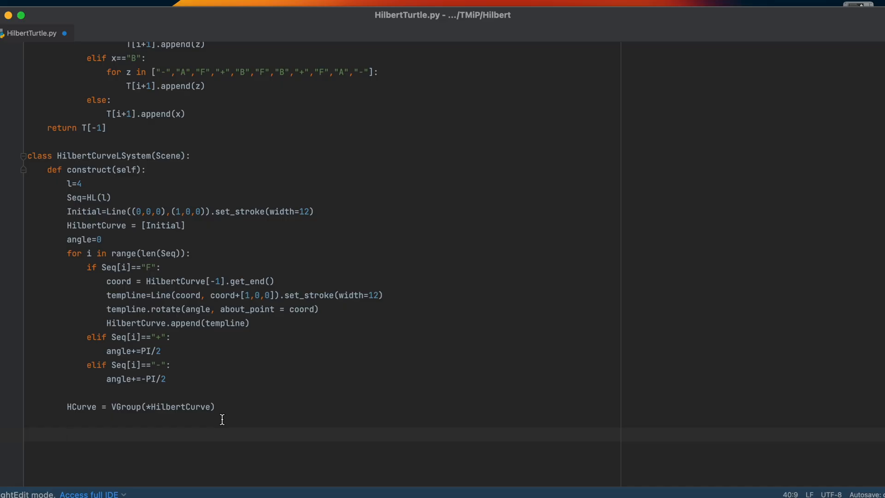
Step: Set the camera frame height to HCurve.get_height()*1.3
{"action": "left_click", "coordinate": [66, 434]}
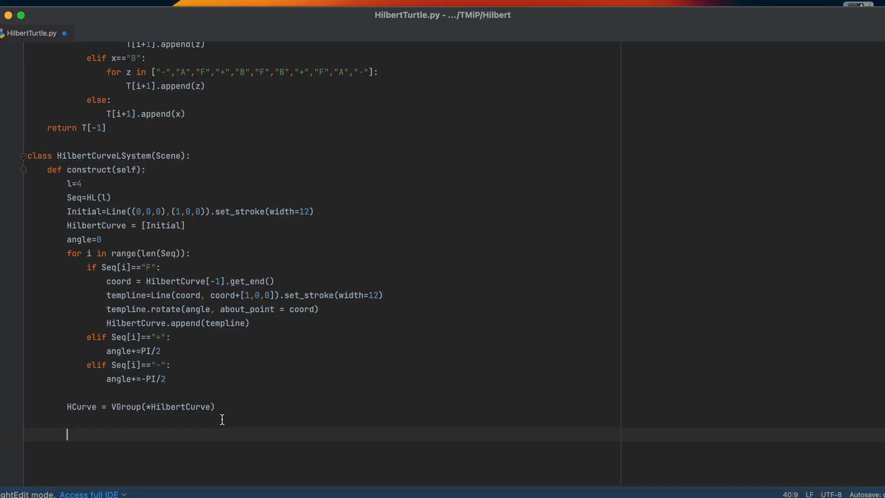
{"action": "type", "text": "selv"}
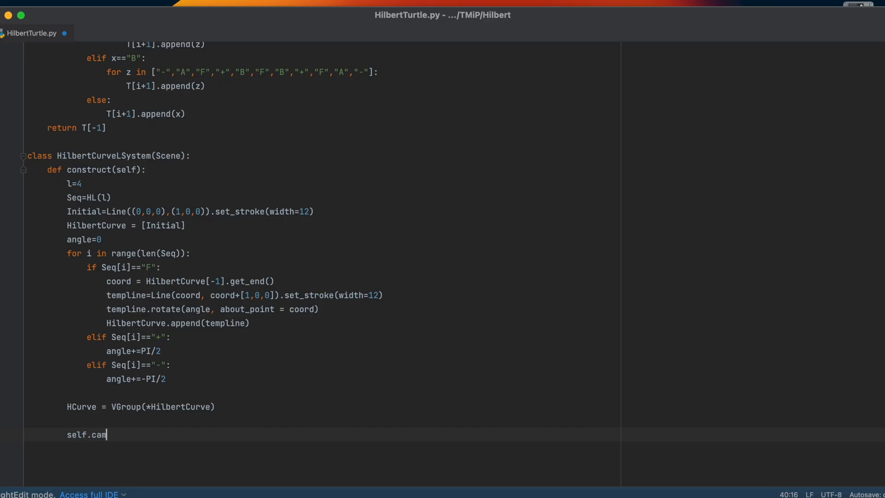
{"action": "type", "text": "era.frame."}
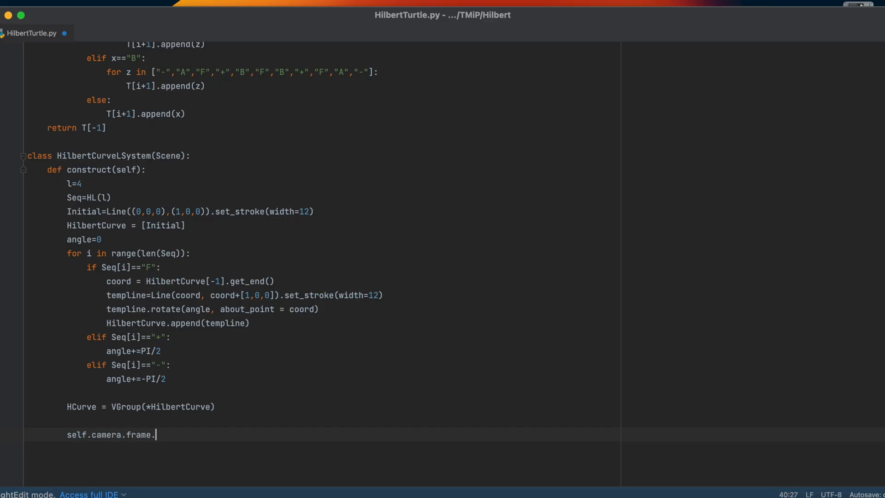
{"action": "type", "text": "set_"}
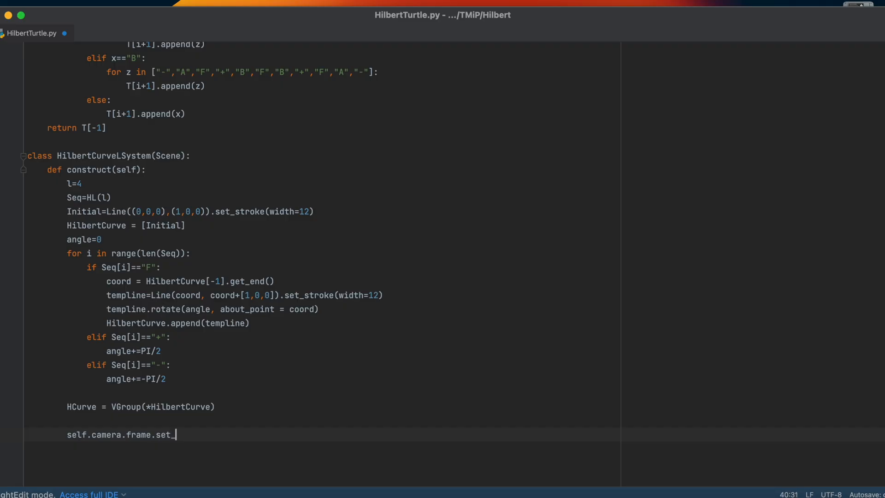
{"action": "type", "text": "height()"}
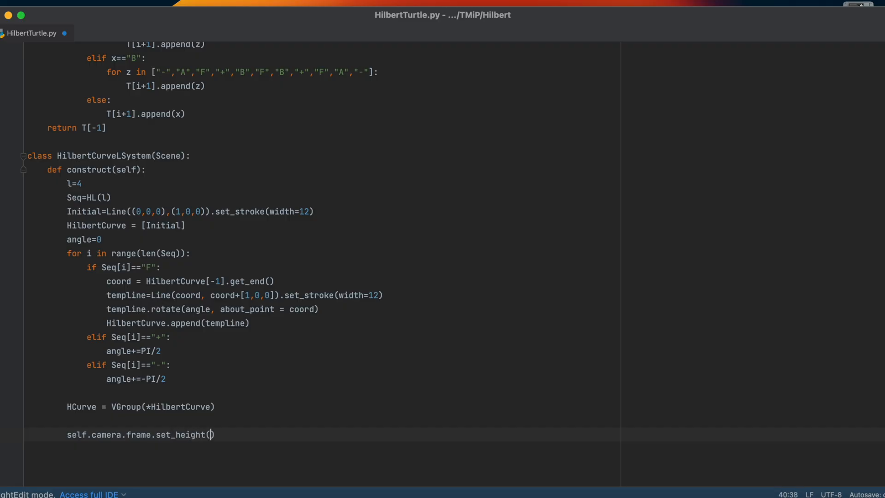
{"action": "type", "text": "Curve."}
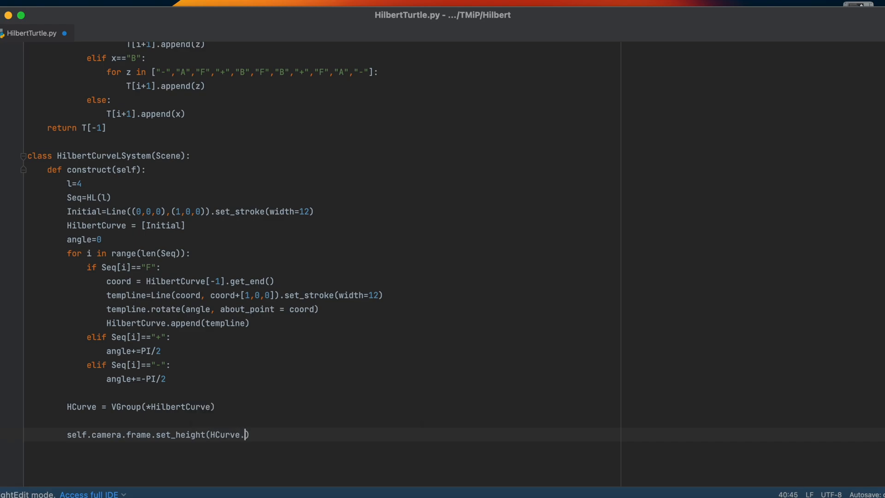
{"action": "type", "text": "get_heih"}
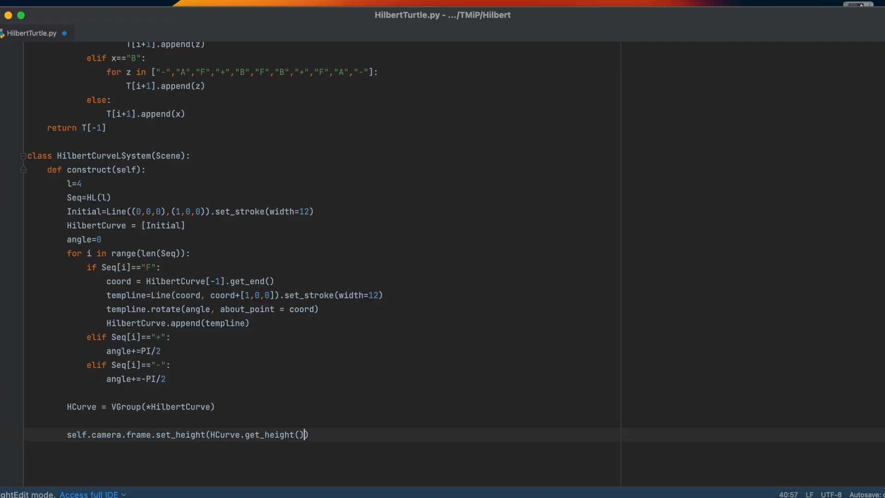
{"action": "type", "text": "*"}
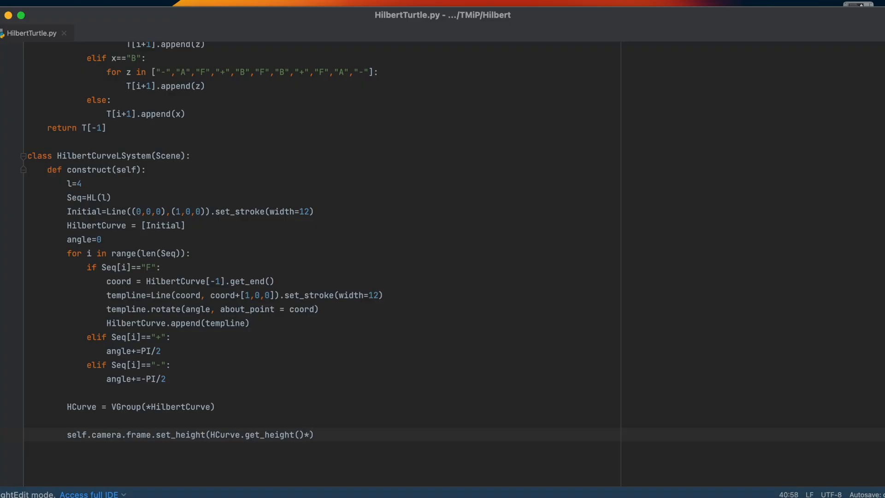
{"action": "type", "text": "1.3"}
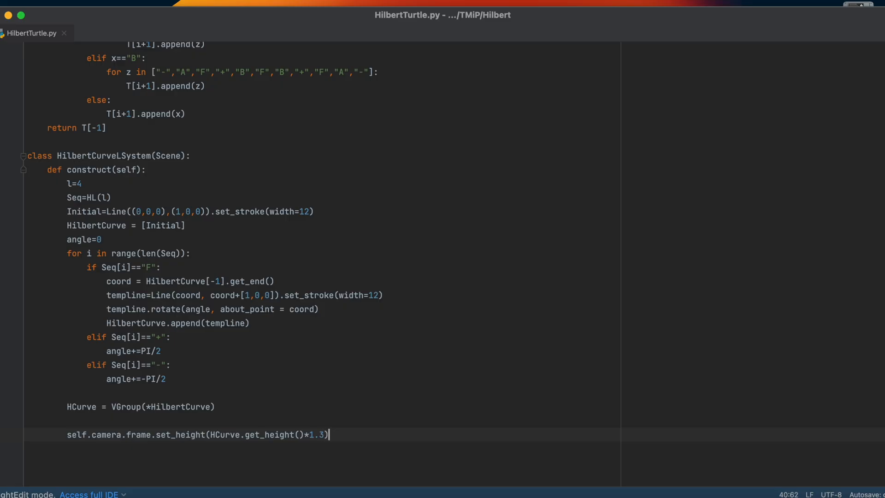
Step: Add self.camera.frame.move_to(HCurve) to centre the frame on the curve
{"action": "type", "text": "self."}
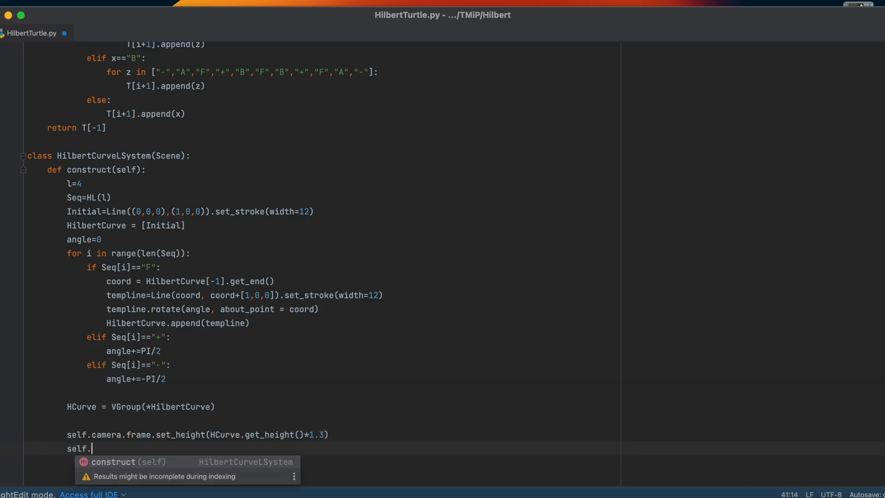
{"action": "type", "text": "camera.frame.move_"}
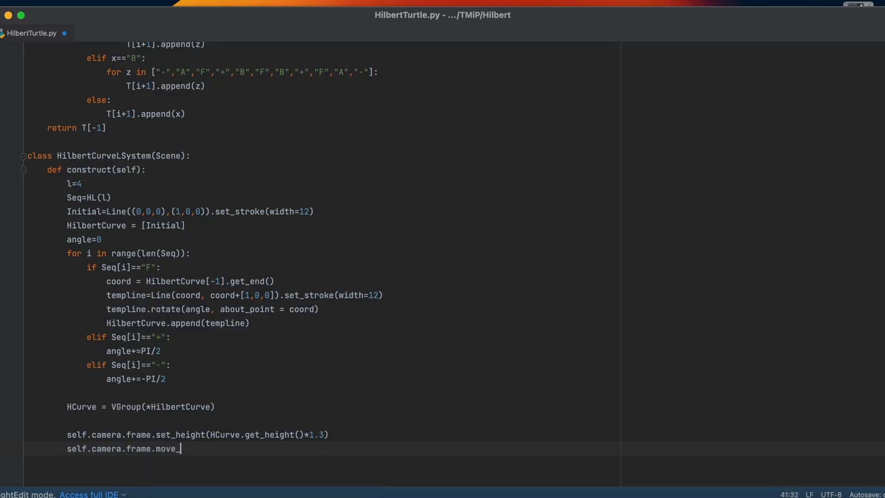
{"action": "type", "text": "to("}
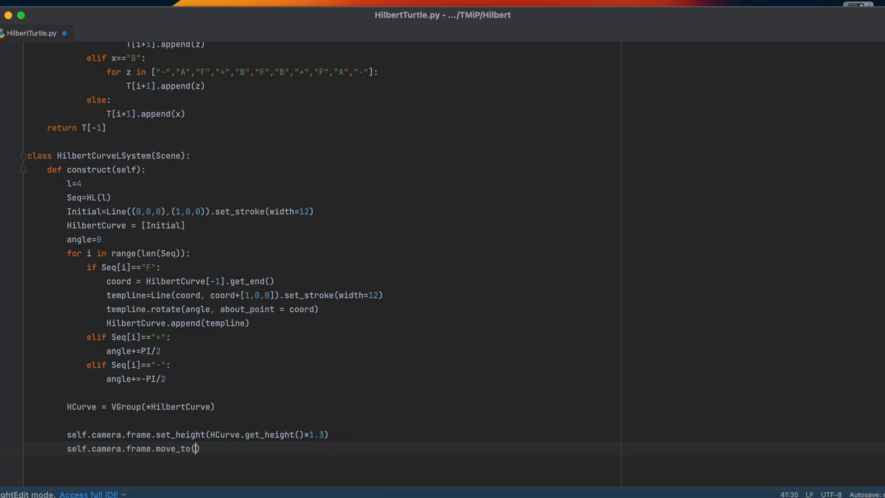
{"action": "type", "text": "HCurve"}
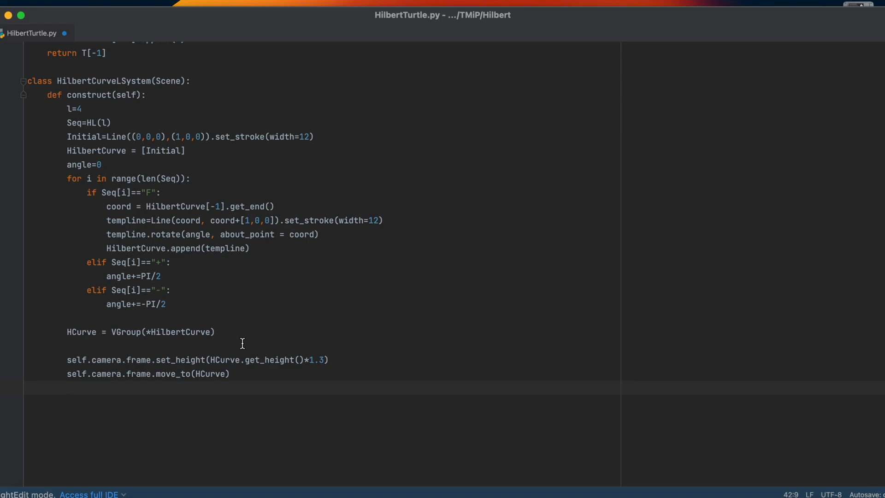
Step: Write self.play(ShowCreation(HCurve[1:]), run_time=15) at the end of construct
{"action": "type", "text": "self.play"}
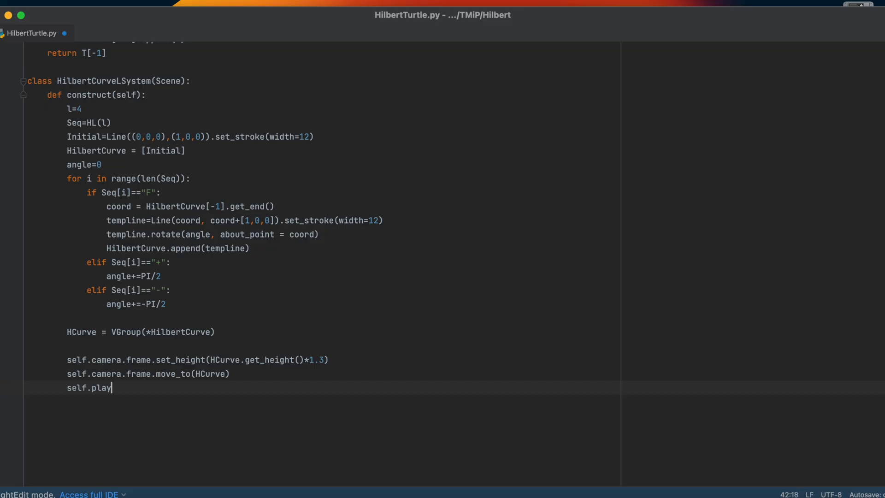
{"action": "type", "text": "(Show"}
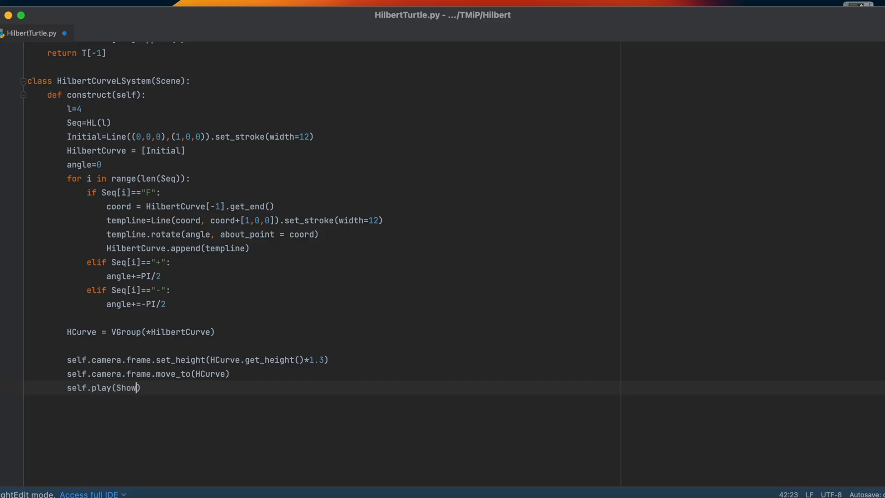
{"action": "type", "text": "Creation(HCurve["}
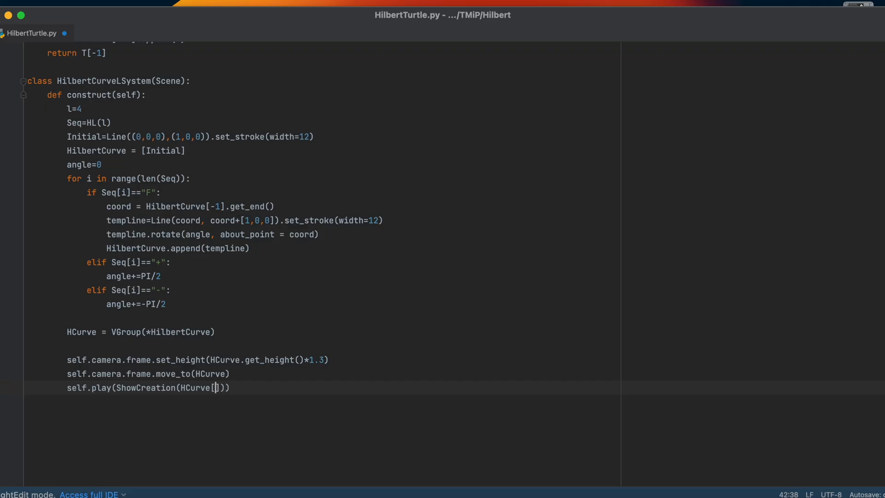
{"action": "type", "text": "1:"}
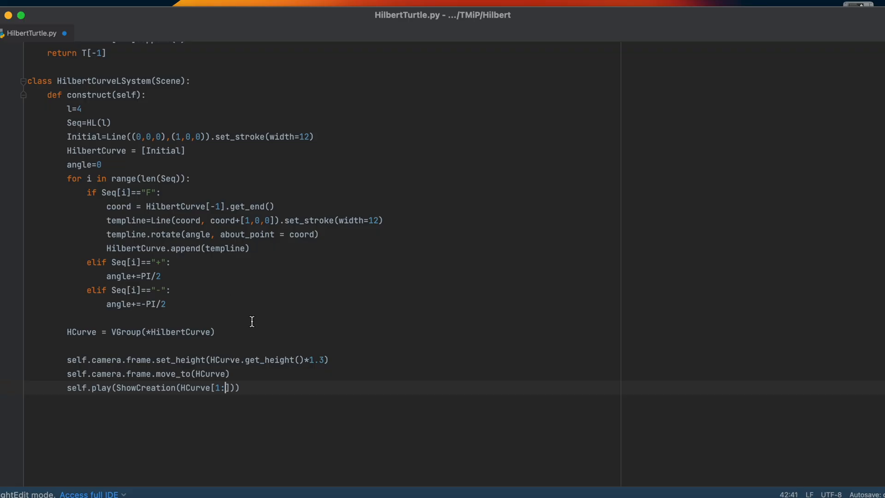
{"action": "type", "text": "],"}
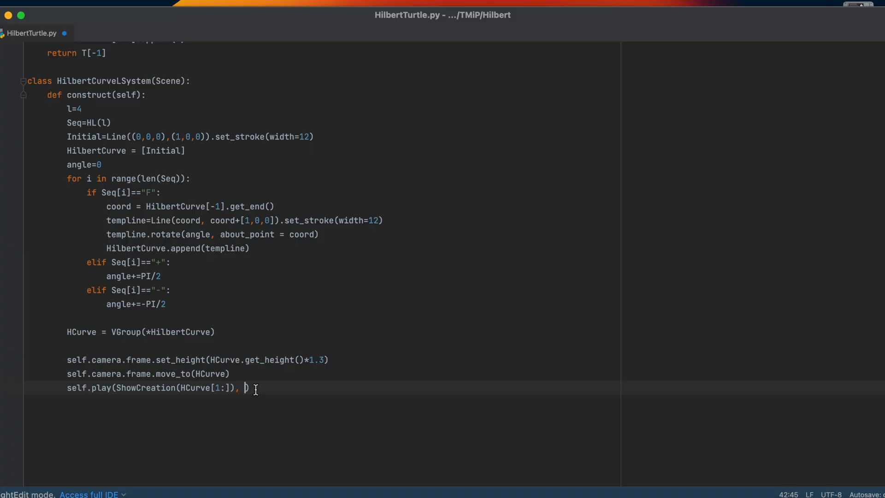
{"action": "type", "text": "run_time"}
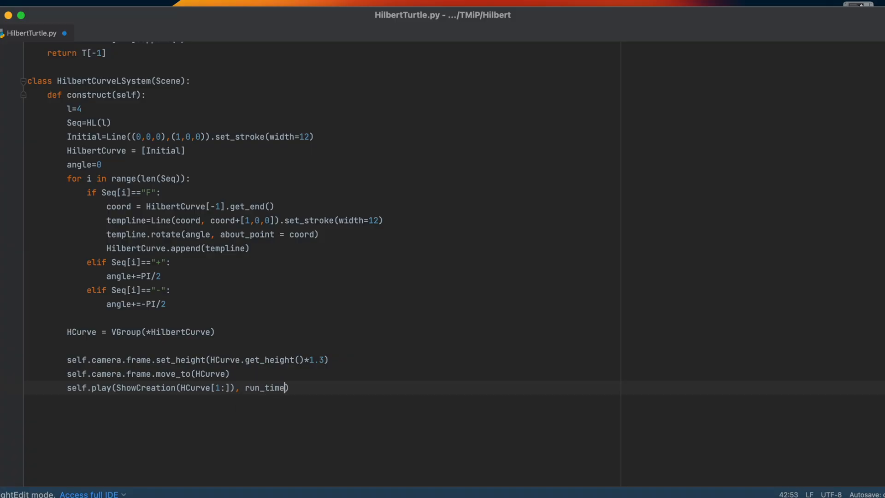
{"action": "type", "text": "=15"}
{"action": "type", "text": "self.wait()"}
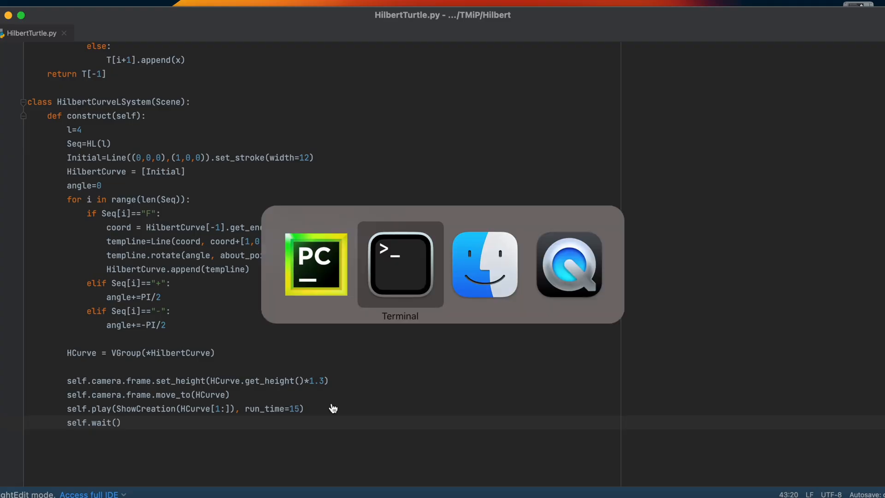
Step: Run manimgl HilbertTurtle.py in Terminal to render the scene
{"action": "left_click", "coordinate": [399, 263]}
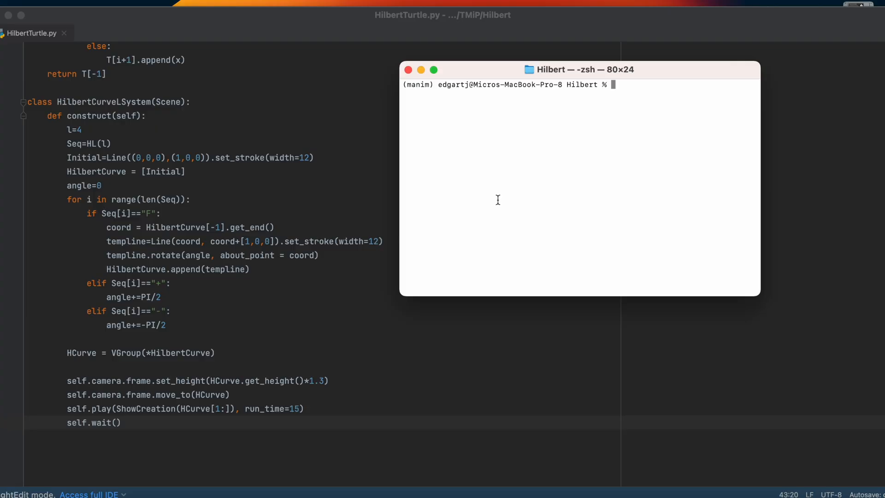
{"action": "type", "text": "manimgl H"}
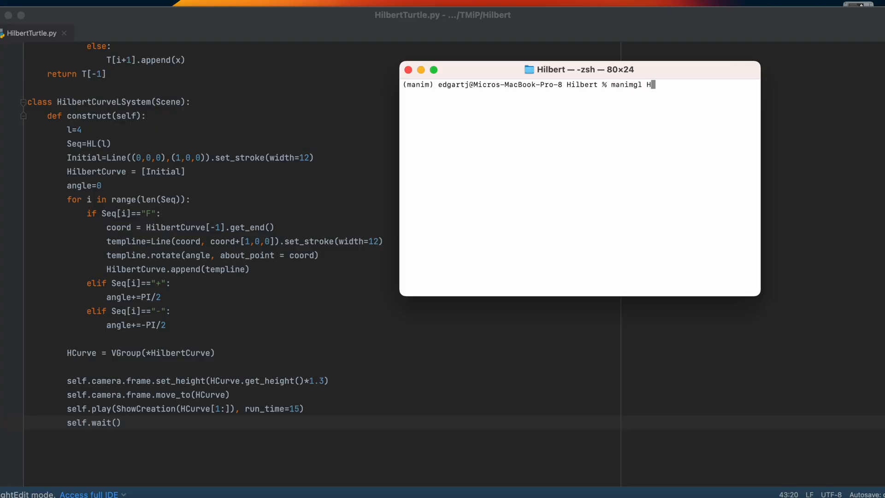
{"action": "type", "text": "ilbertTurtle.py"}
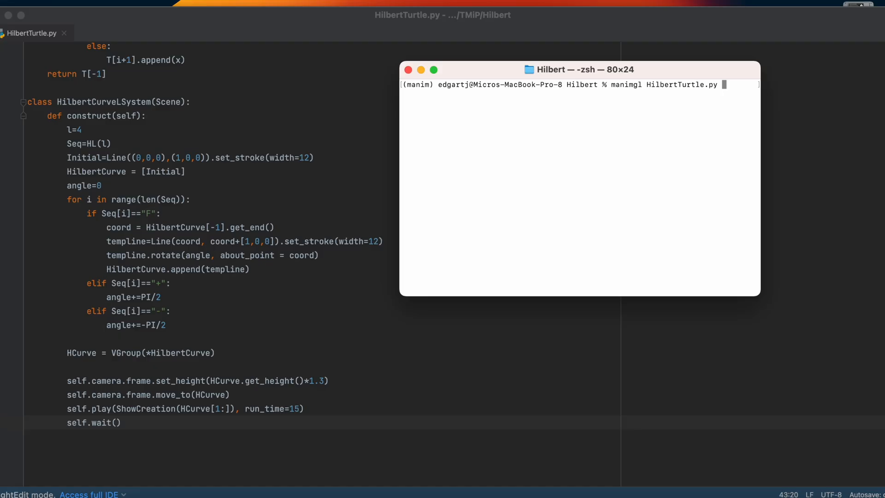
{"action": "key", "text": "enter"}
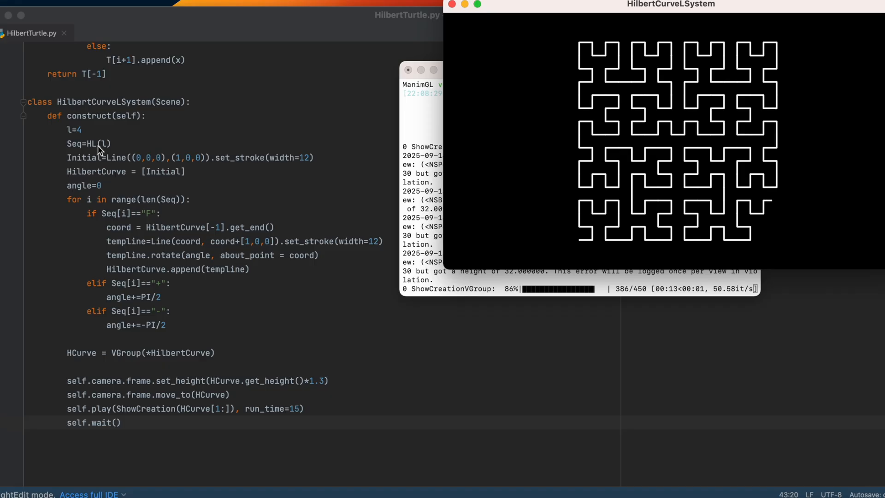
{"action": "mouse_move", "coordinate": [161, 138]}
{"action": "type", "text": "5"}
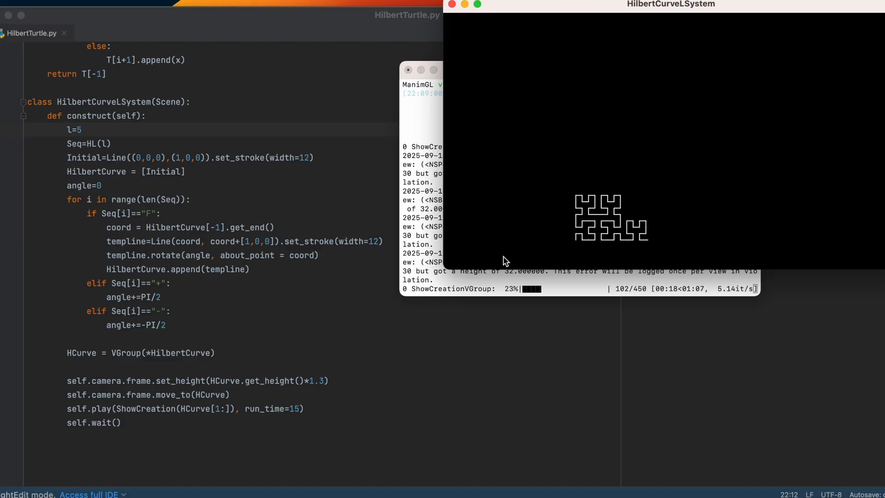
{"action": "mouse_move", "coordinate": [366, 203]}
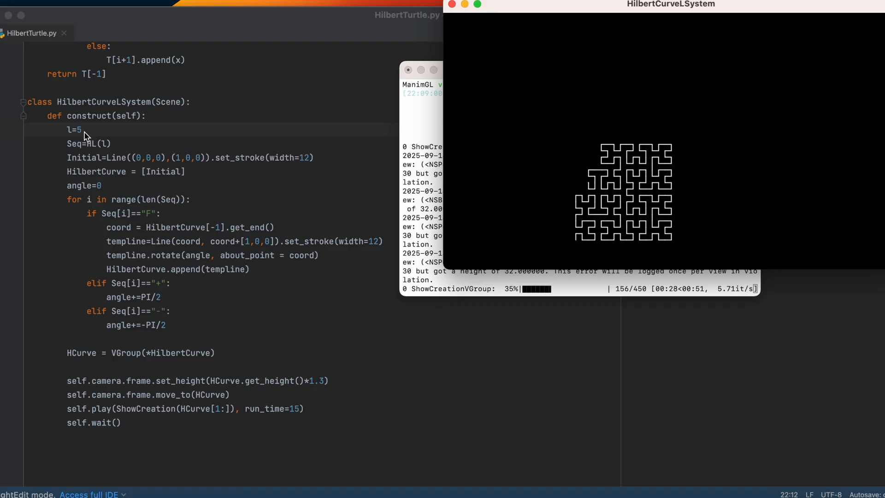
{"action": "mouse_move", "coordinate": [140, 314]}
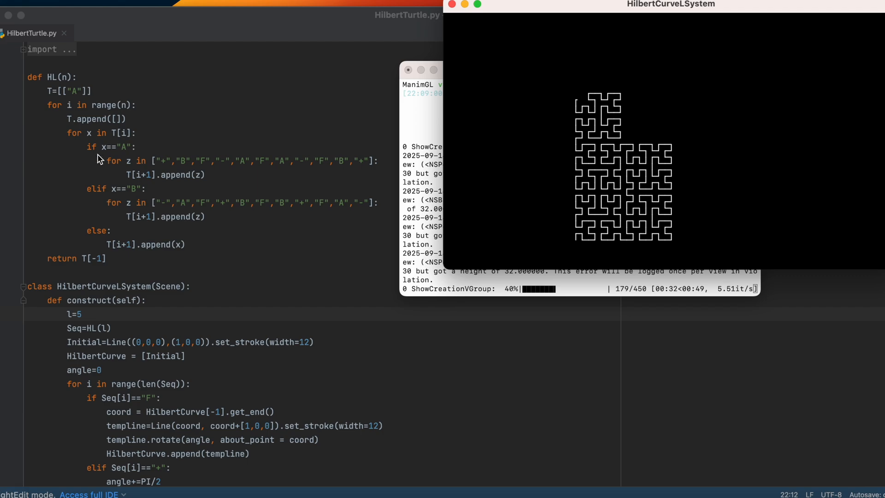
Step: Scroll through HilbertTurtle.py while the level-5 curve renders
{"action": "scroll", "scroll_direction": "down", "scroll_amount": 3}
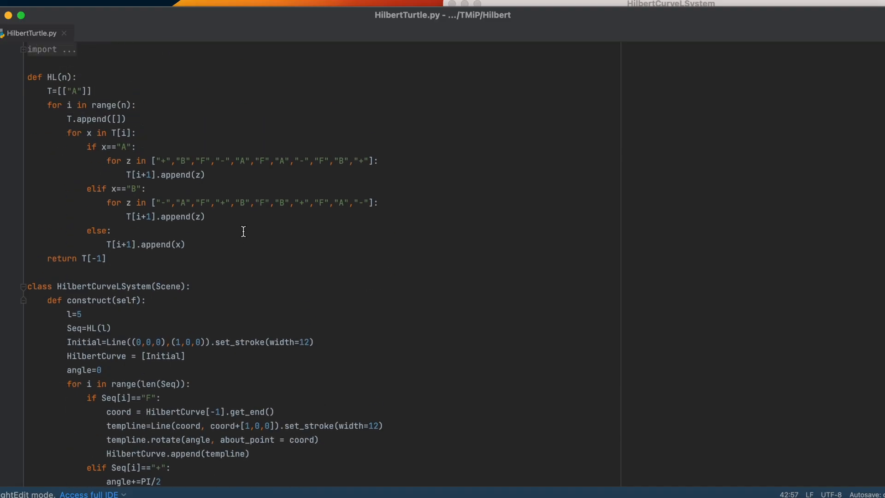
{"action": "scroll", "scroll_direction": "down", "scroll_amount": 3}
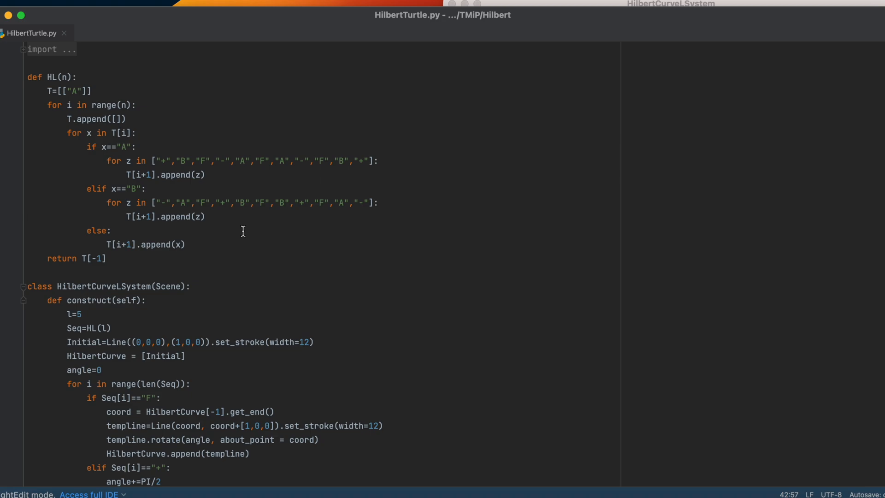
{"action": "scroll", "scroll_direction": "down", "scroll_amount": 3}
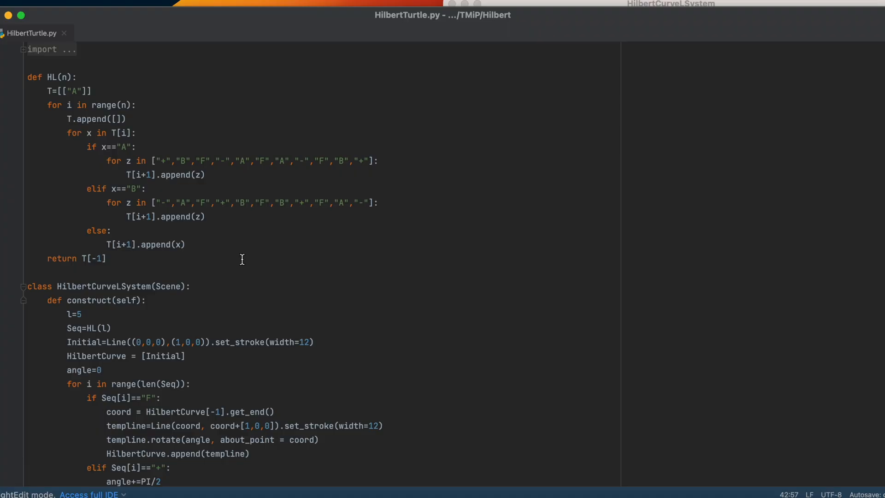
{"action": "scroll", "scroll_direction": "down", "scroll_amount": 3}
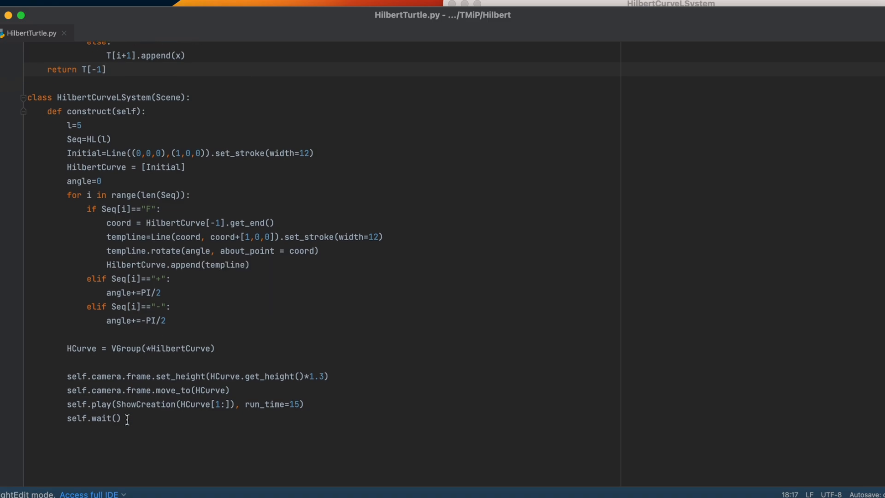
{"action": "mouse_move", "coordinate": [172, 414]}
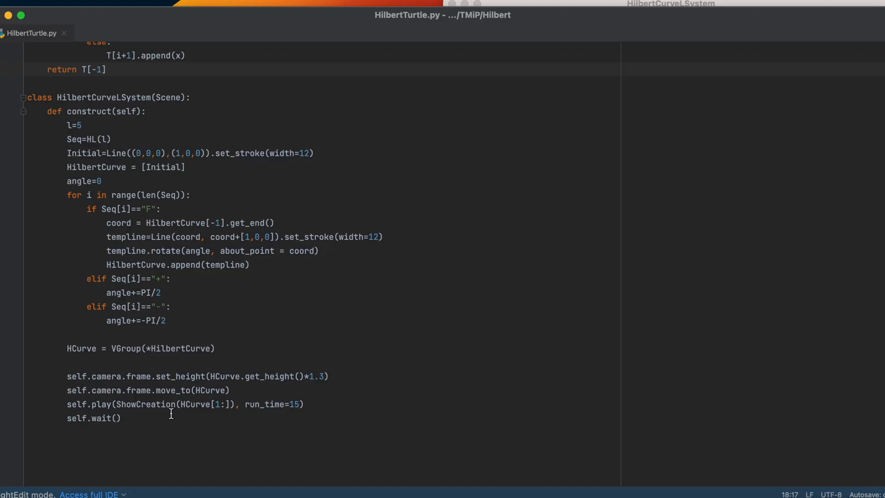
{"action": "triple_click", "coordinate": [169, 404]}
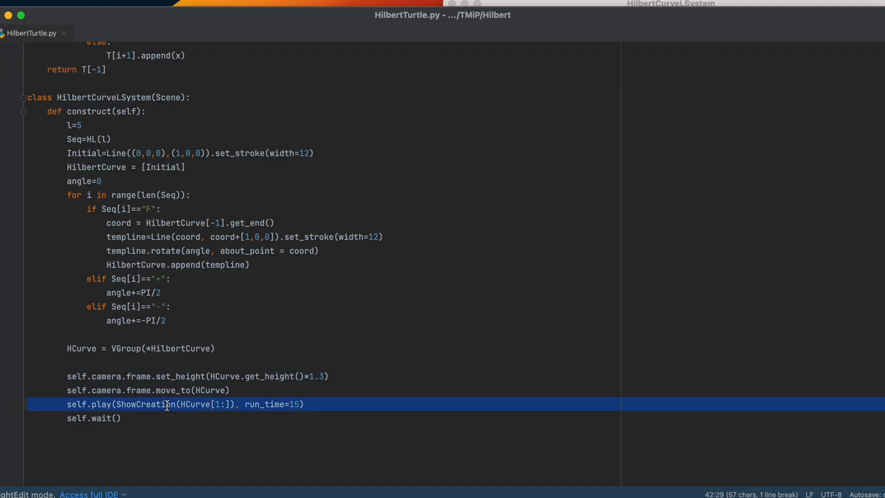